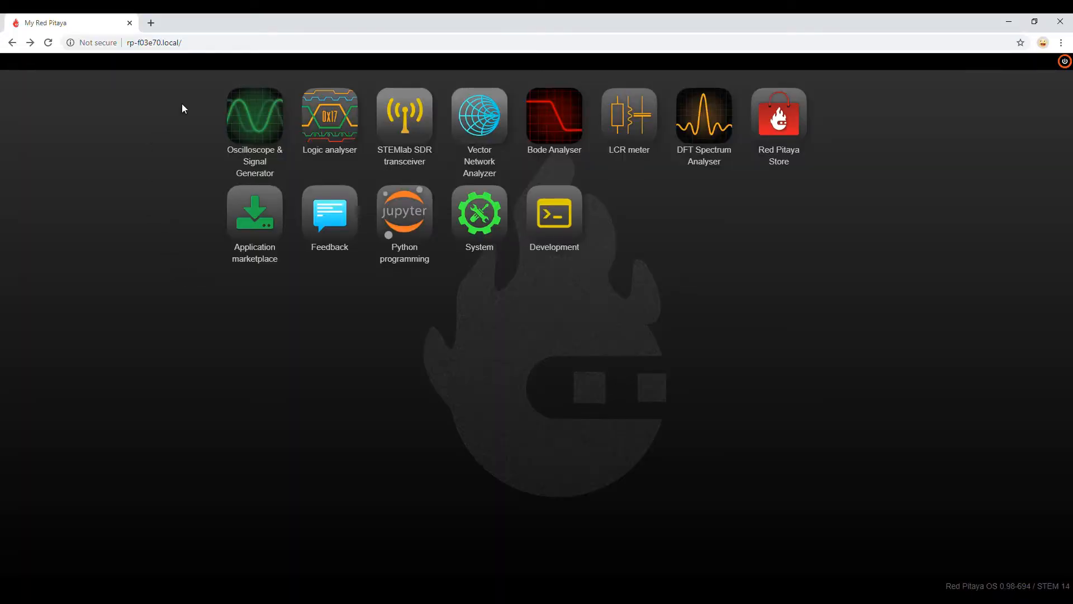
pyautogui.moveTo(202, 251)
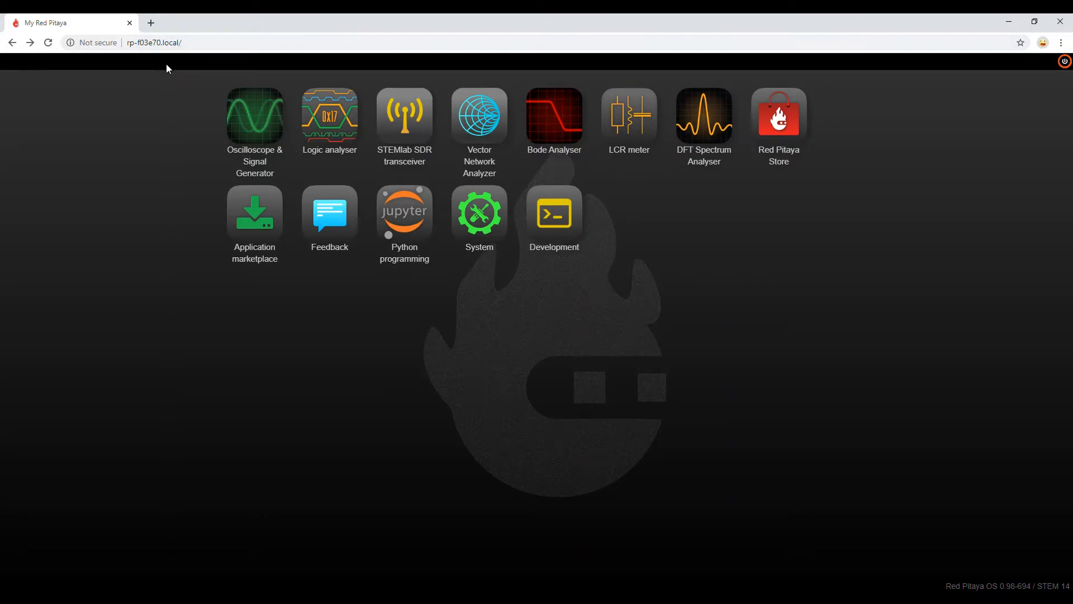
pyautogui.moveTo(140, 38)
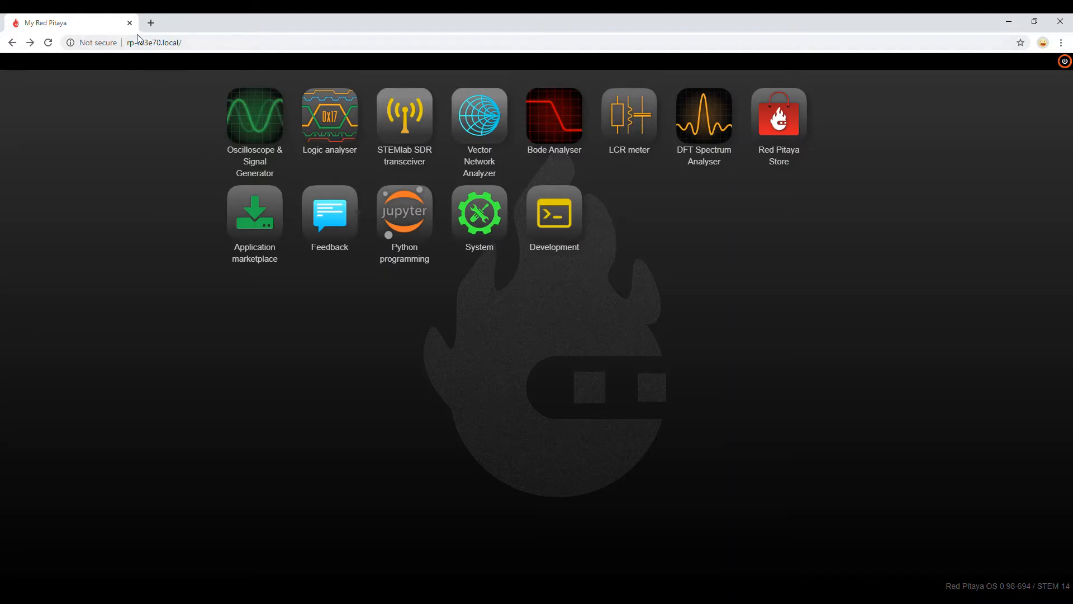
pyautogui.moveTo(170, 74)
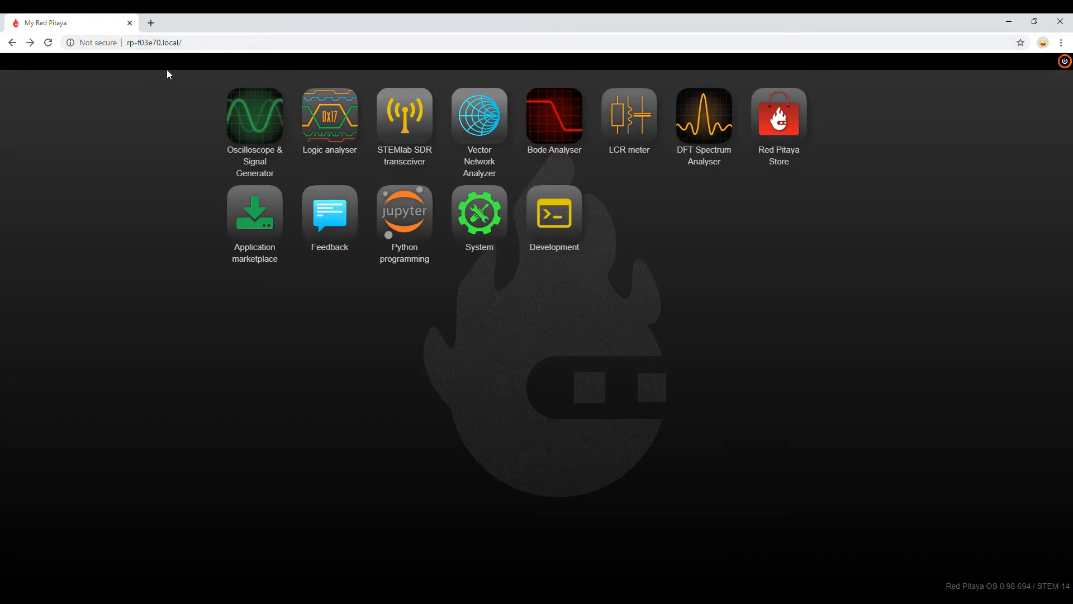
pyautogui.moveTo(138, 28)
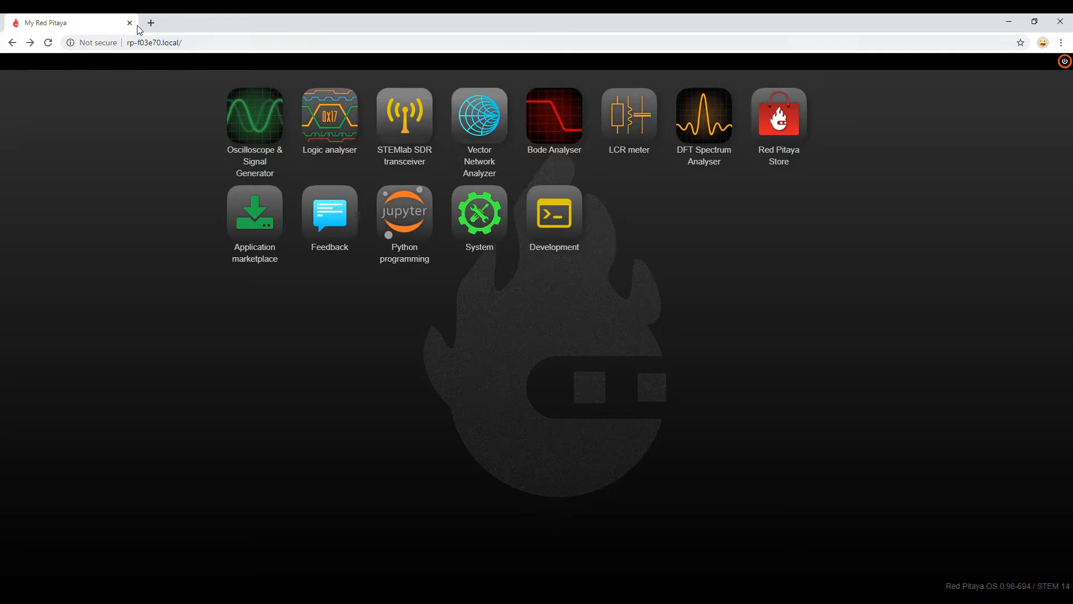
pyautogui.moveTo(168, 78)
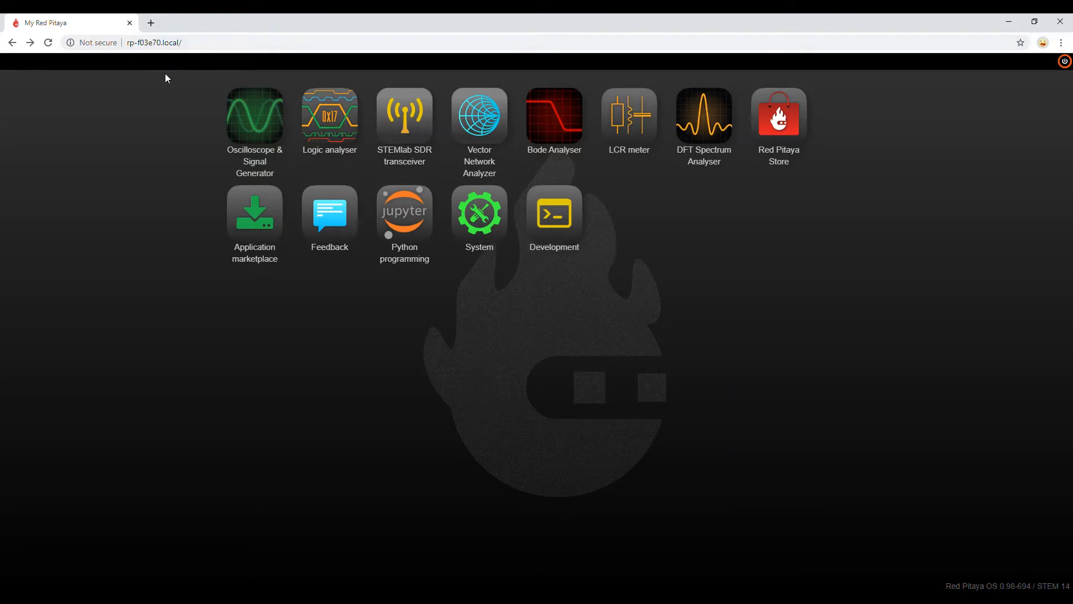
pyautogui.moveTo(154, 72)
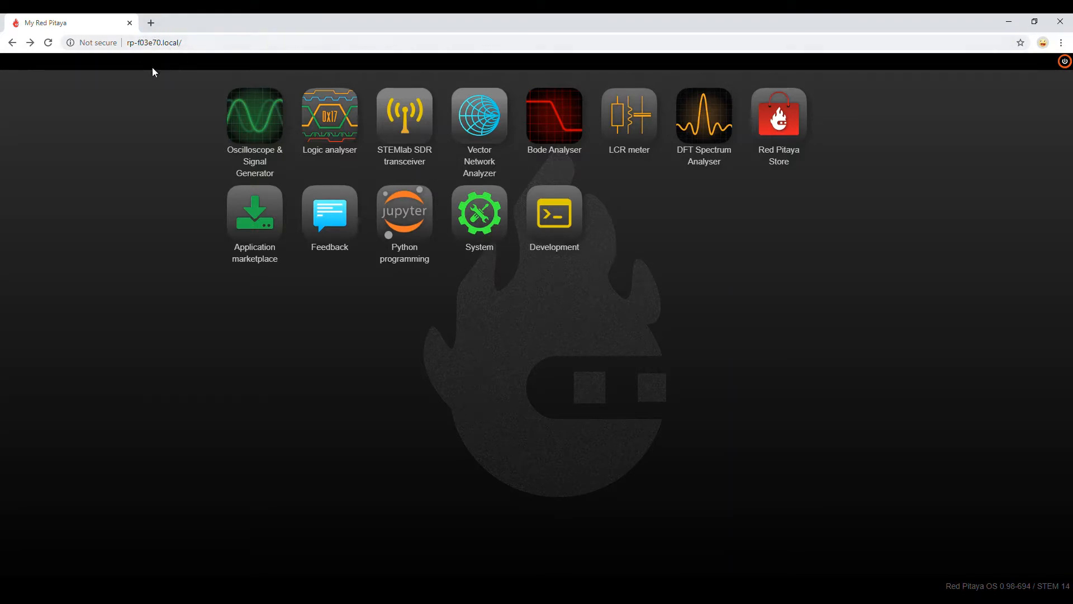
pyautogui.moveTo(175, 81)
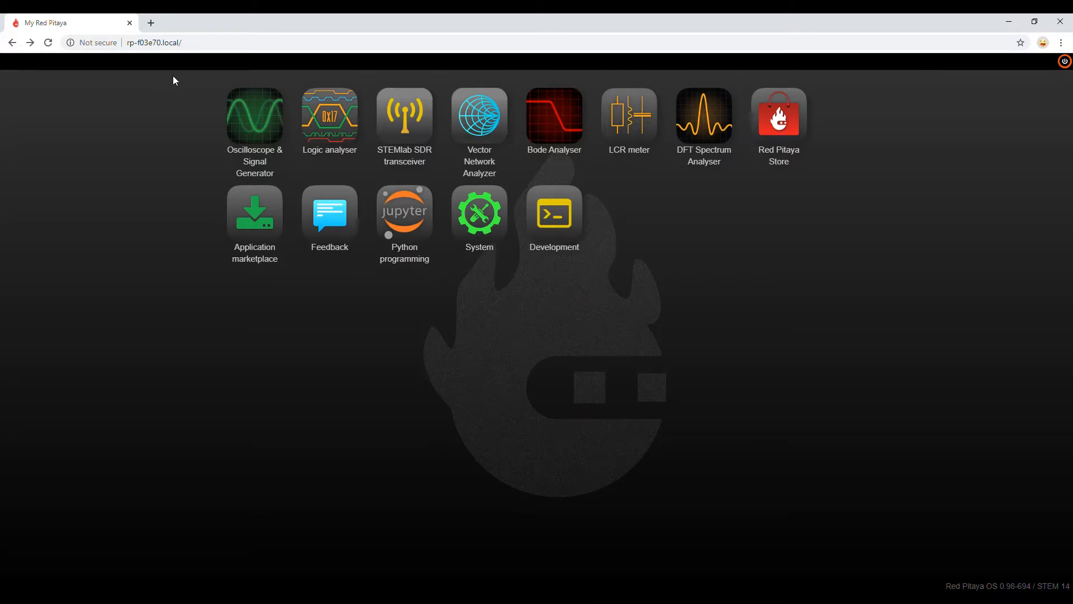
pyautogui.moveTo(208, 110)
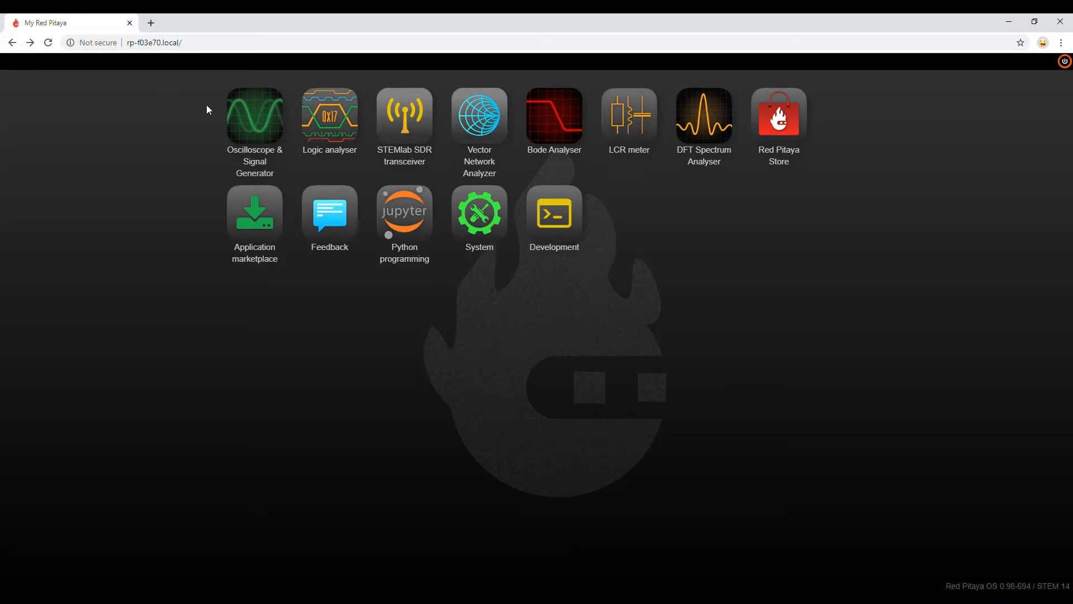
# Open the Network Manager from the System tools, showing wired address 192.168.1.122/24
pyautogui.click(478, 211)
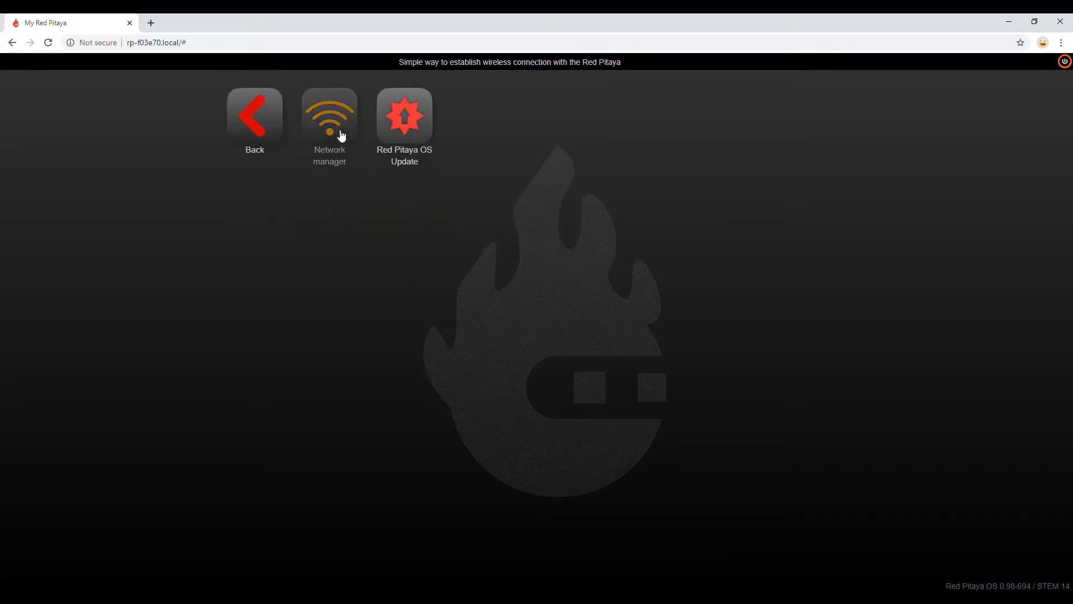
pyautogui.click(328, 116)
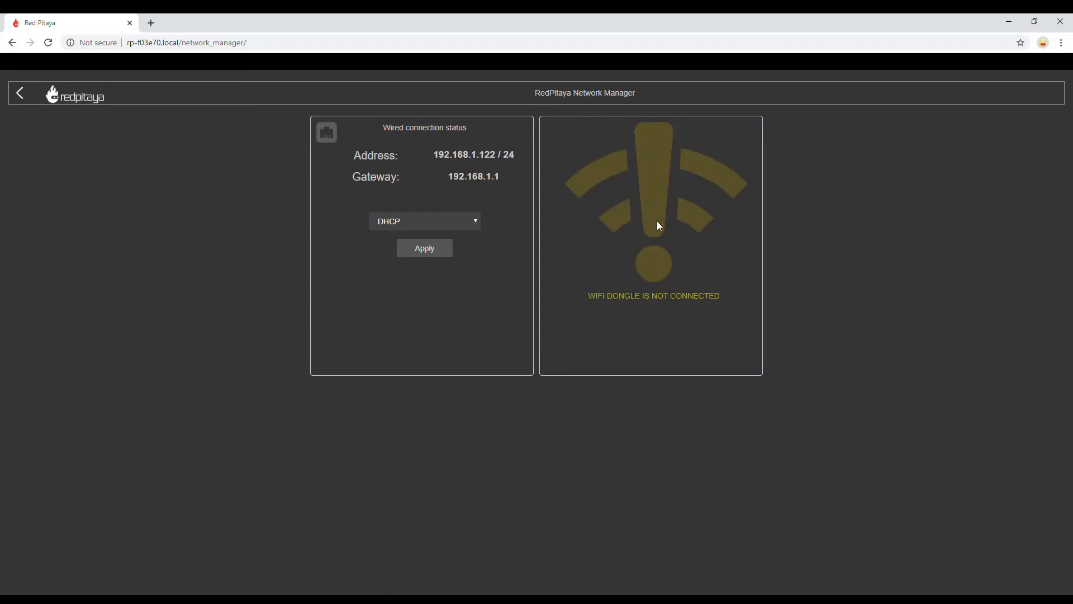
pyautogui.moveTo(659, 232)
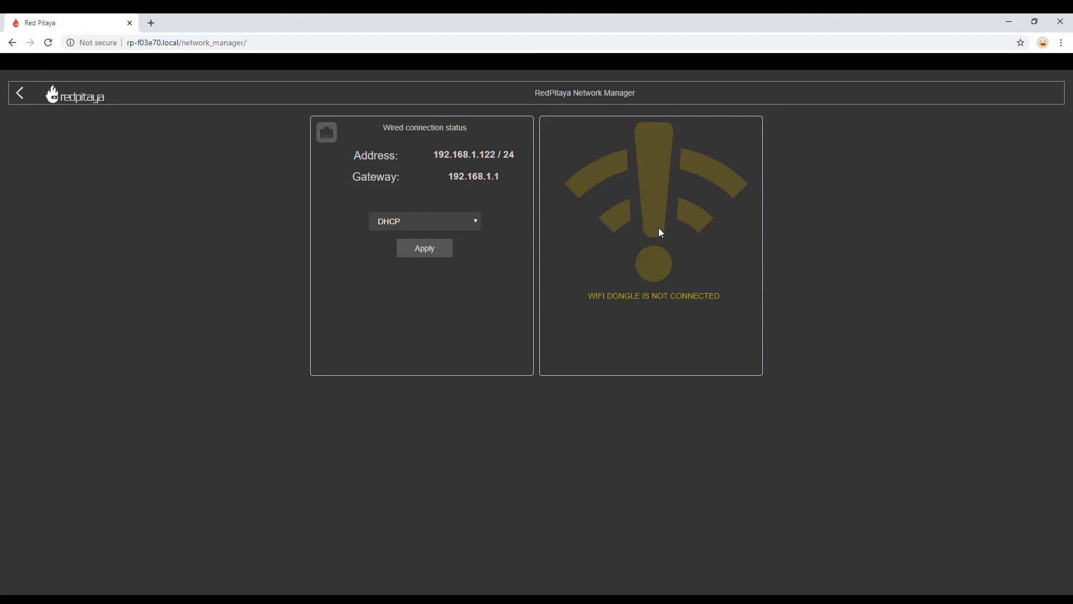
pyautogui.moveTo(664, 188)
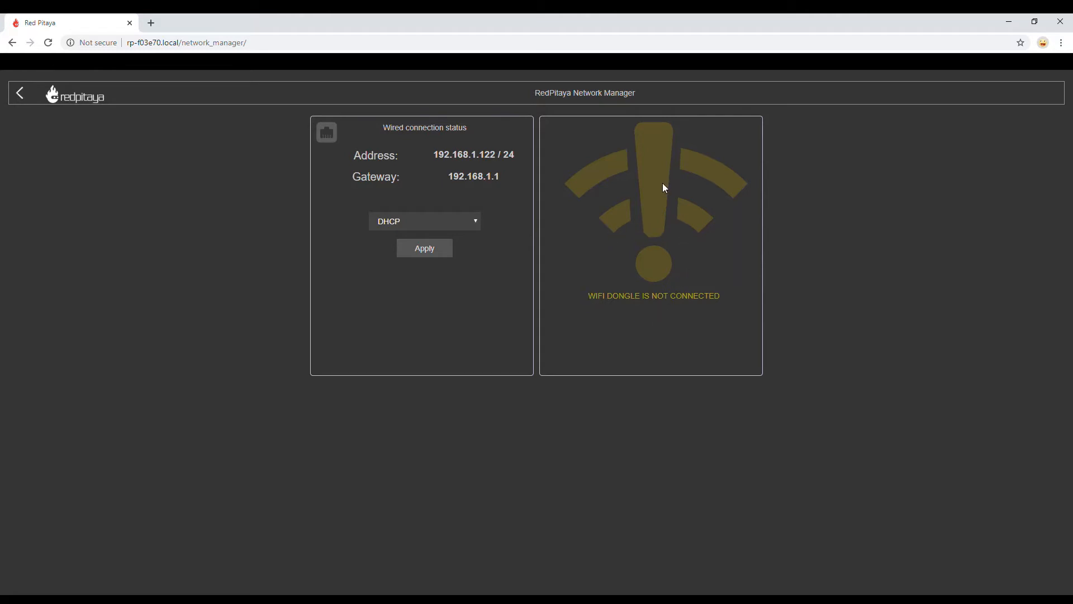
pyautogui.moveTo(346, 212)
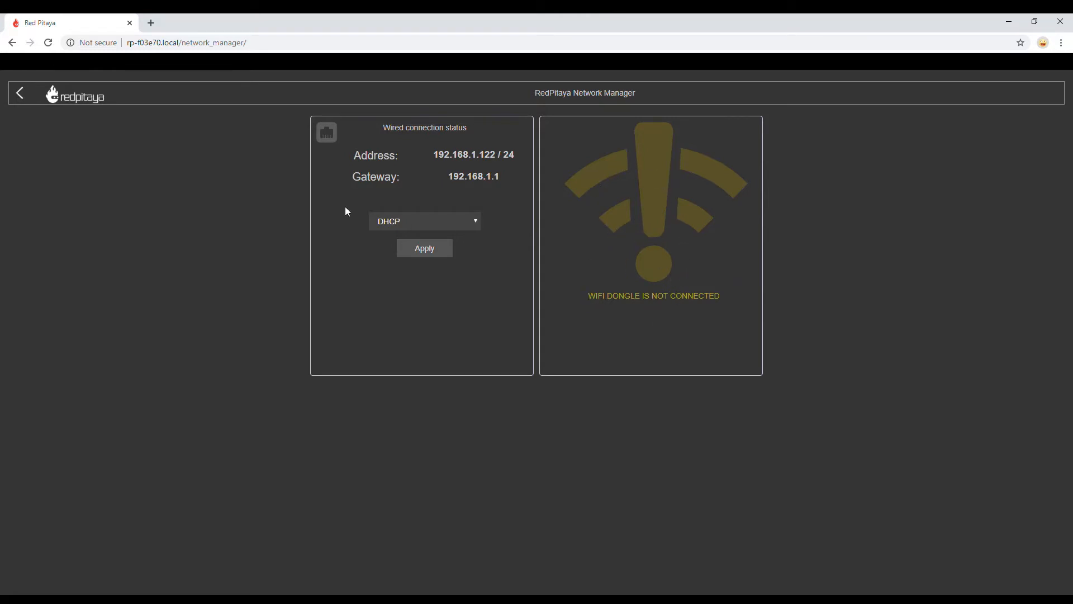
pyautogui.moveTo(434, 178)
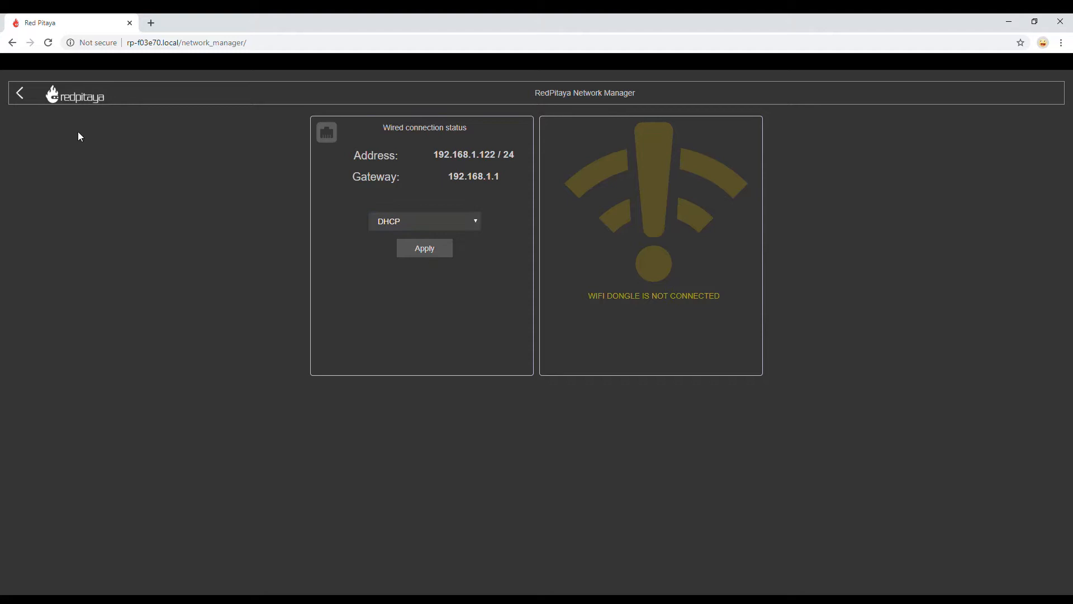
# Return from the Network Manager to the main application menu
pyautogui.click(20, 93)
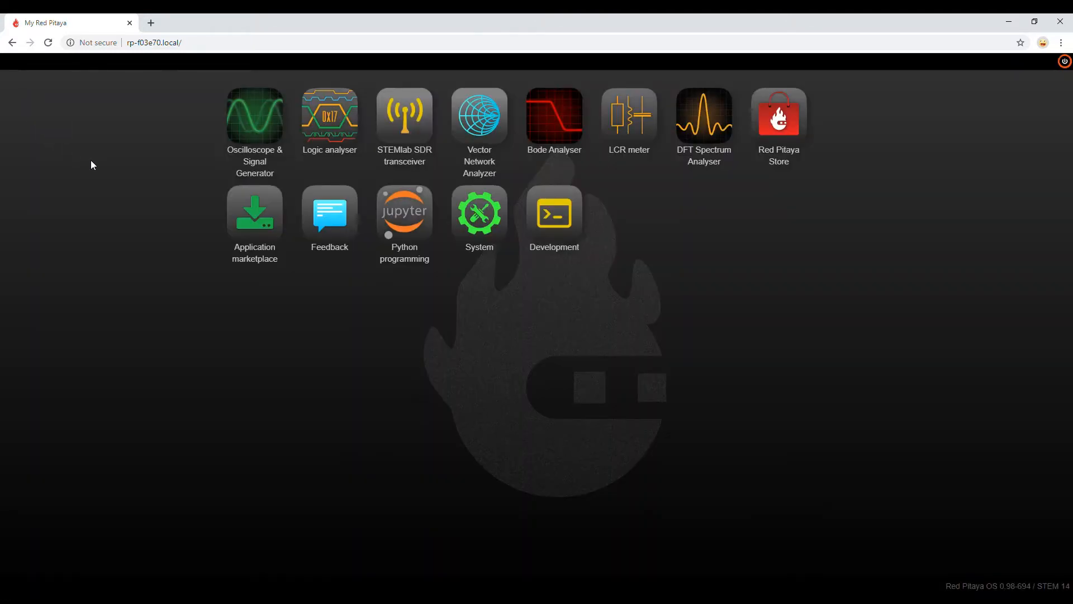
pyautogui.moveTo(259, 135)
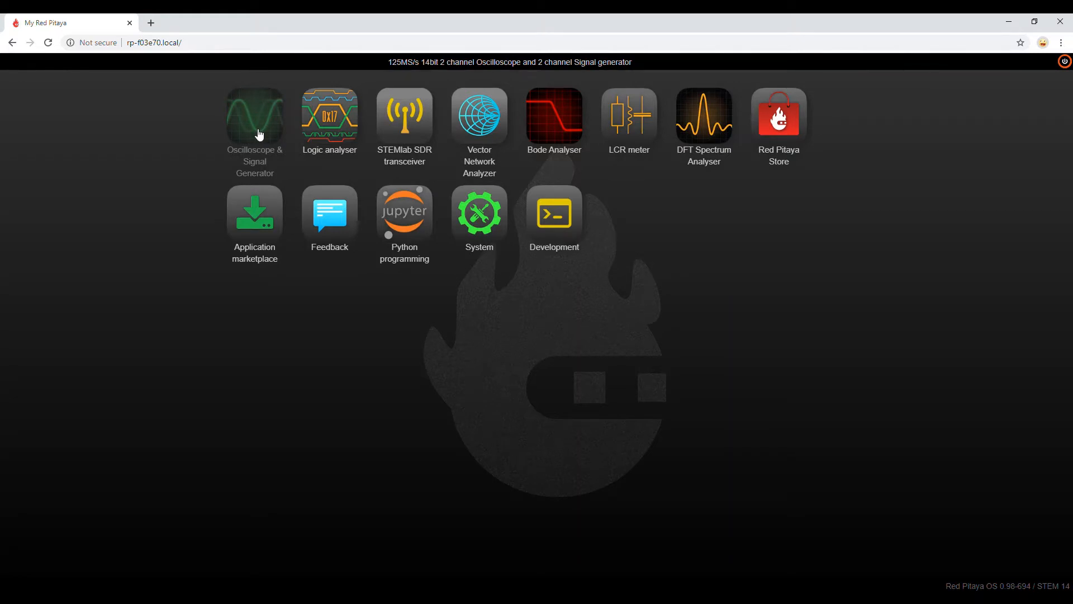
# Launch the Oscilloscope & Signal Generator and turn off the square-wave OUT2
pyautogui.click(255, 114)
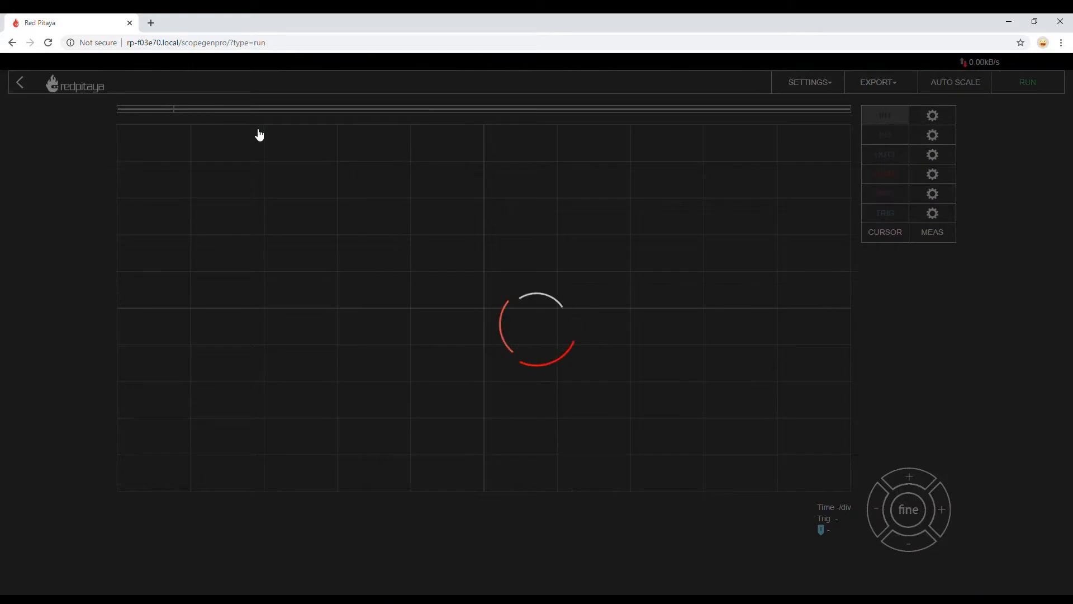
pyautogui.click(1027, 83)
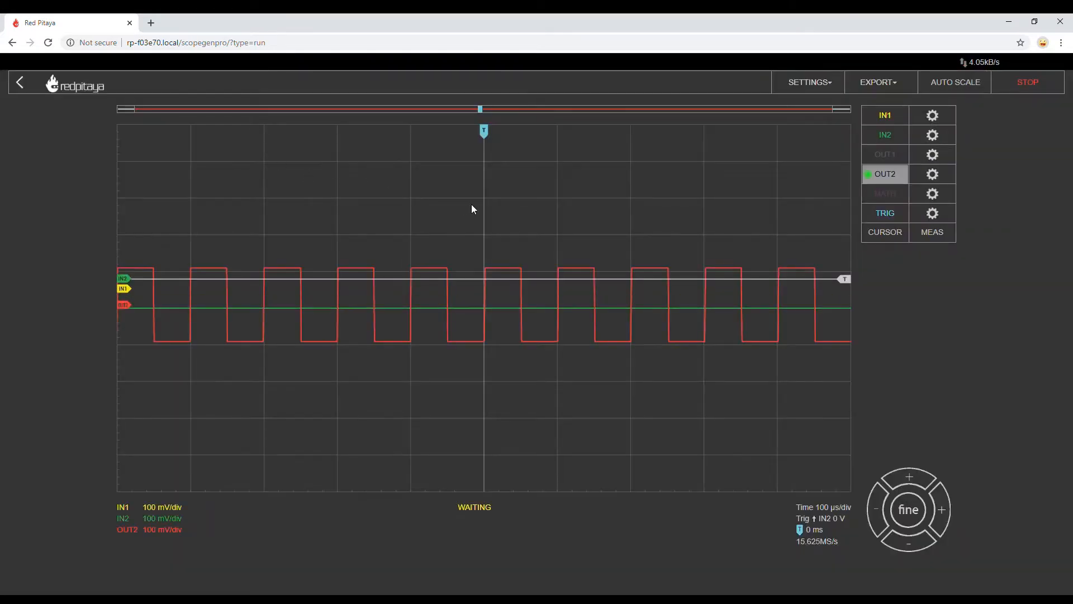
pyautogui.moveTo(564, 221)
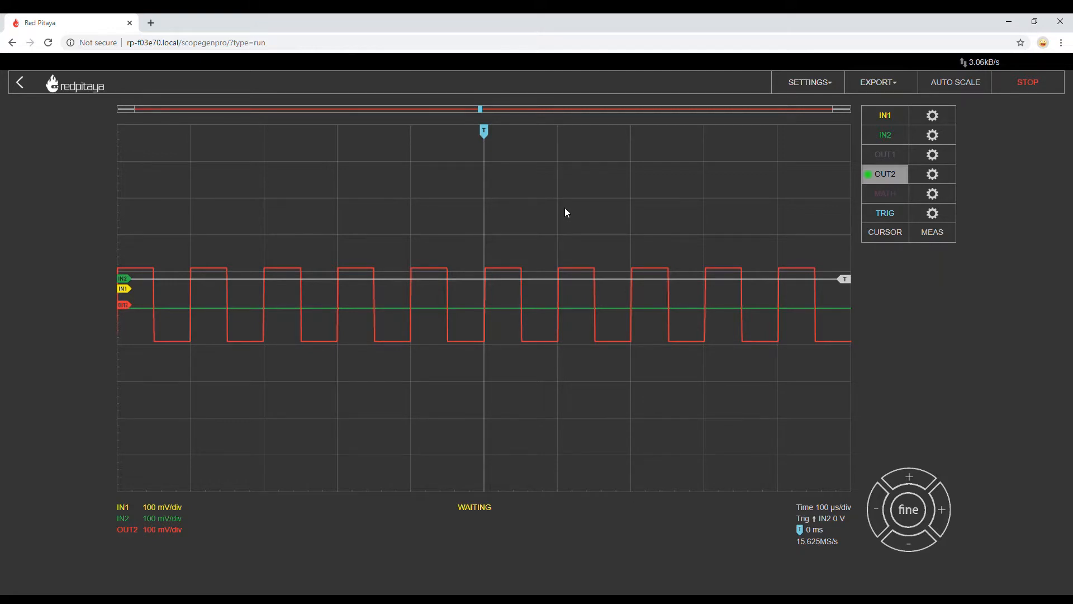
pyautogui.moveTo(555, 212)
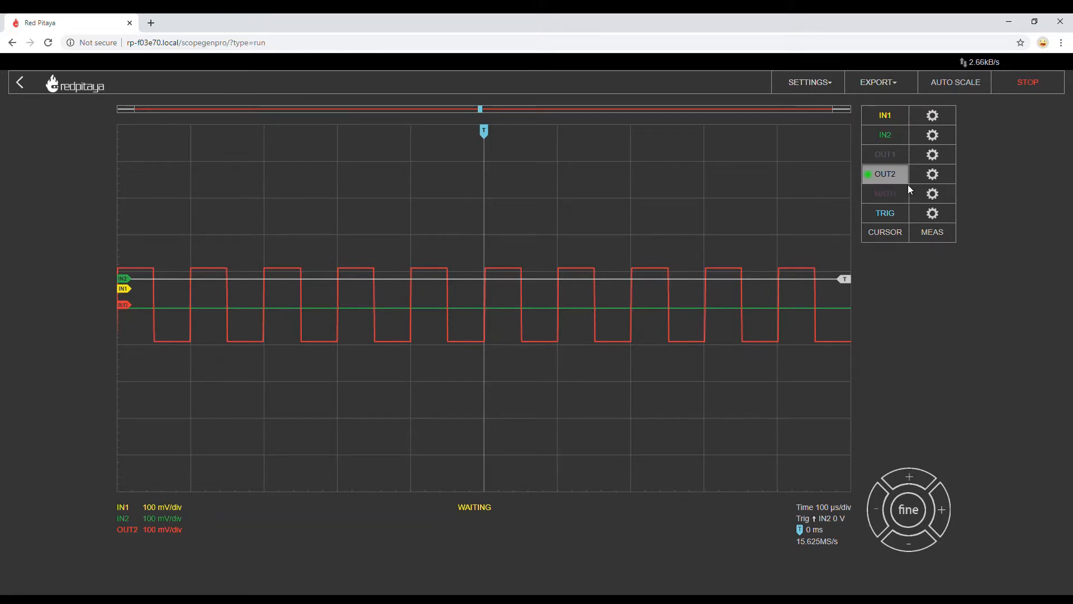
pyautogui.click(932, 174)
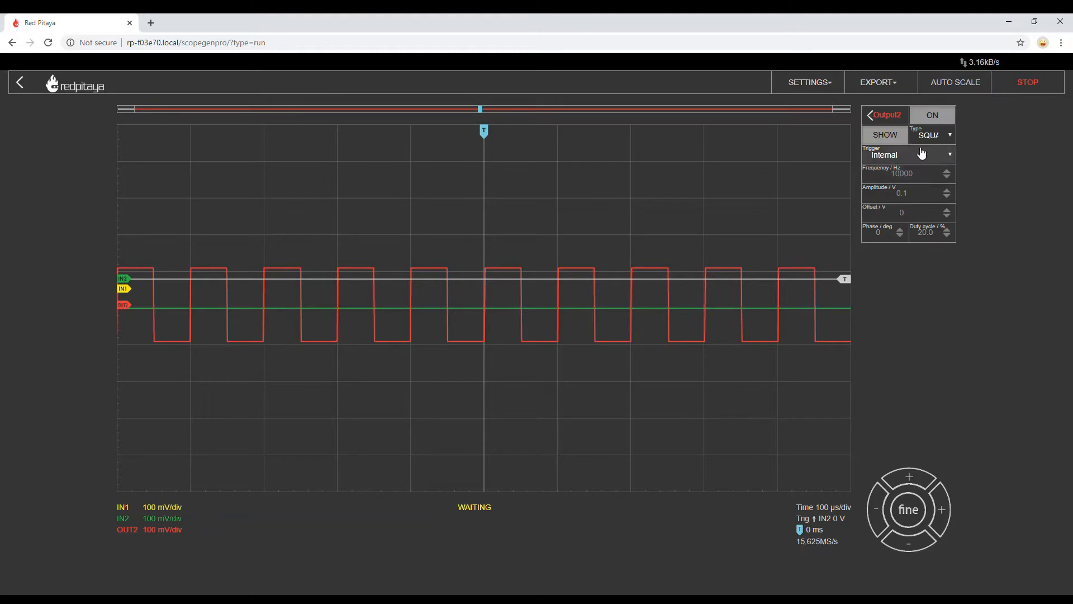
pyautogui.click(870, 114)
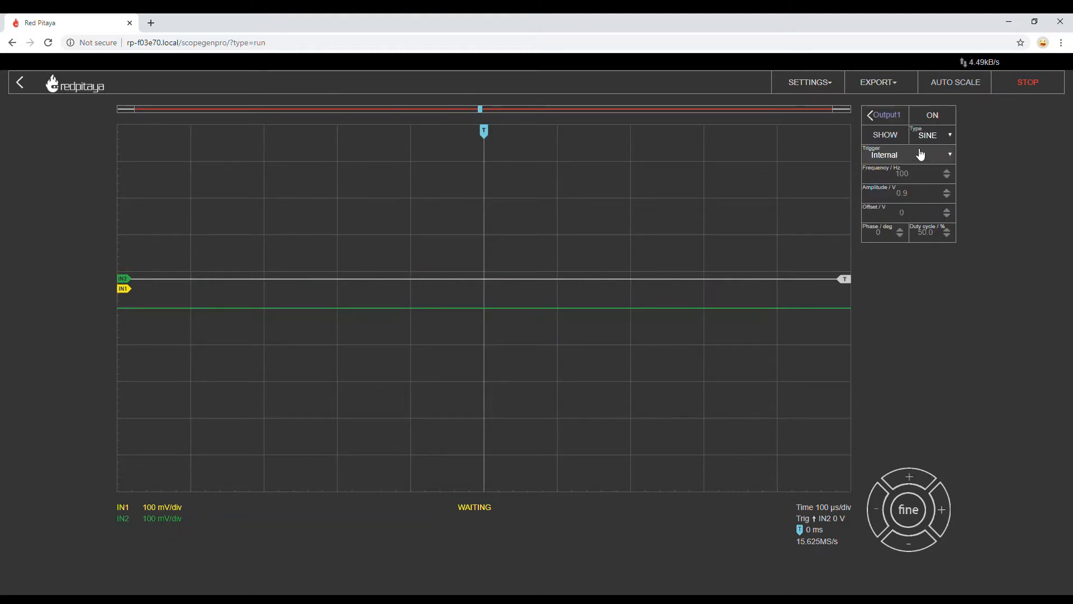
pyautogui.click(870, 114)
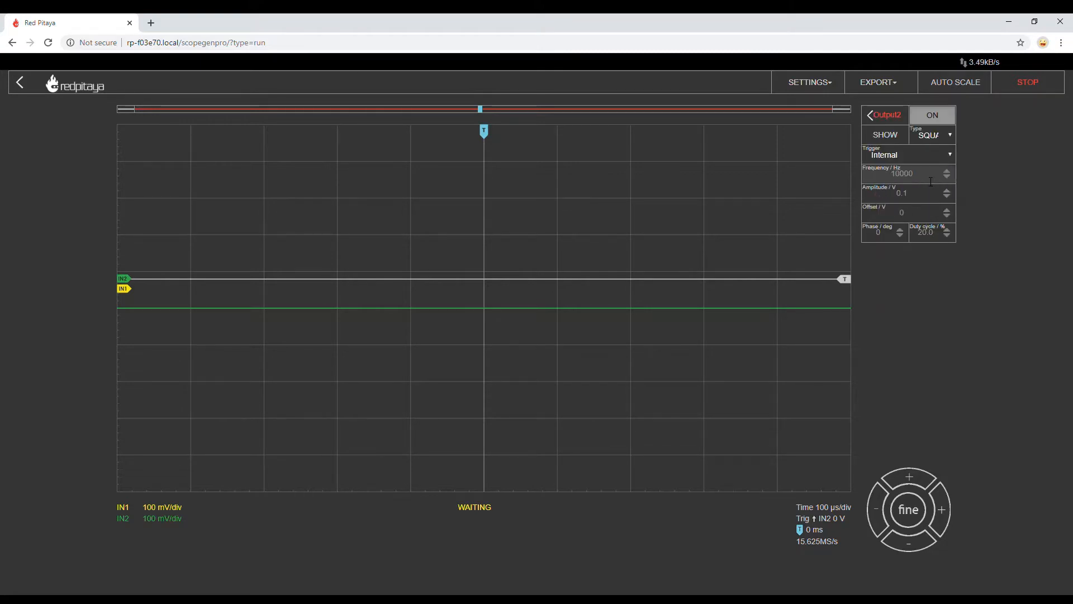
# Turn on the sine signal on OUT1 and set its vertical scale to 2 V/div
pyautogui.click(871, 114)
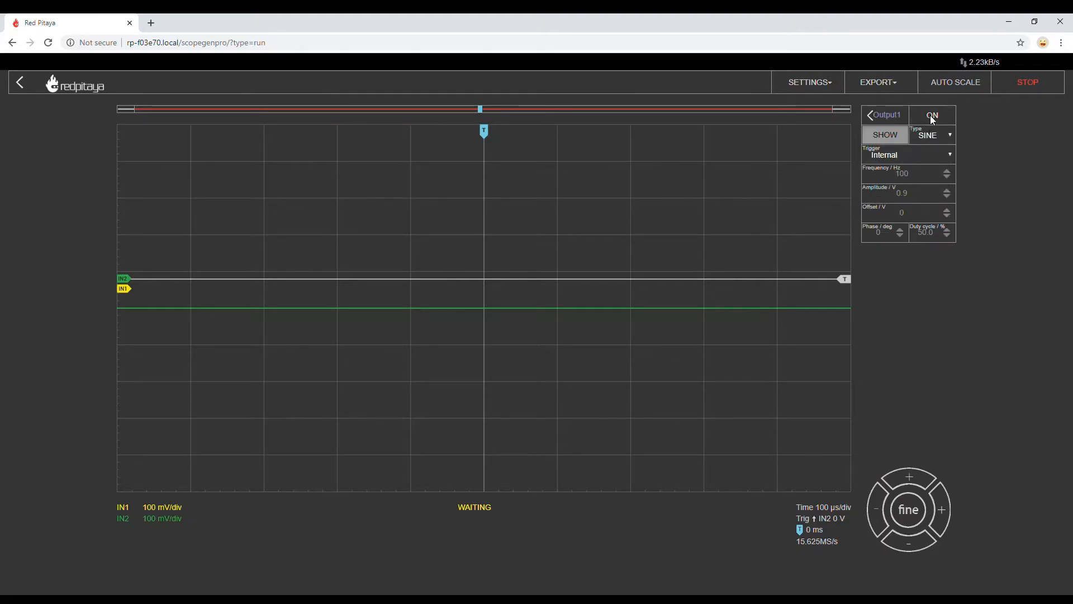
pyautogui.click(932, 115)
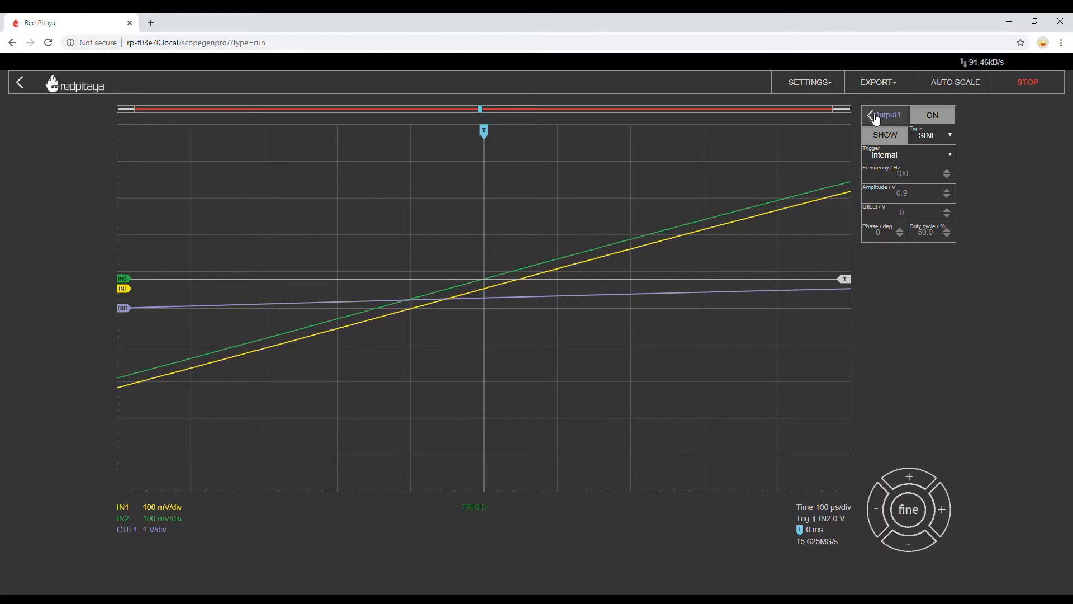
pyautogui.click(871, 115)
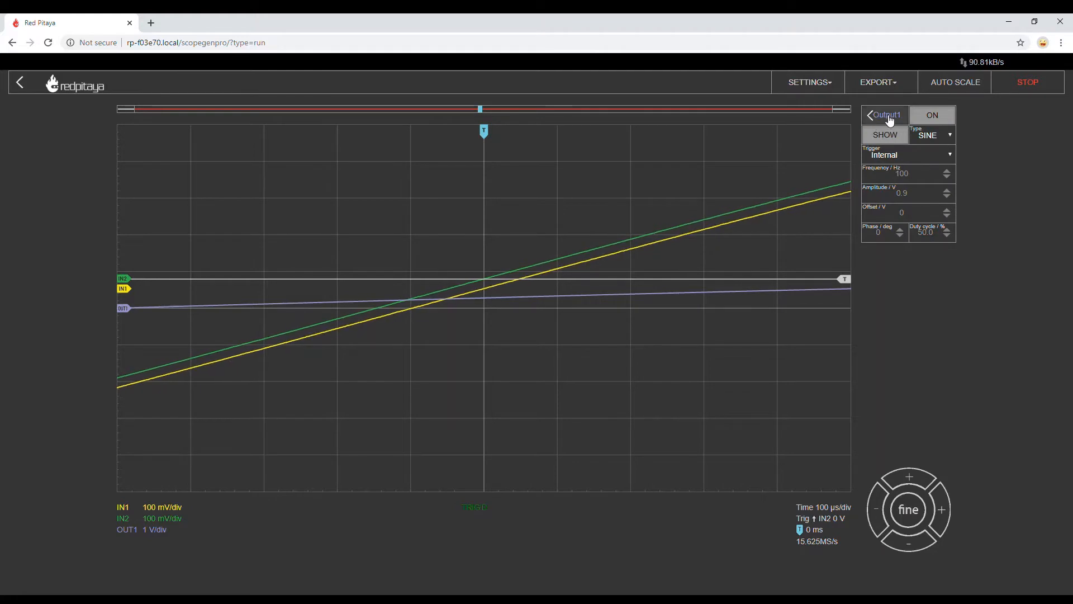
pyautogui.click(872, 115)
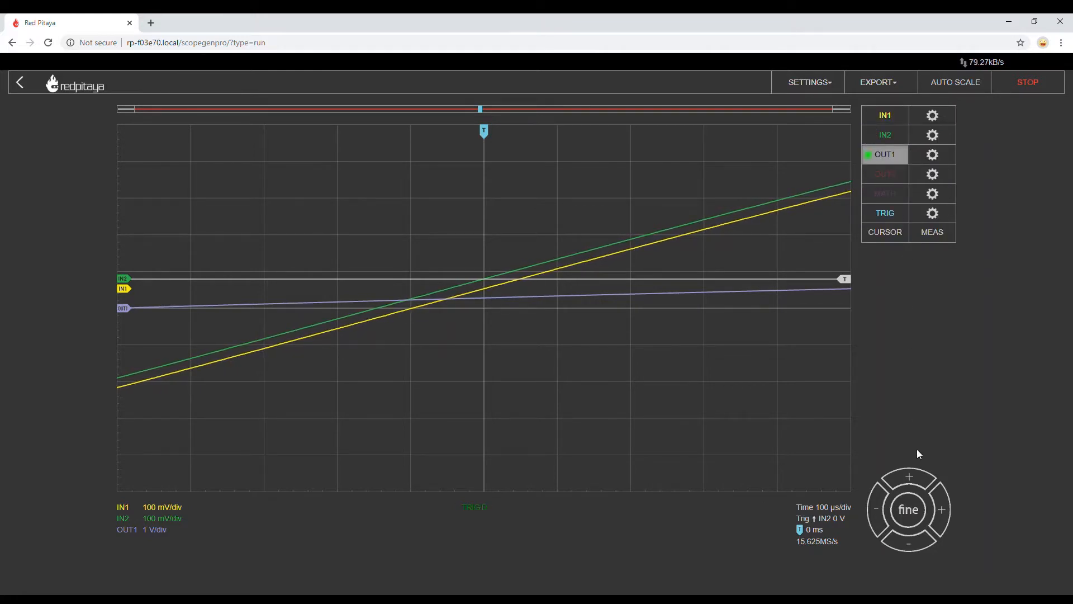
pyautogui.click(907, 543)
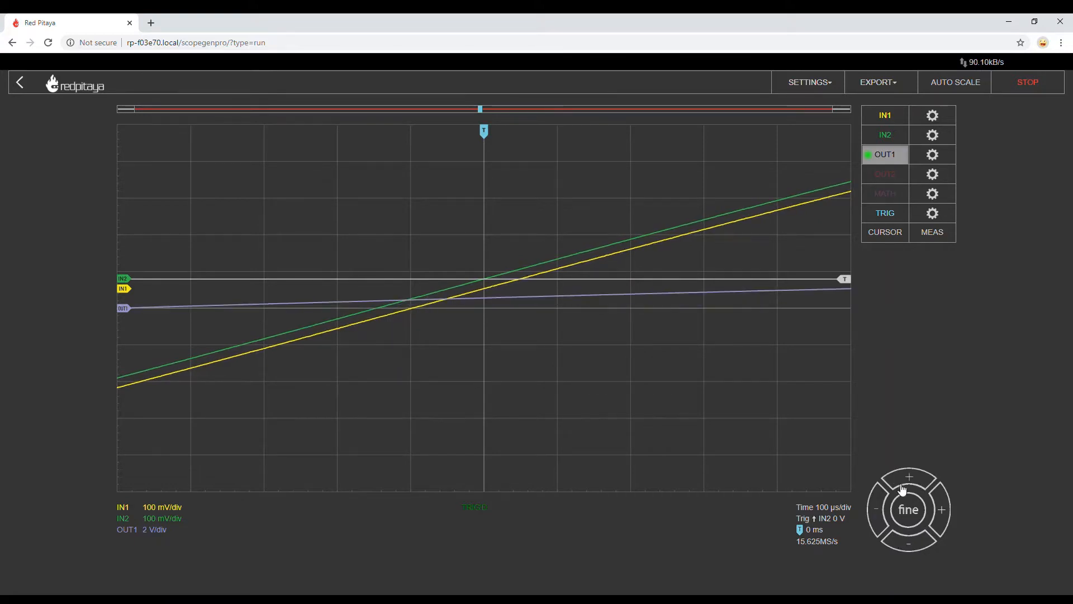
# Set the timebase to 10 ms/div and lower the IN1 and IN2 scales to 1 V/div
pyautogui.click(876, 510)
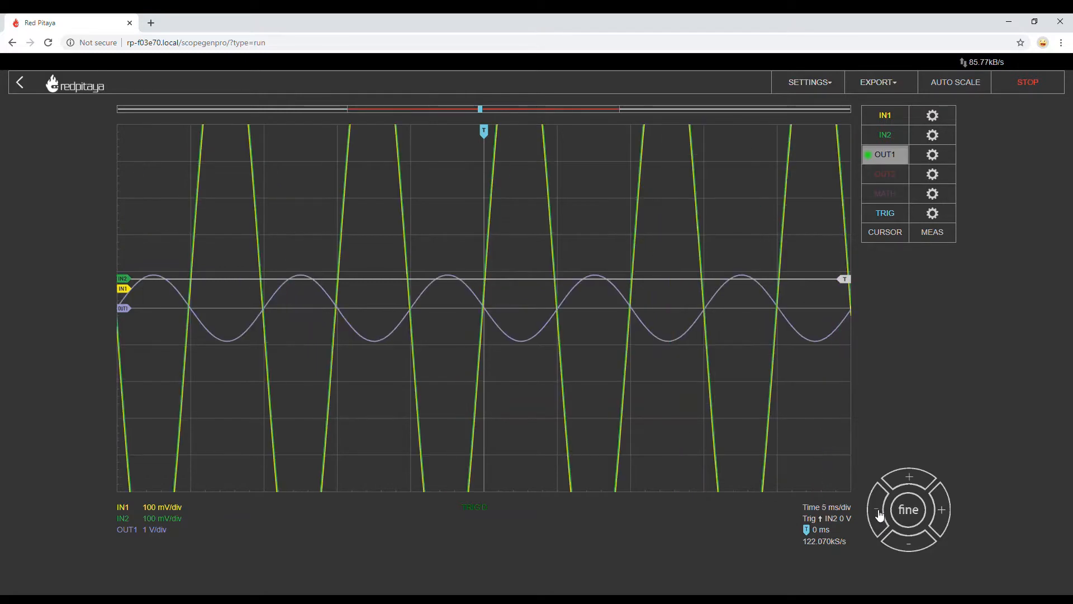
pyautogui.click(876, 509)
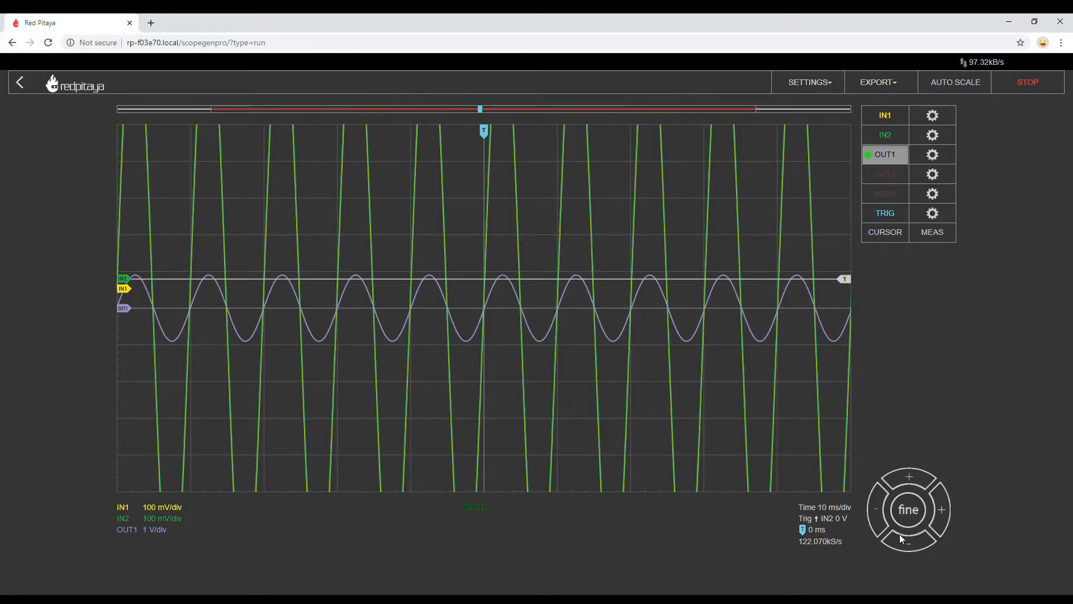
pyautogui.click(909, 475)
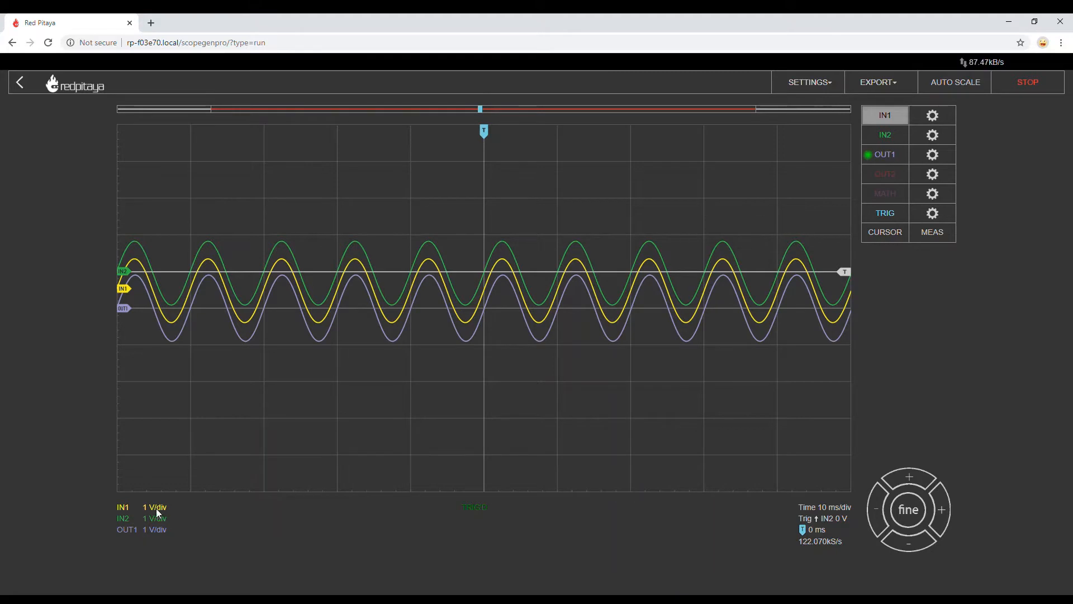
pyautogui.moveTo(896, 281)
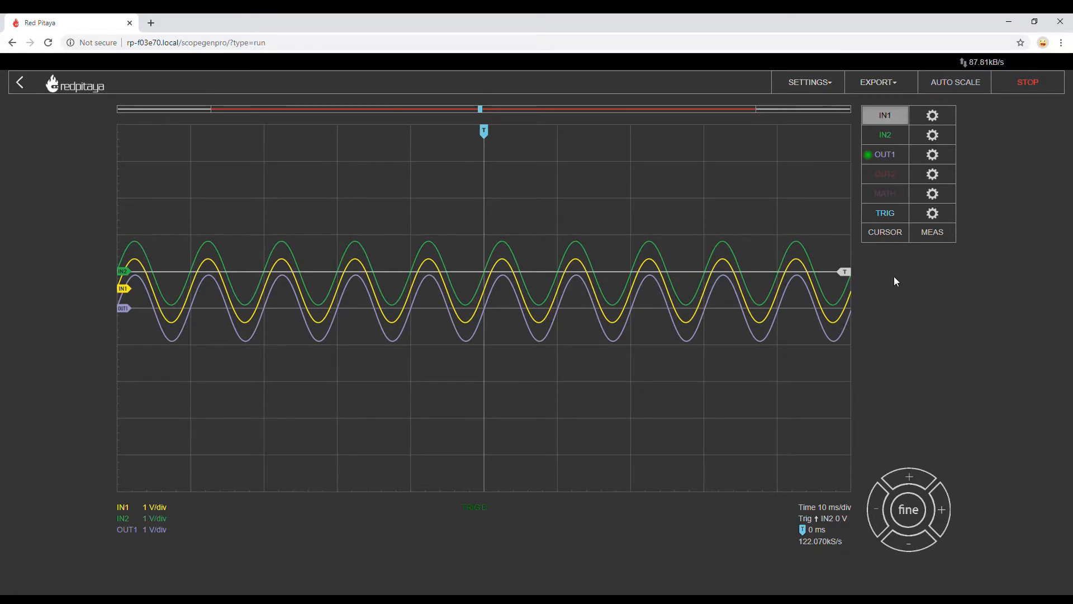
pyautogui.moveTo(836, 503)
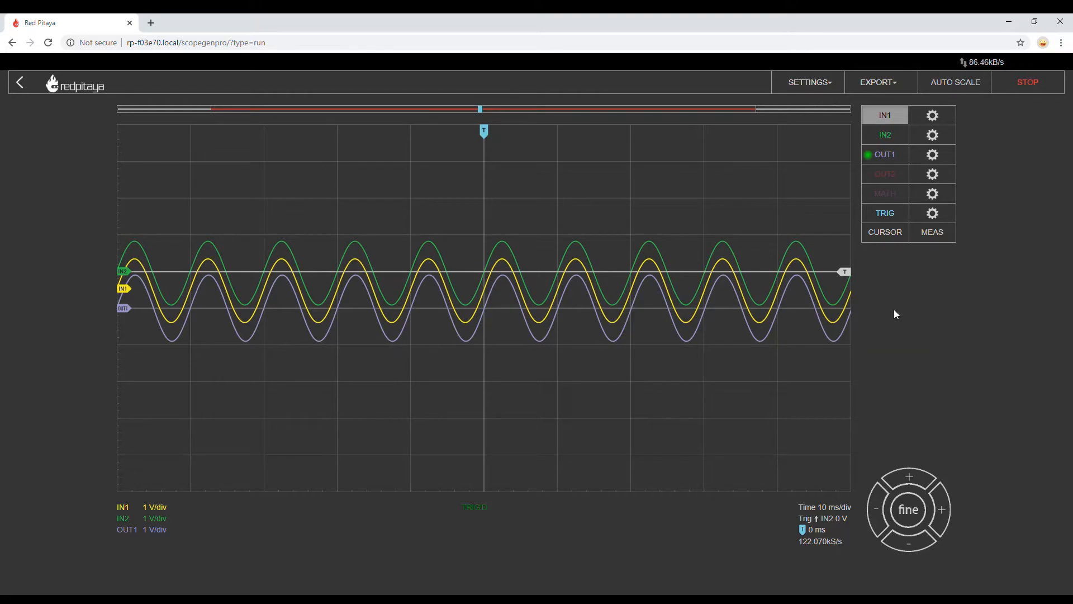
# Try IN2, EXT and IN1 trigger sources and single/normal modes, settling on IN1 in auto mode
pyautogui.click(885, 213)
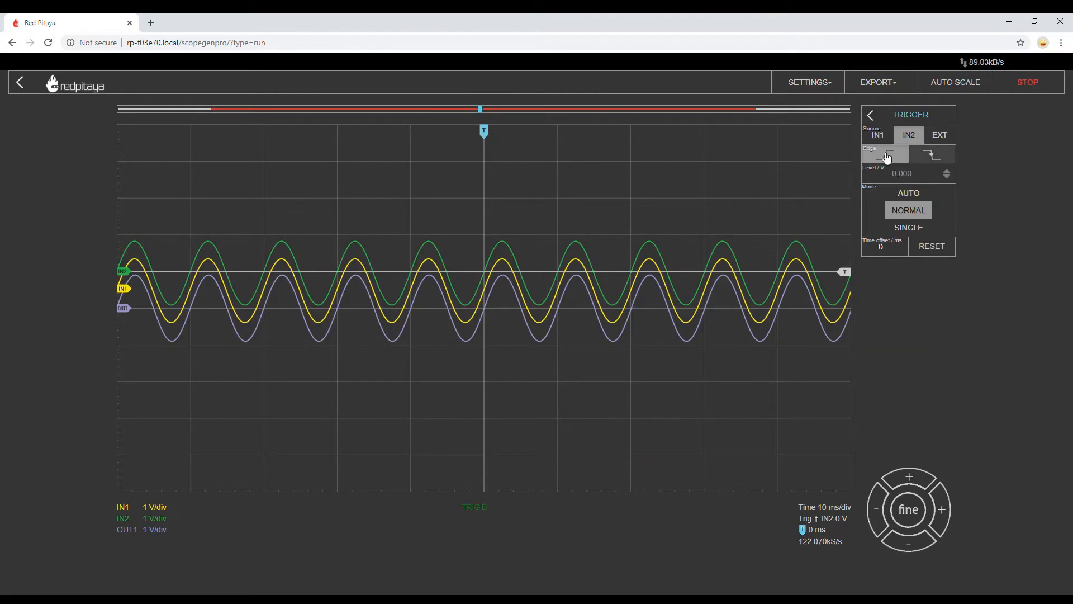
pyautogui.click(932, 154)
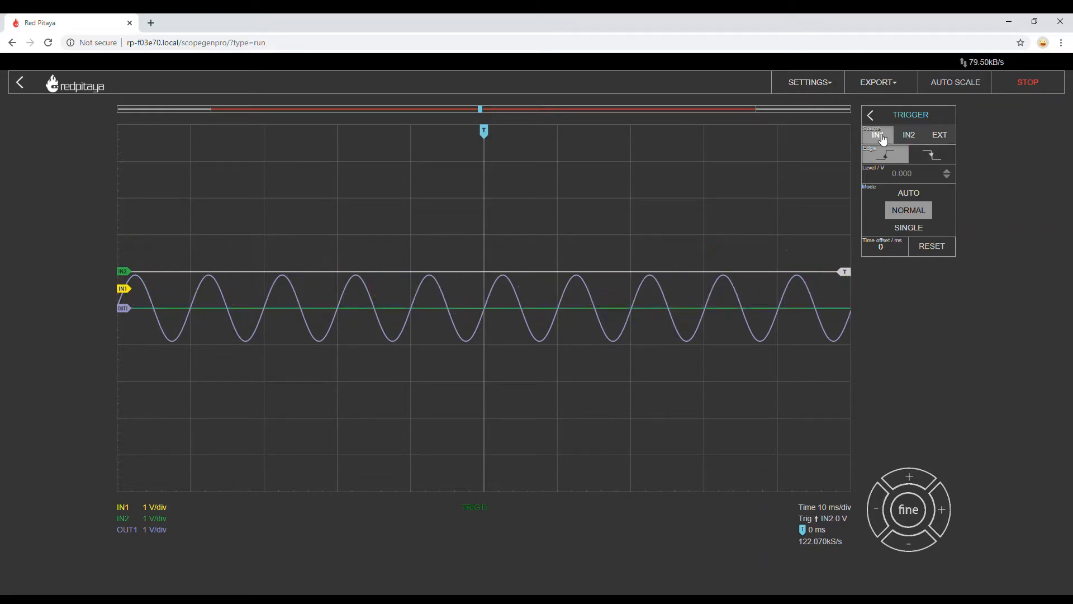
pyautogui.click(907, 134)
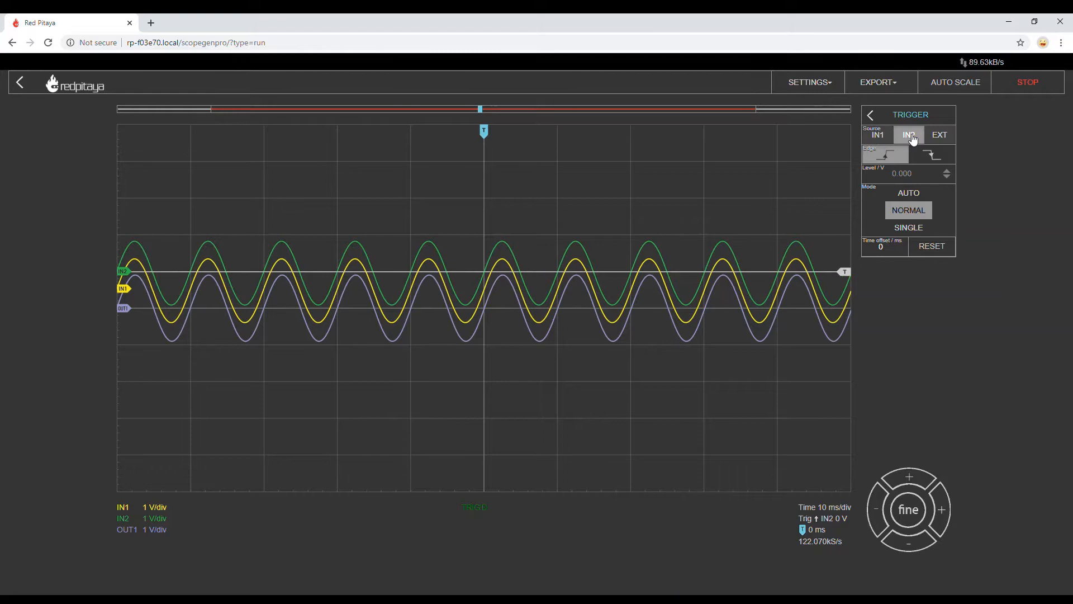
pyautogui.click(939, 134)
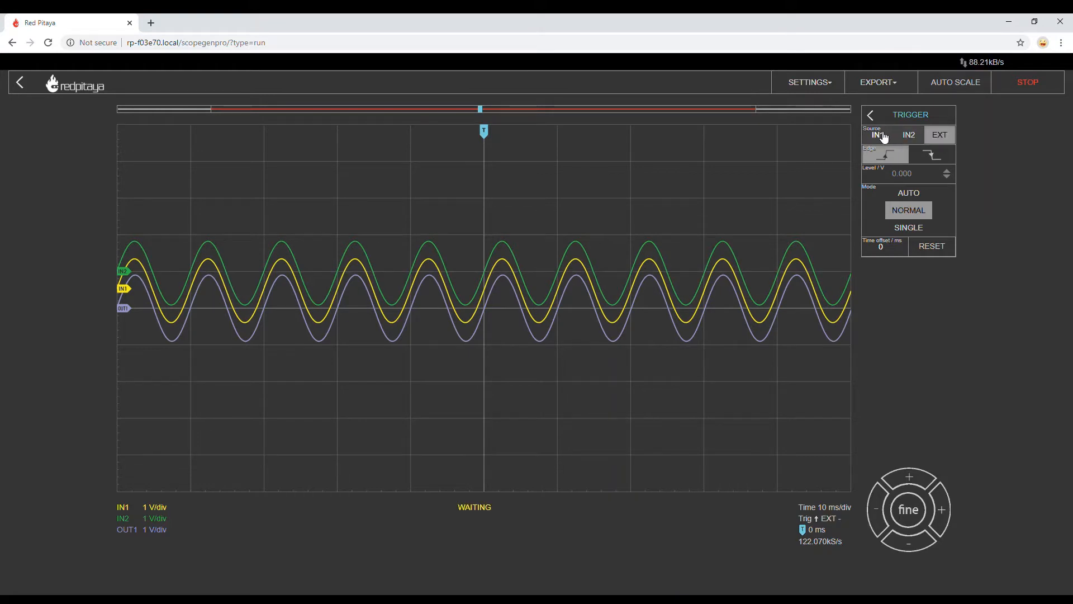
pyautogui.click(879, 134)
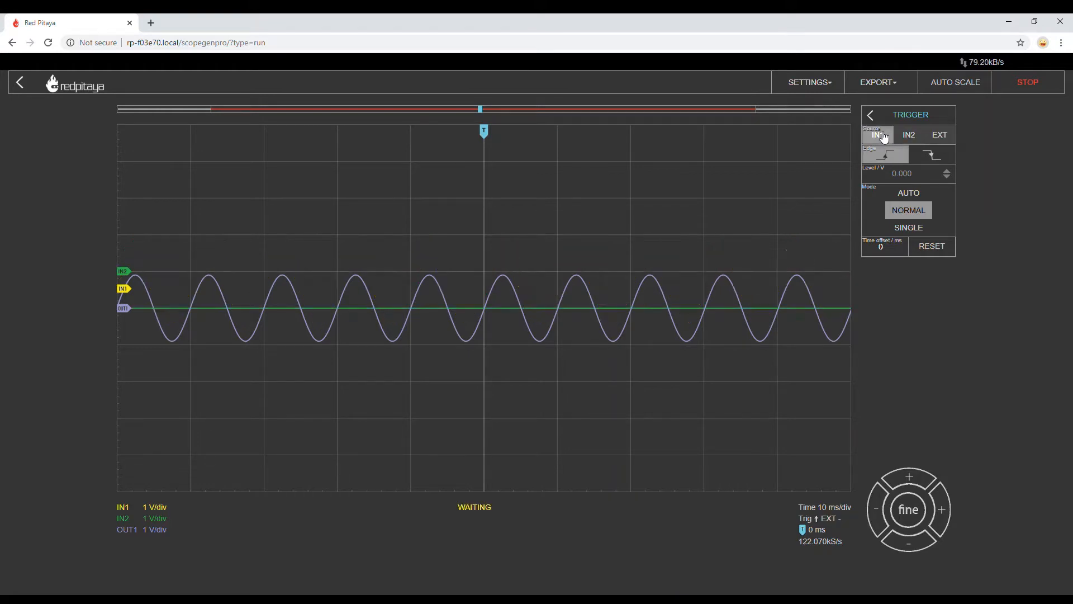
pyautogui.click(878, 134)
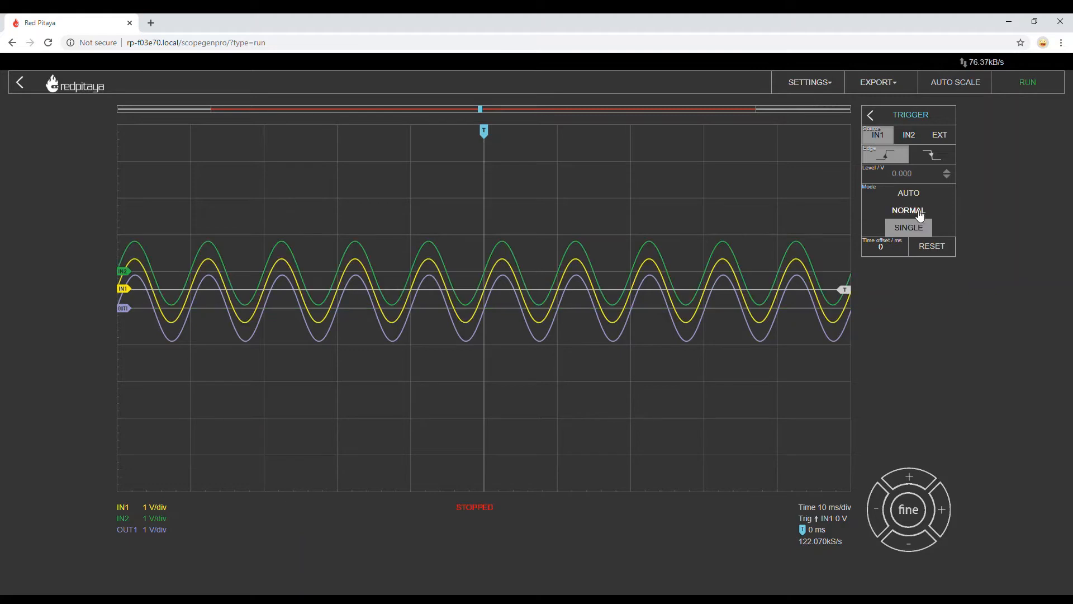
pyautogui.click(908, 192)
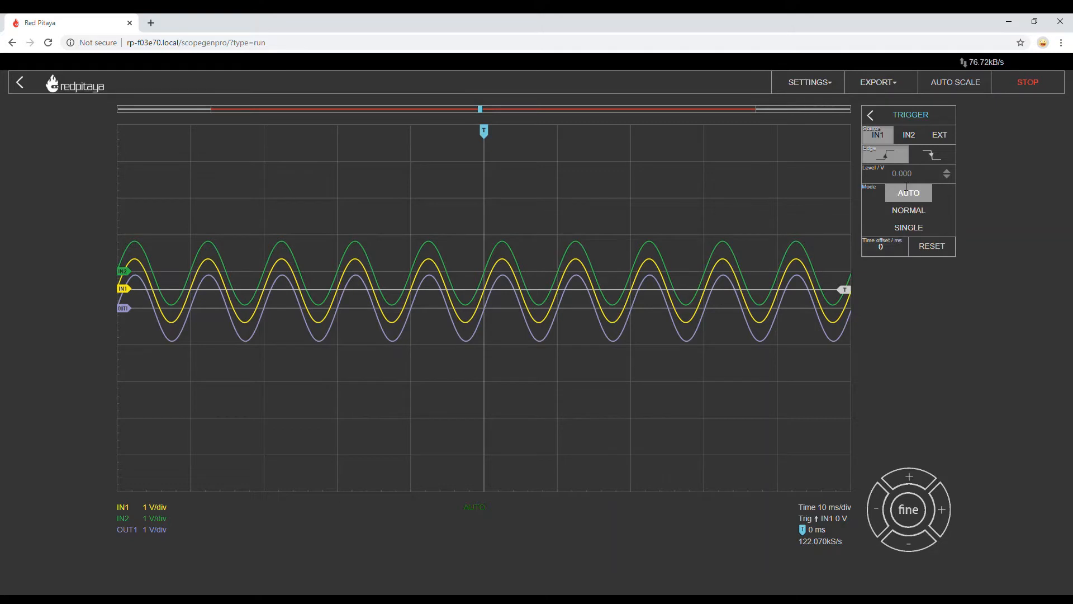
pyautogui.click(870, 114)
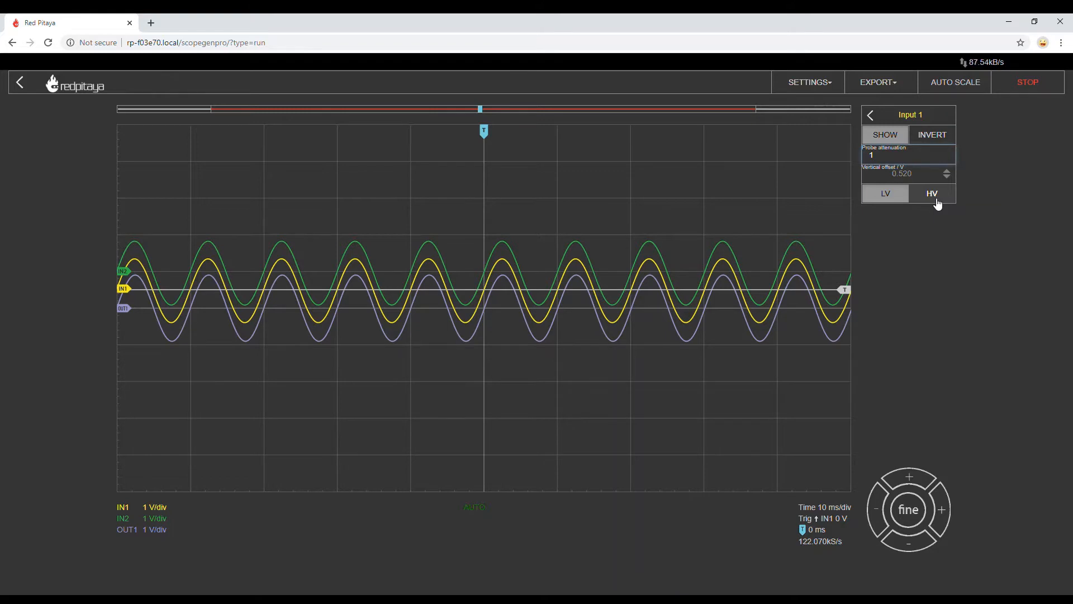
# Set input 1 to the low-voltage range and export the plot as graphs.jpg
pyautogui.click(885, 194)
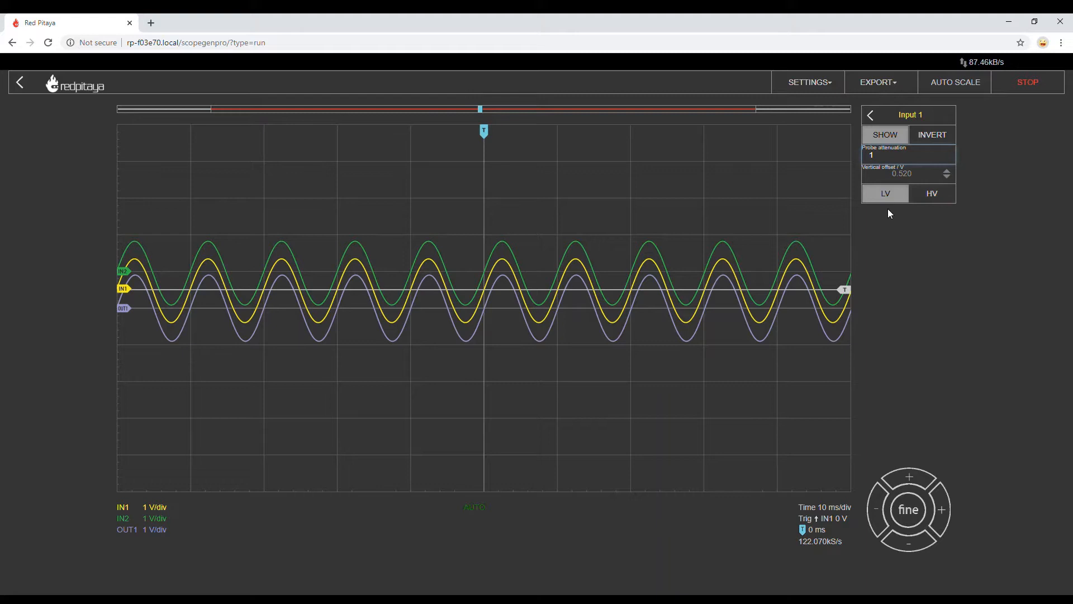
pyautogui.moveTo(872, 104)
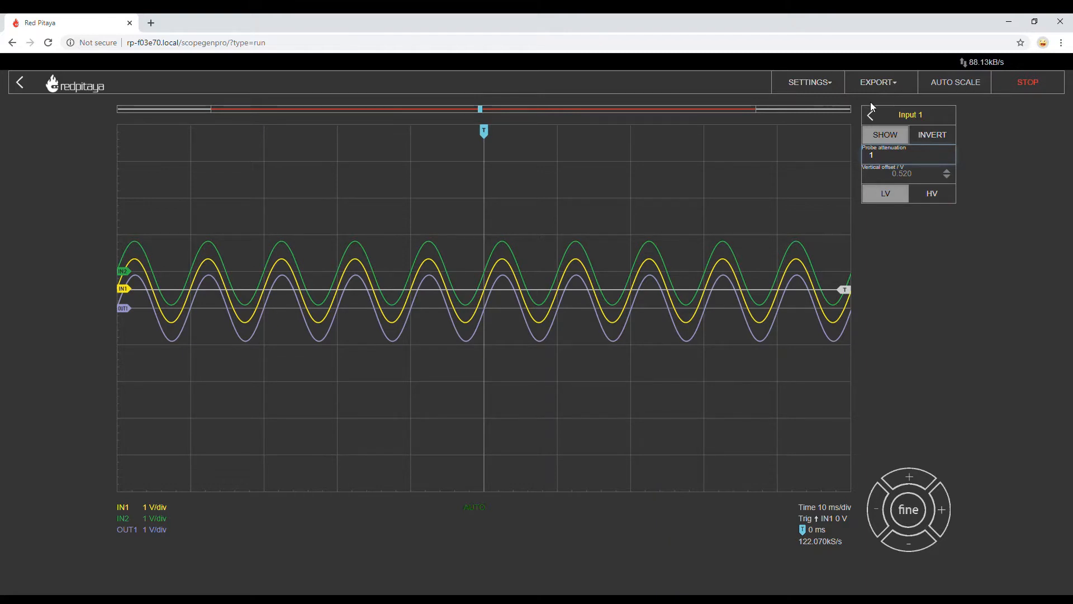
pyautogui.click(870, 114)
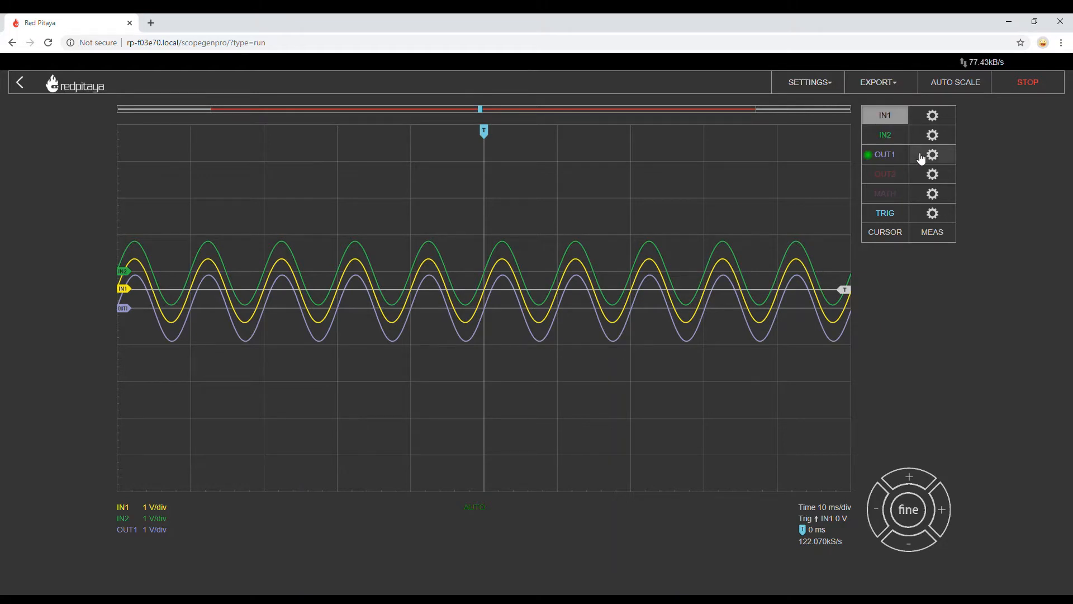
pyautogui.click(879, 82)
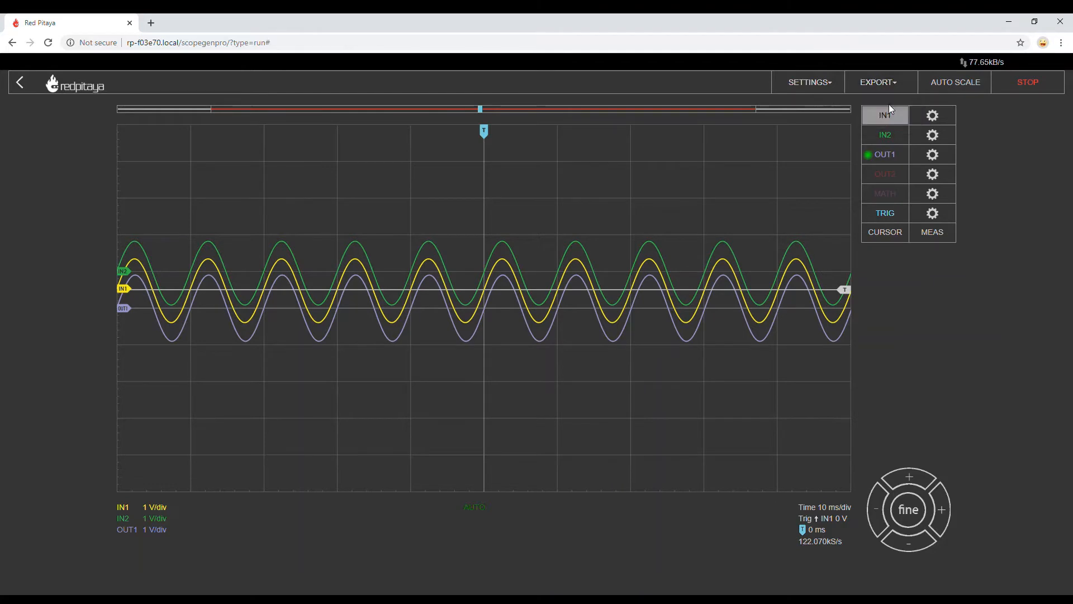
pyautogui.click(876, 83)
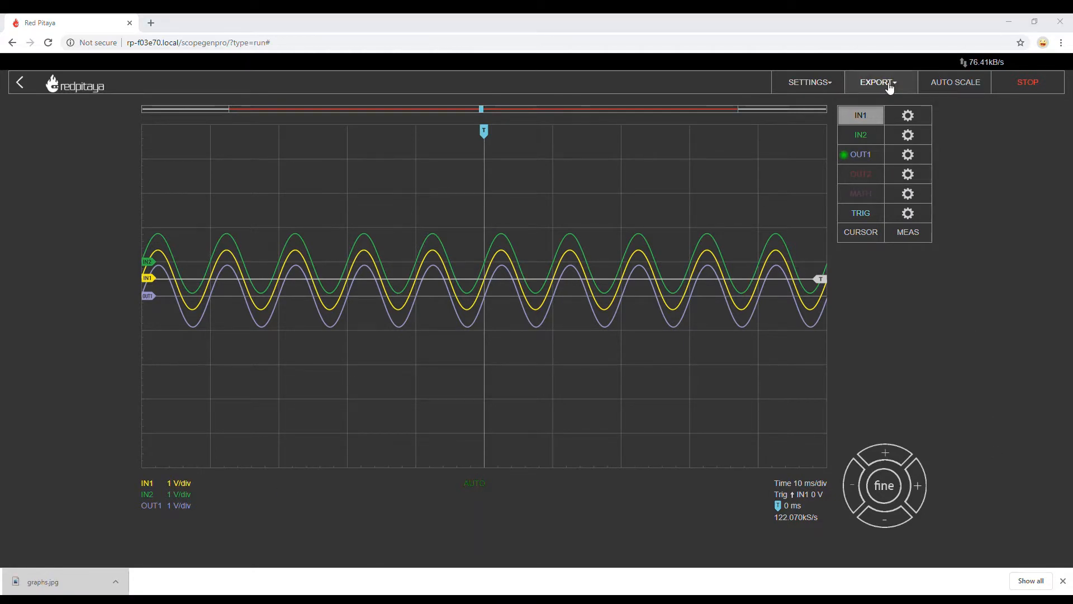
# Export the waveform data as scopeData.csv and offset the trigger time by 49.39 ms
pyautogui.click(877, 83)
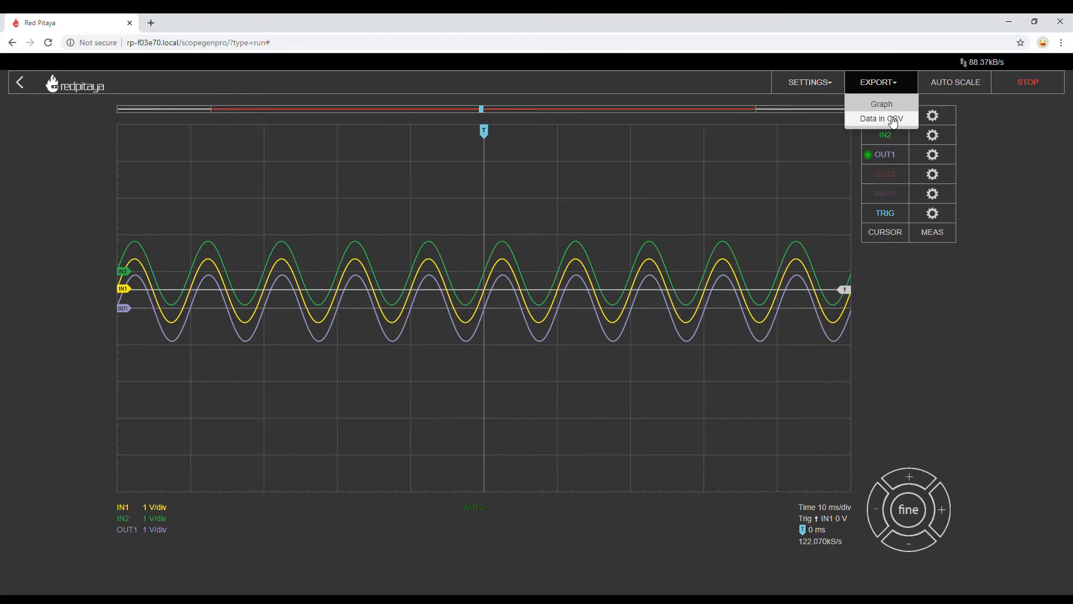
pyautogui.click(880, 118)
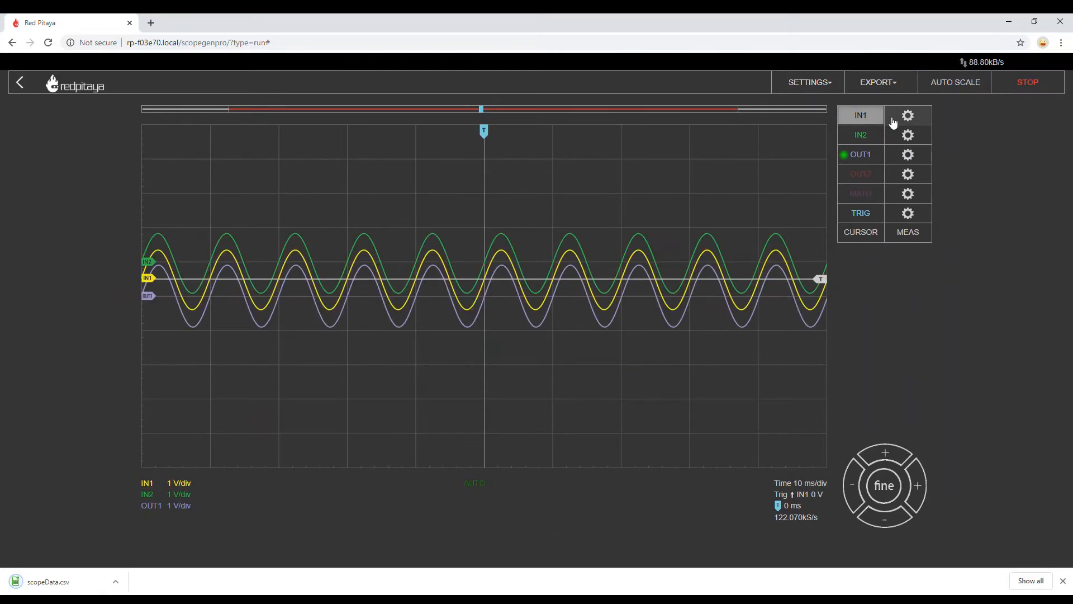
pyautogui.click(806, 83)
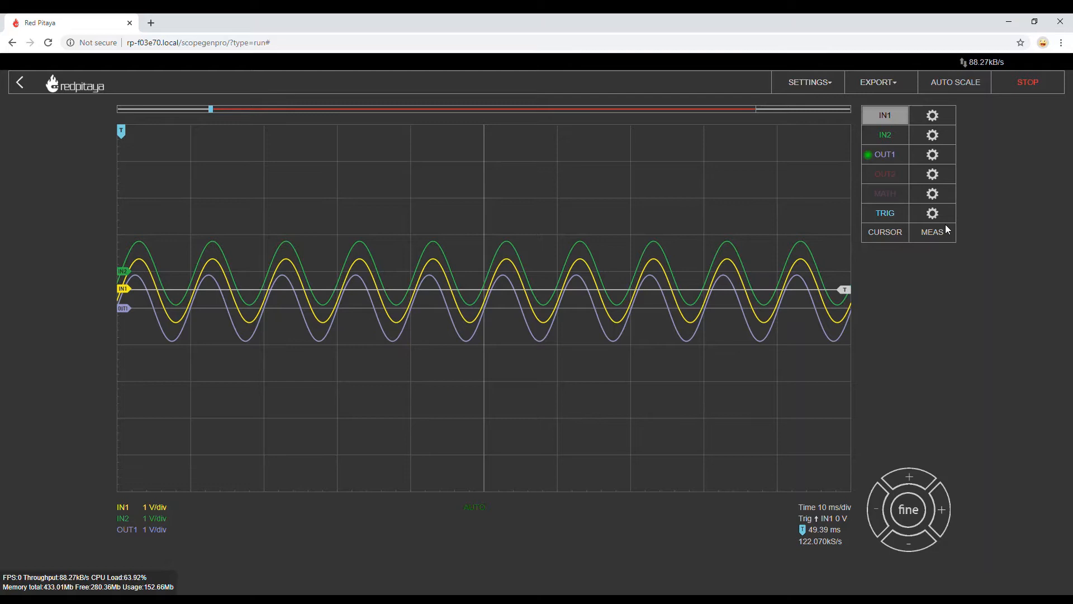
# Switch the trigger to normal mode, keeping IN1 as source at 0 V
pyautogui.click(933, 212)
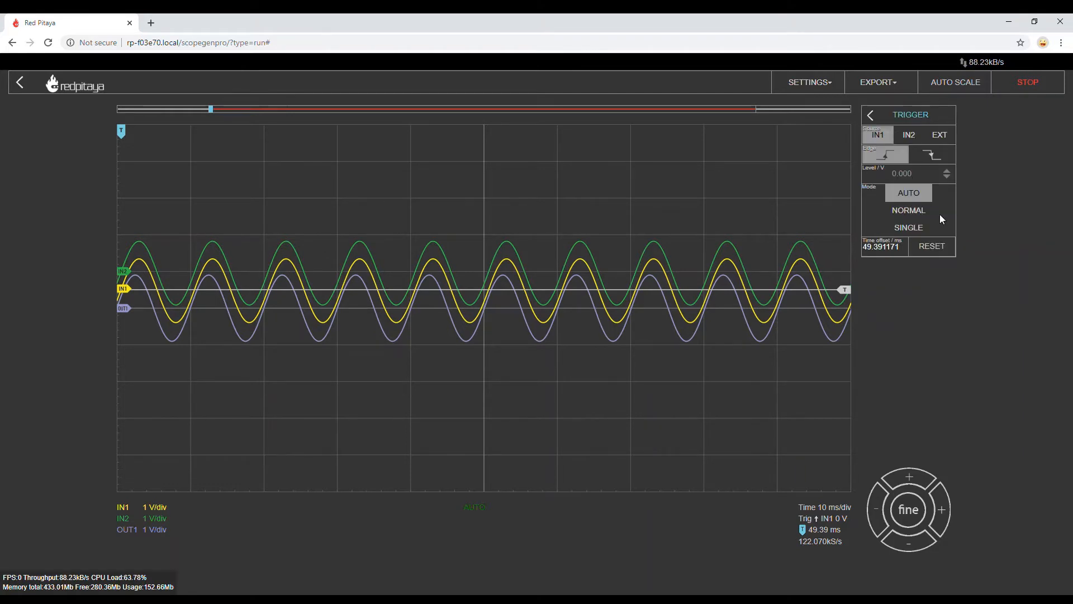
pyautogui.click(907, 210)
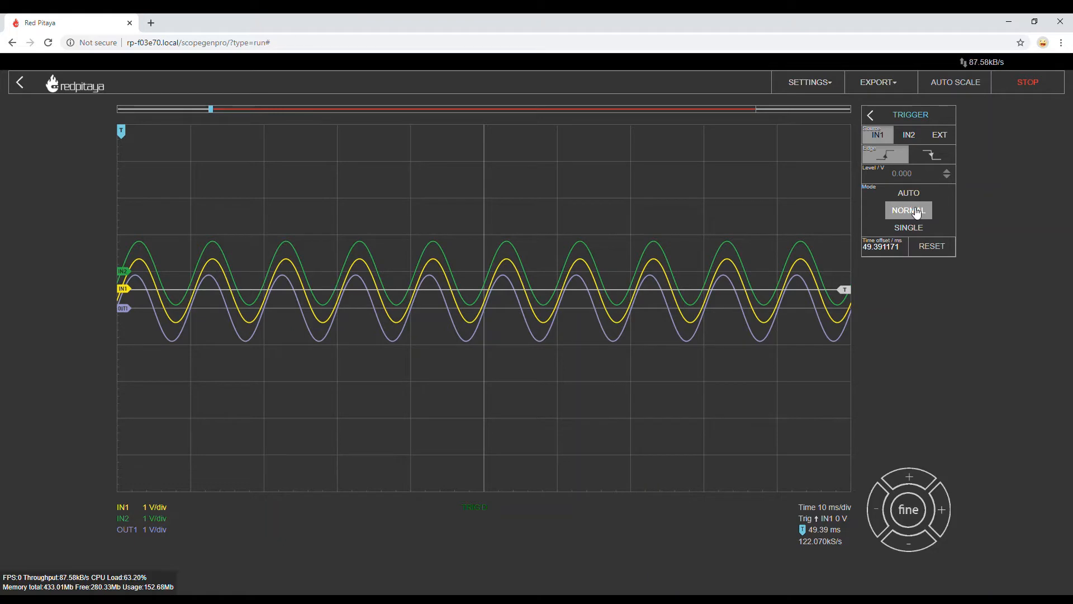
pyautogui.moveTo(126, 572)
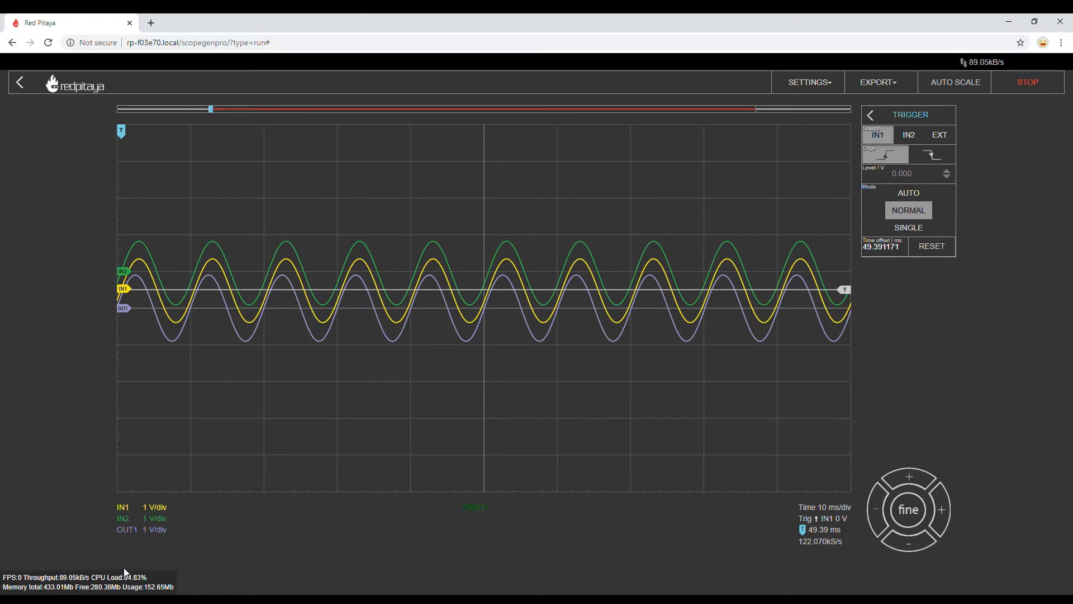
pyautogui.moveTo(63, 581)
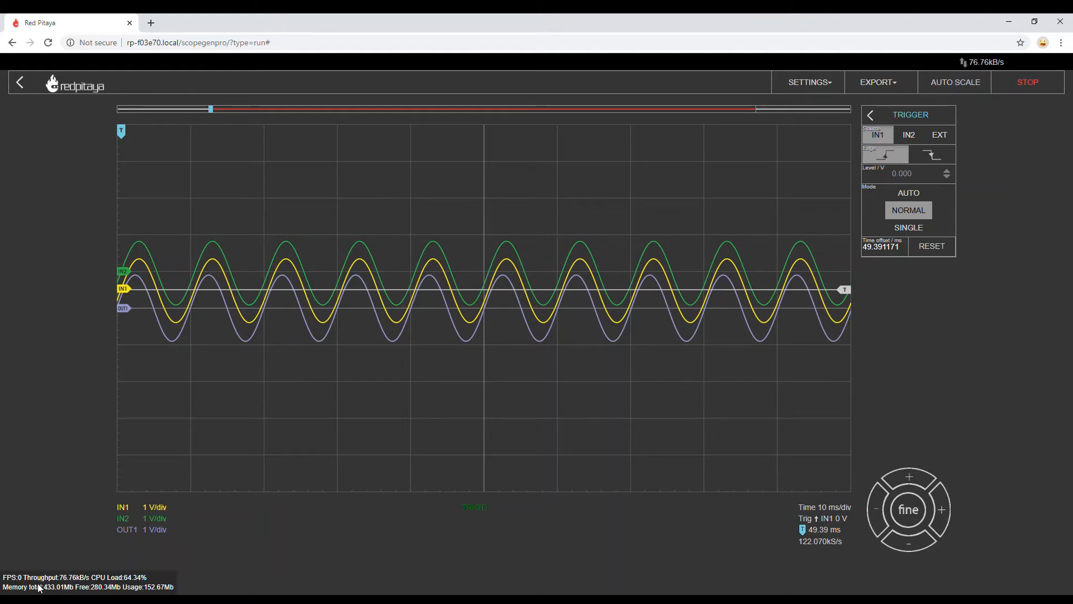
pyautogui.moveTo(358, 540)
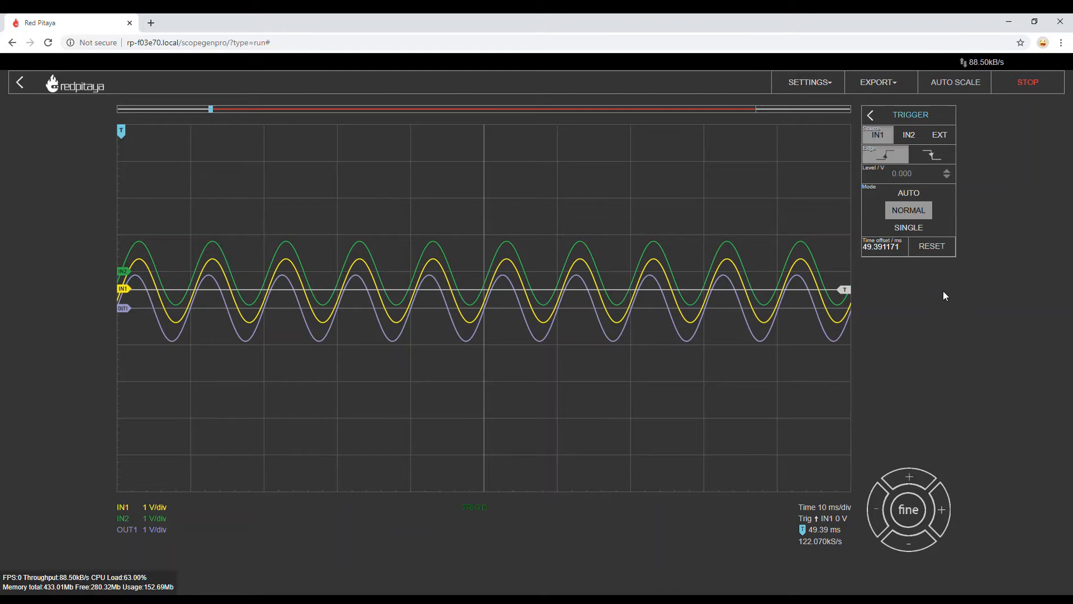
pyautogui.click(869, 114)
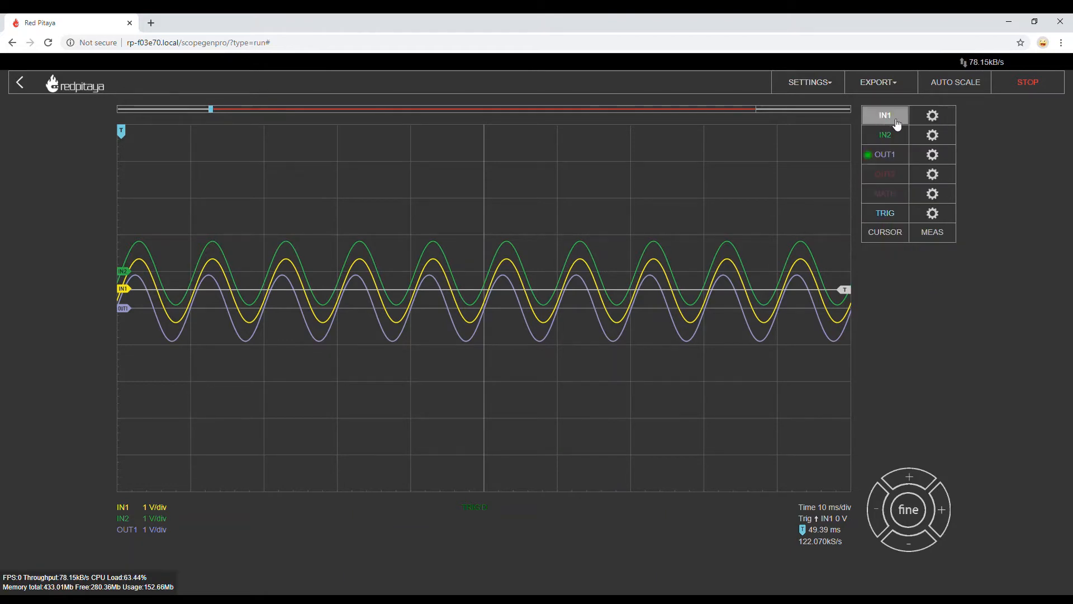
# Auto-scale the traces, set IN2 to 560 mV/div, and return to the app launcher
pyautogui.click(955, 82)
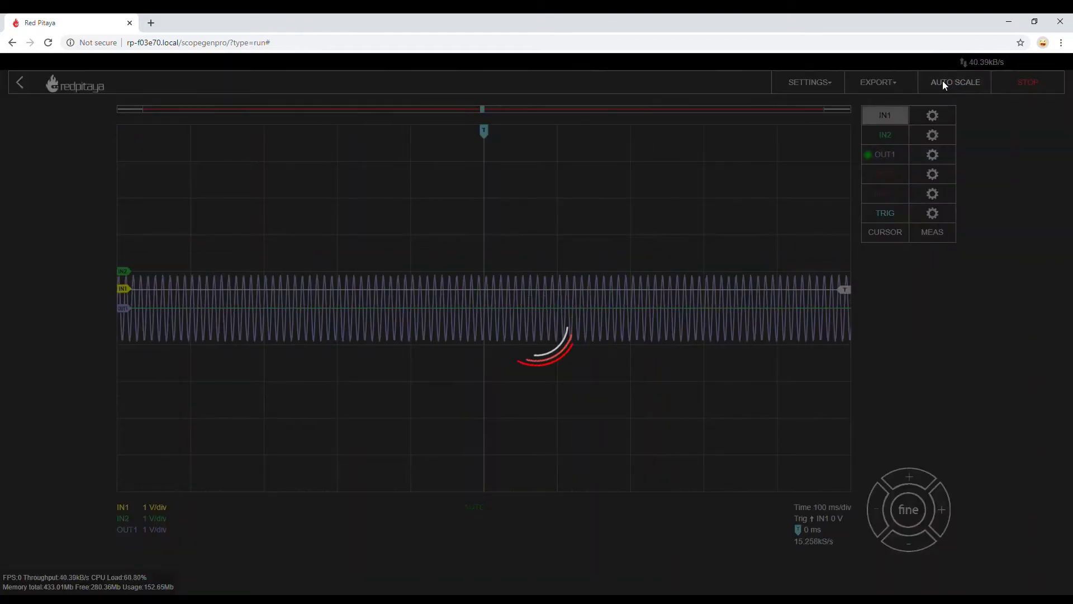
pyautogui.click(955, 83)
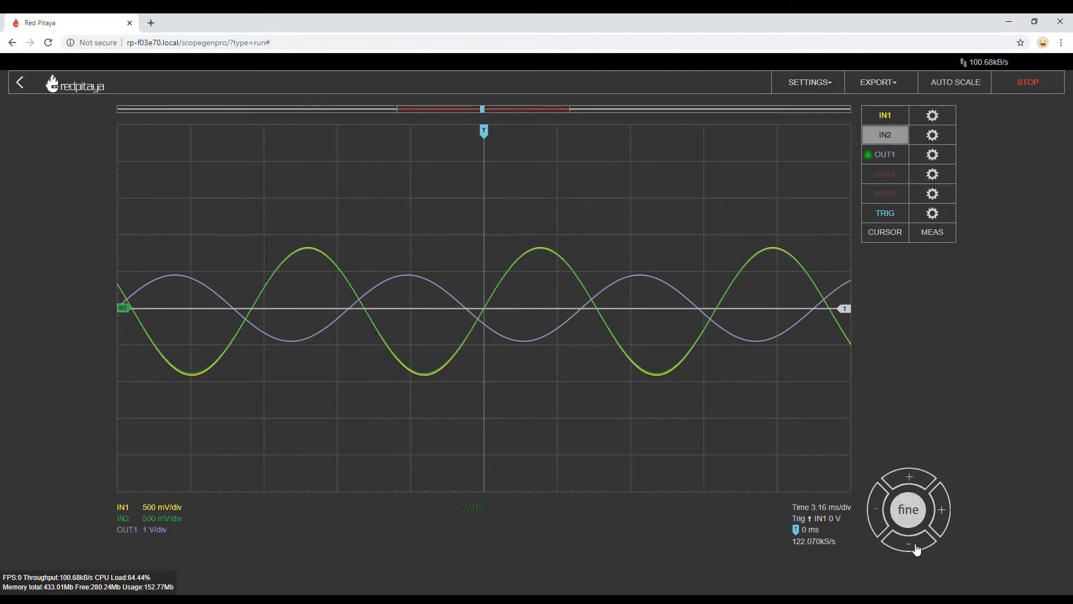
pyautogui.click(909, 543)
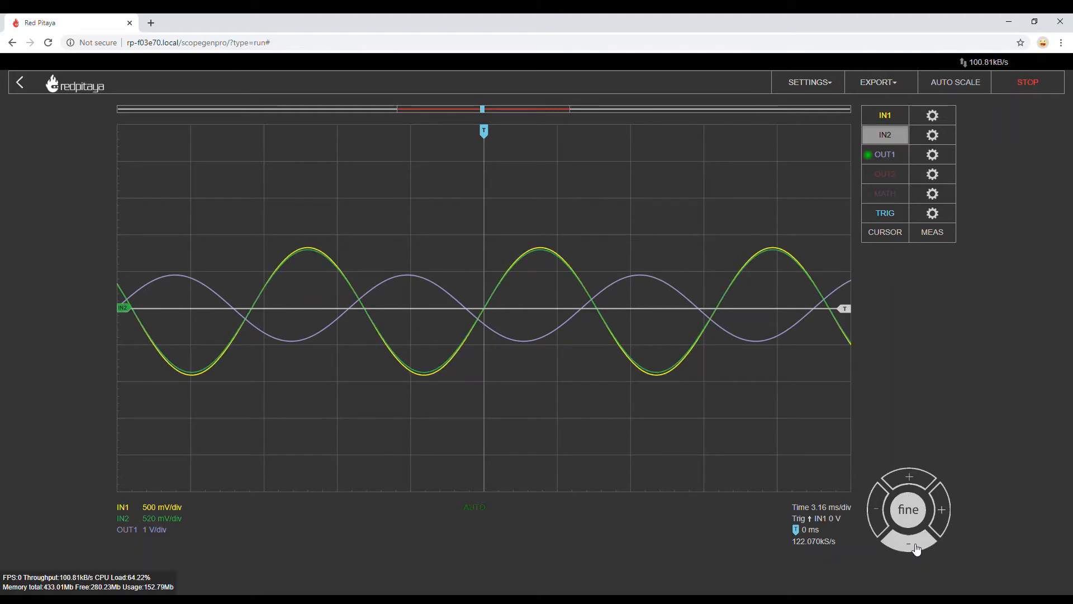
pyautogui.click(910, 476)
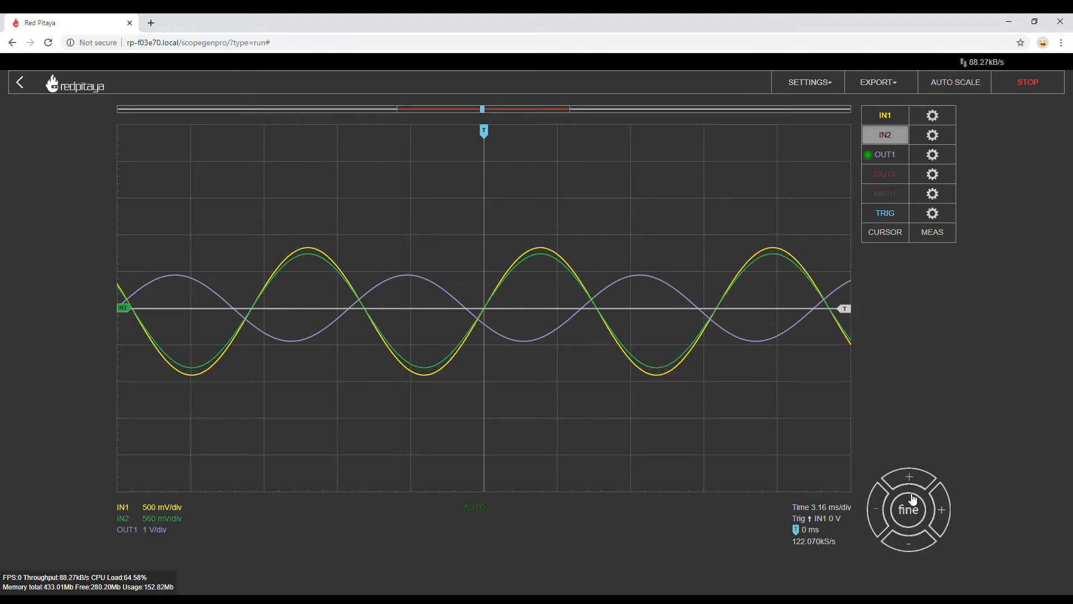
pyautogui.moveTo(871, 311)
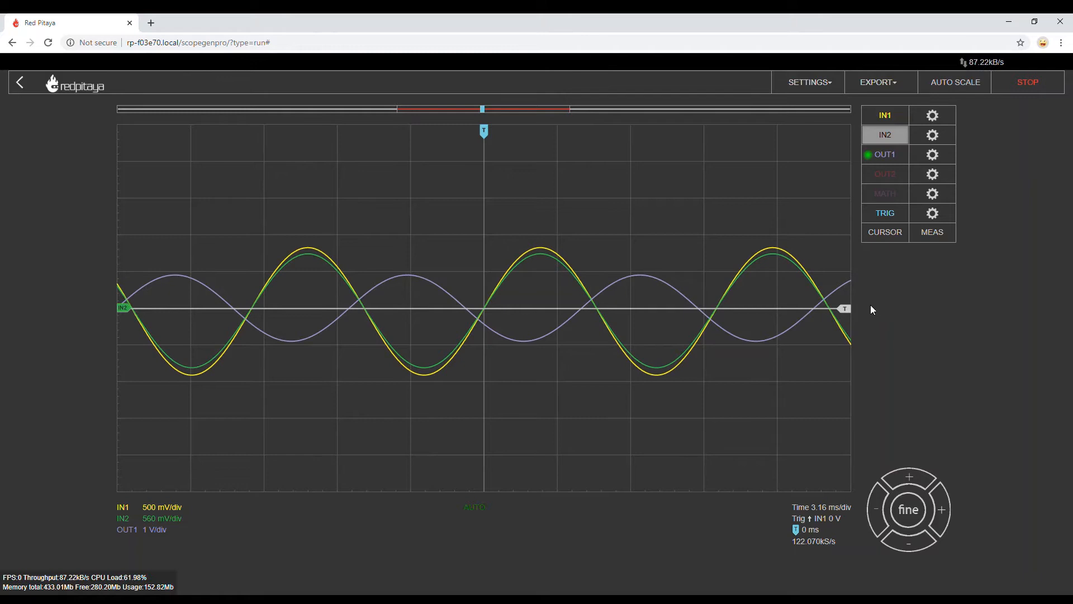
pyautogui.click(20, 83)
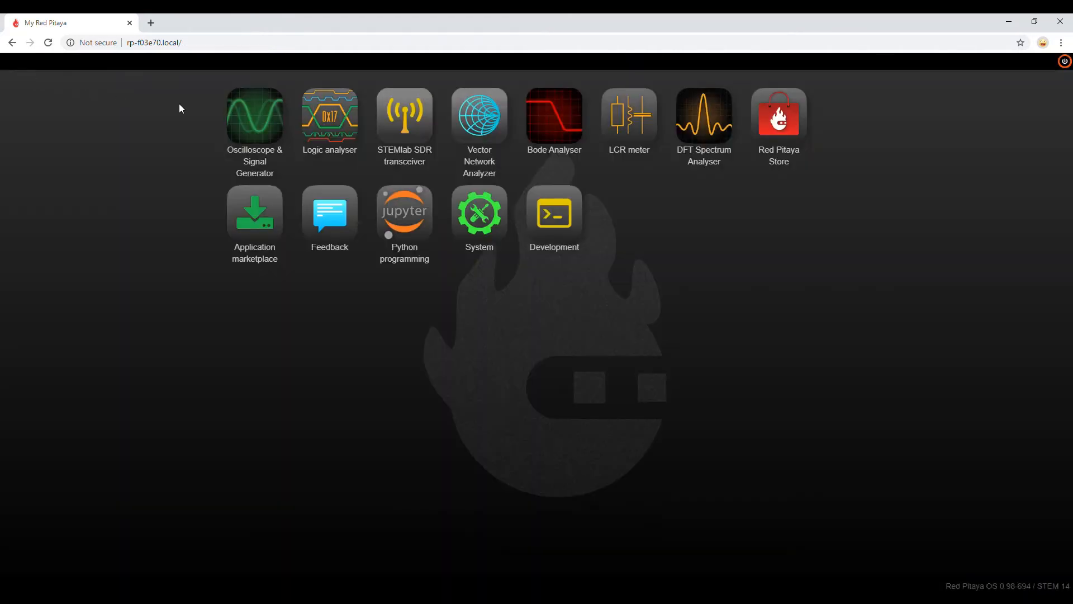
pyautogui.moveTo(327, 121)
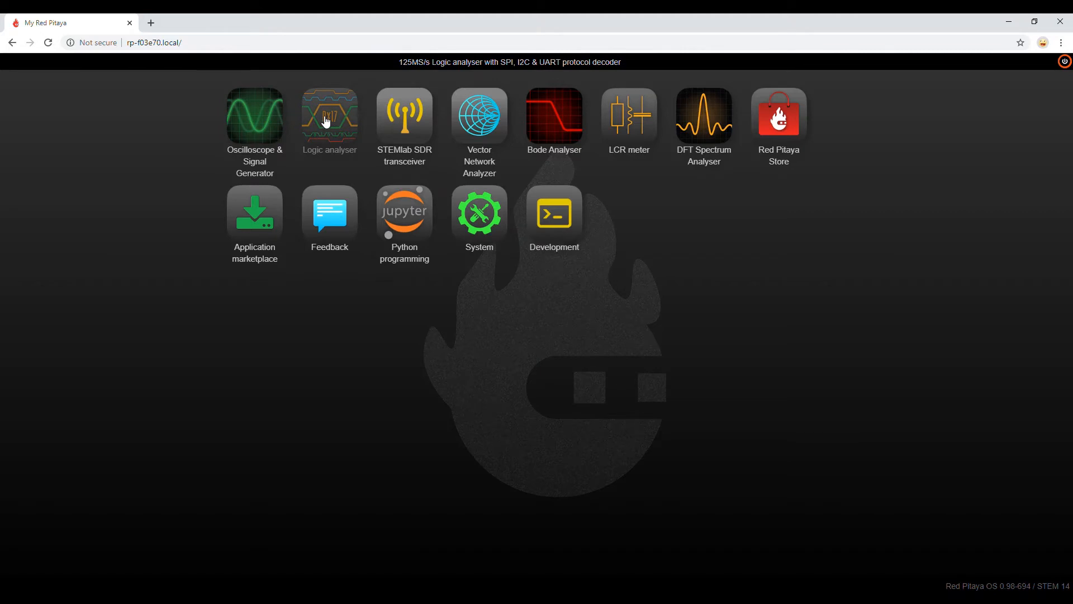
pyautogui.moveTo(362, 122)
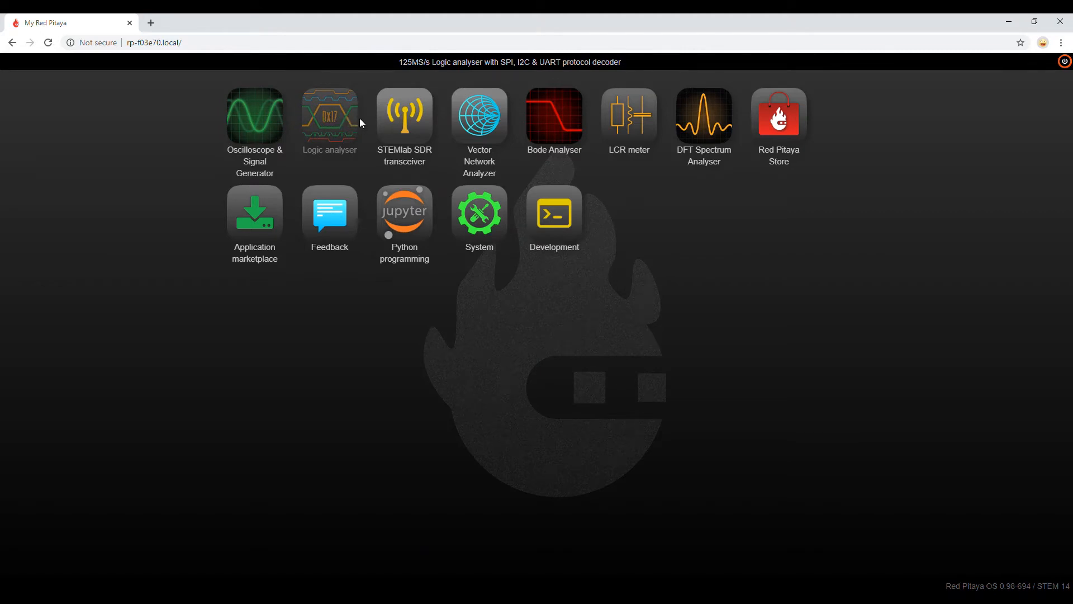
pyautogui.moveTo(342, 123)
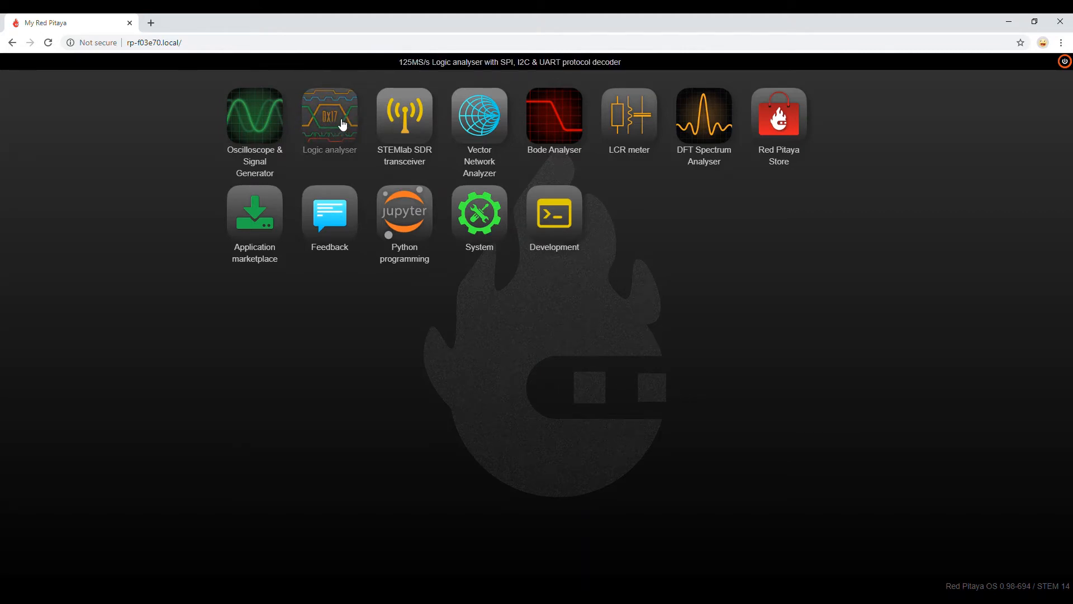
pyautogui.moveTo(337, 127)
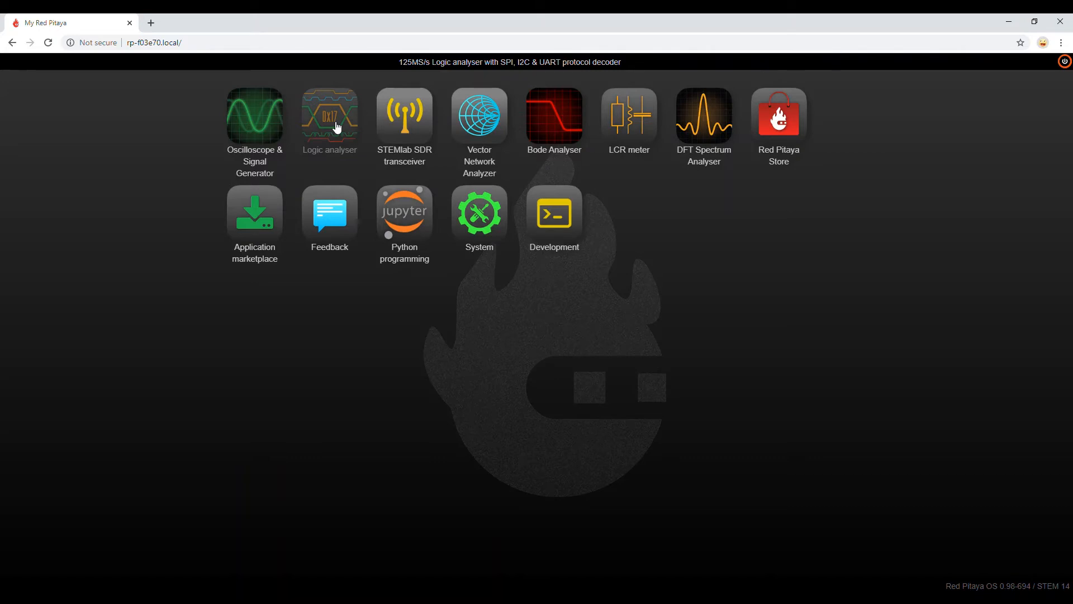
pyautogui.moveTo(413, 116)
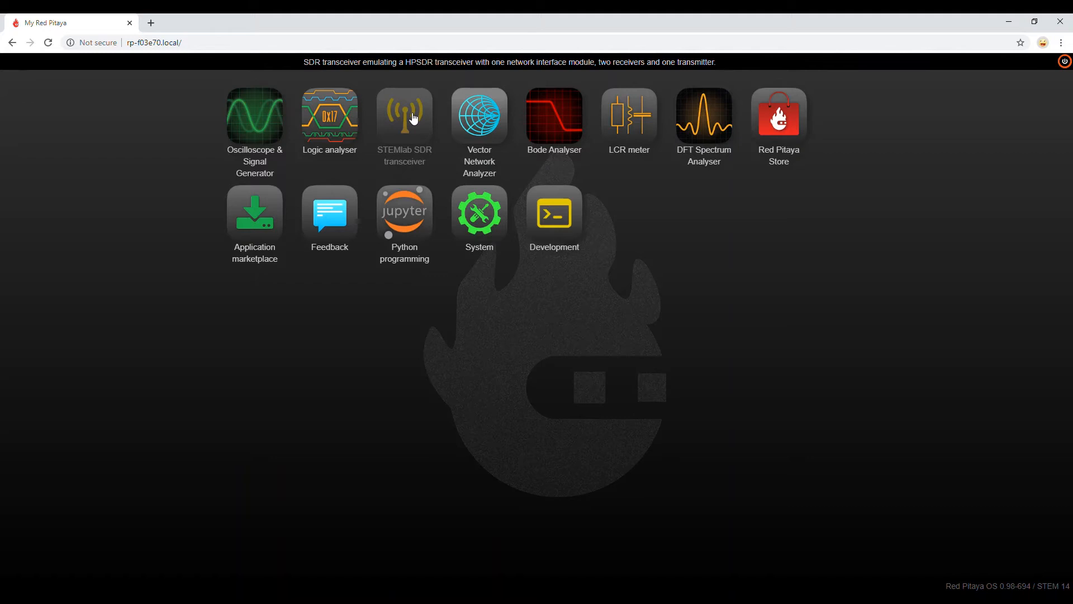
# Launch the STEMlab SDR transceiver app, showing its HPSDR-compatible information page
pyautogui.click(404, 114)
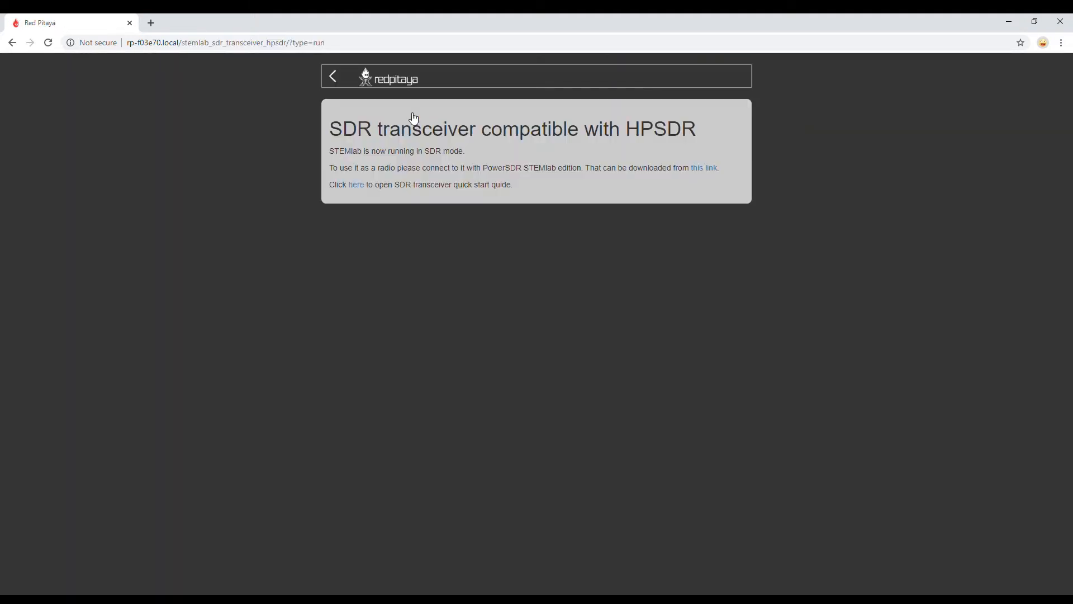
pyautogui.moveTo(329, 216)
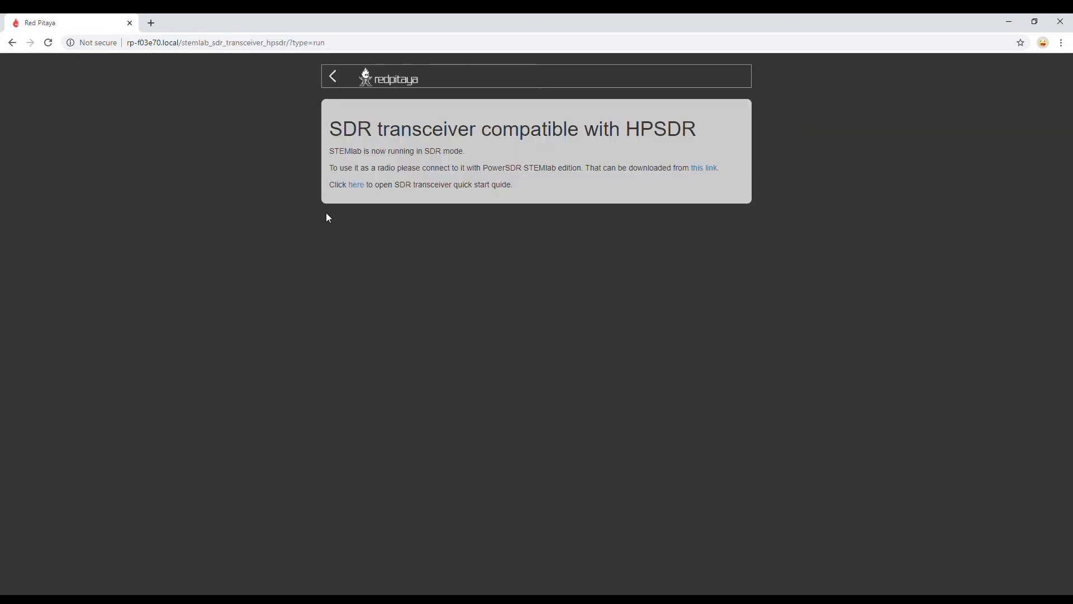
pyautogui.moveTo(598, 134)
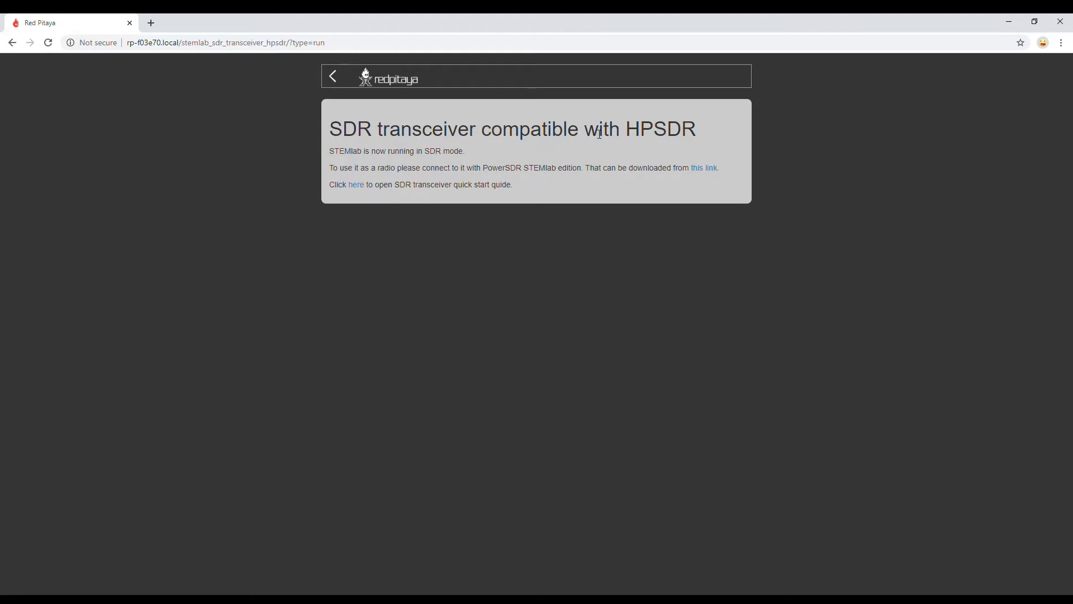
pyautogui.moveTo(741, 129)
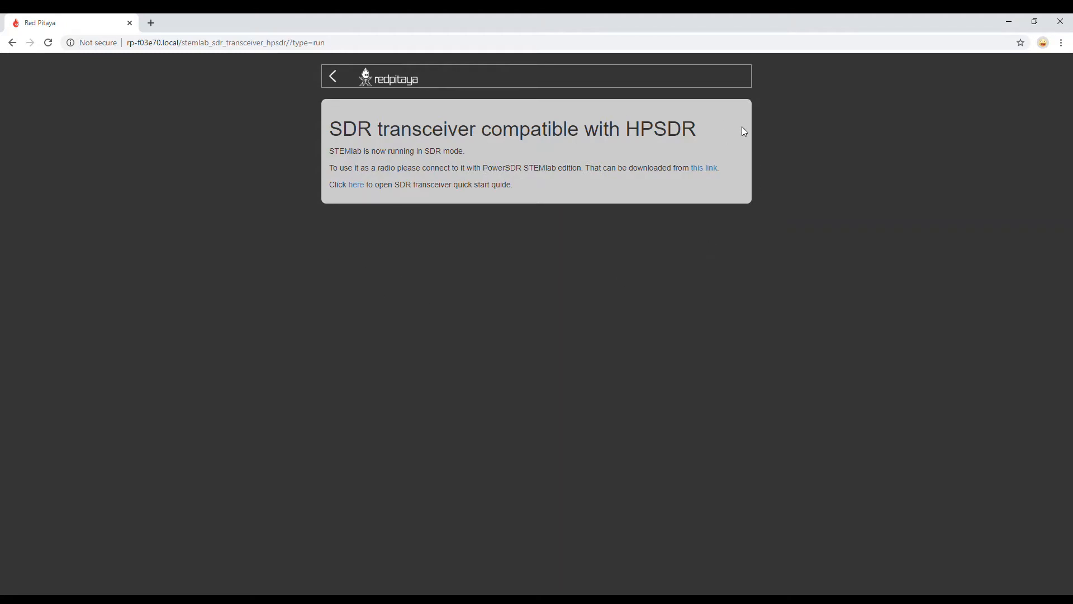
pyautogui.moveTo(384, 304)
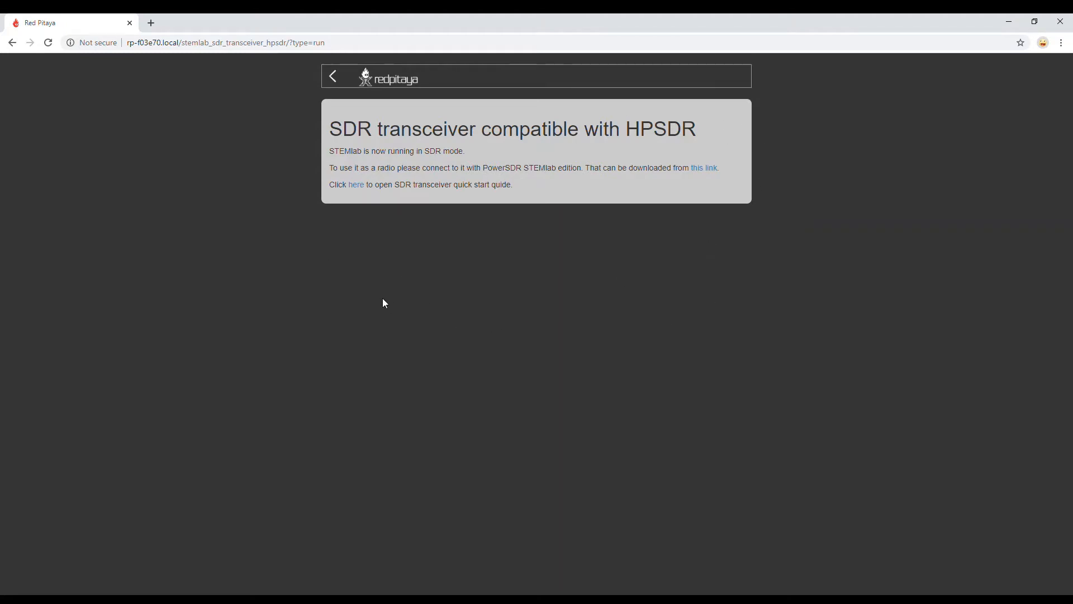
pyautogui.moveTo(490, 313)
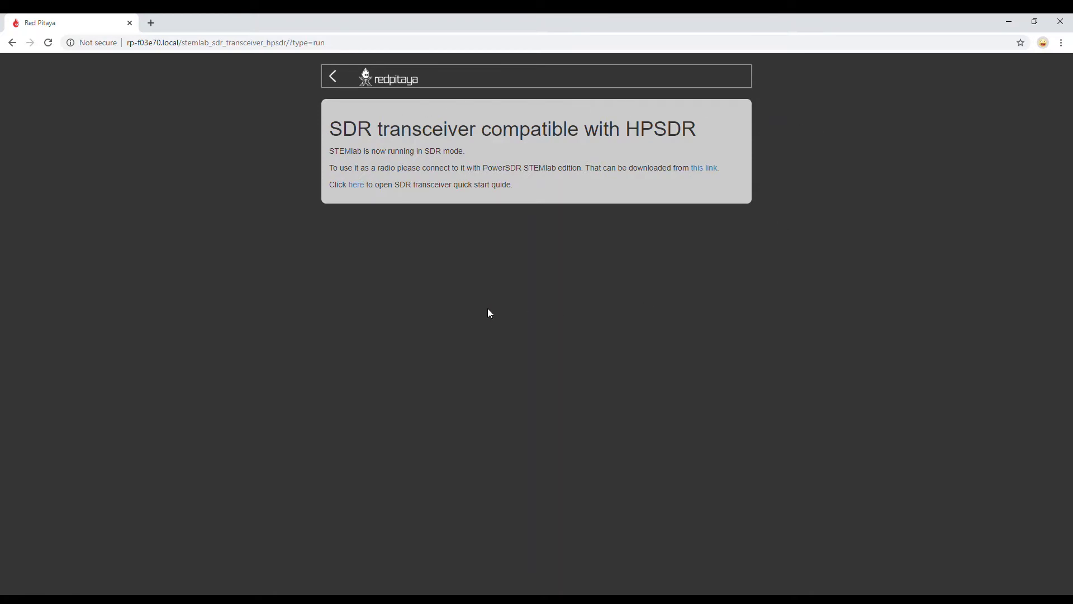
pyautogui.moveTo(185, 111)
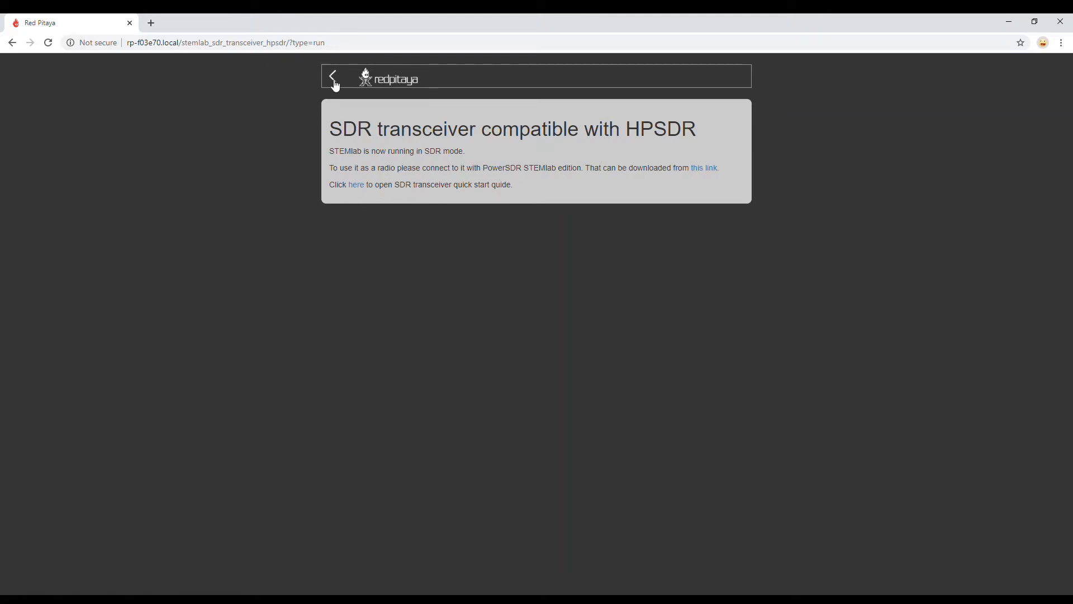
# Briefly launch and exit the Vector Network Analyzer, then launch the Bode Analyser from the app list
pyautogui.click(334, 79)
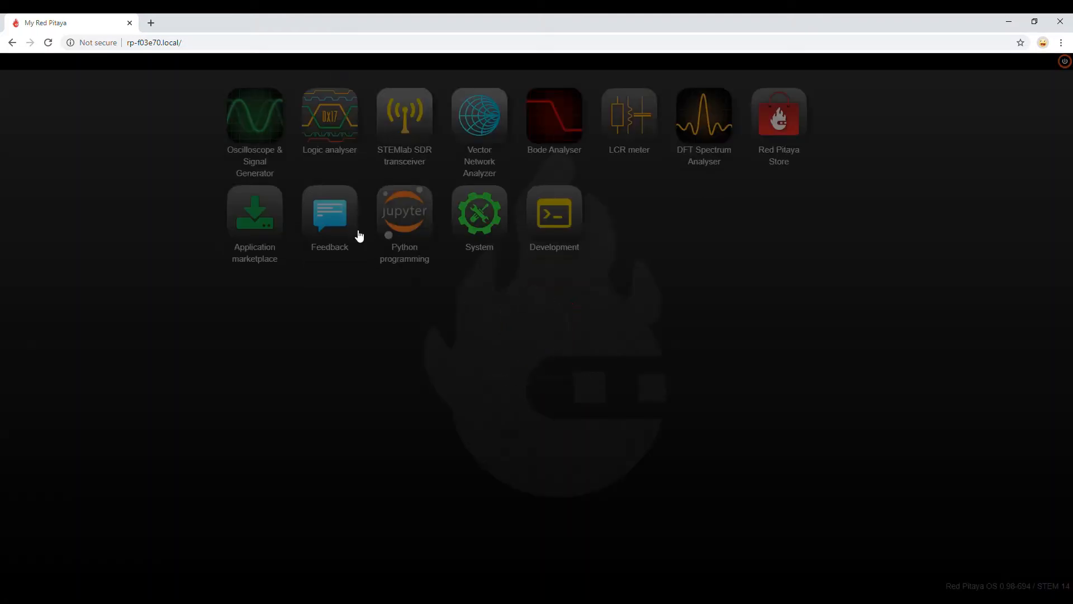
pyautogui.click(479, 115)
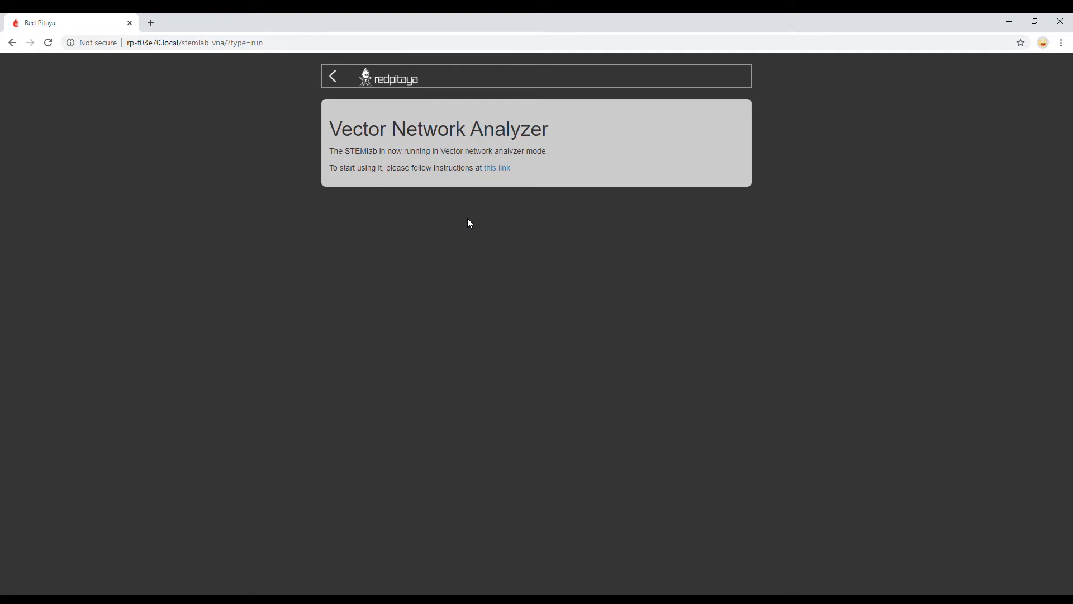
pyautogui.click(332, 76)
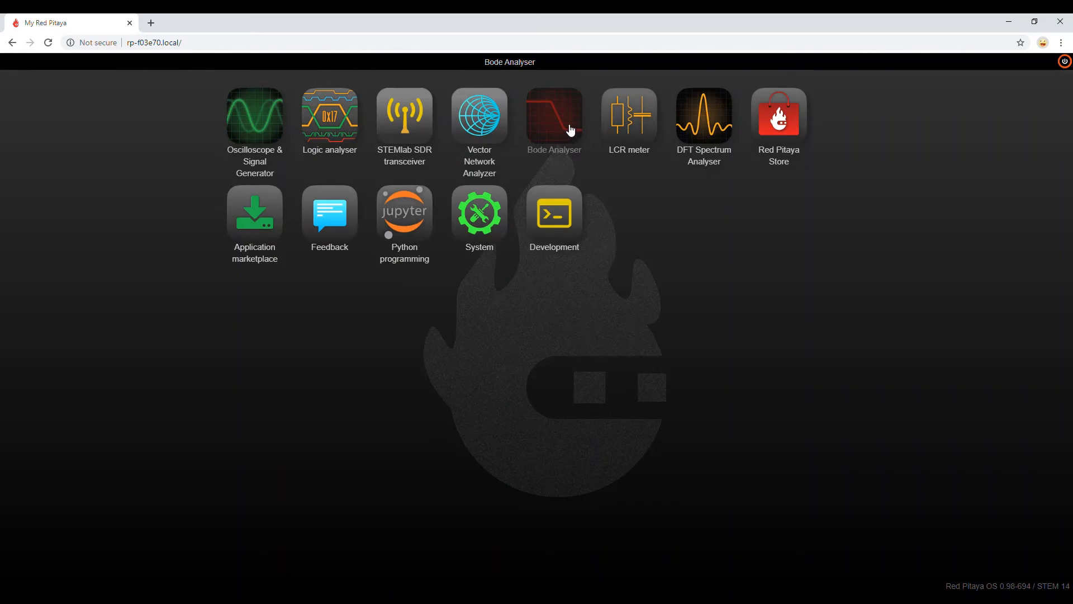
pyautogui.click(555, 114)
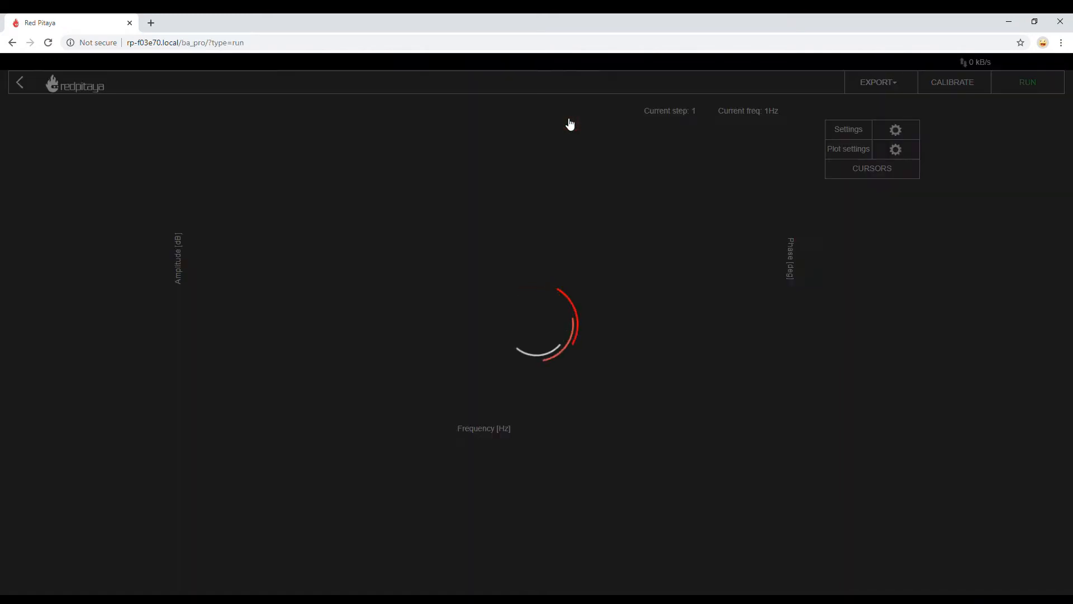
# Run the Bode sweep to 10 kHz, return to the app list and launch the LCR meter
pyautogui.click(1027, 83)
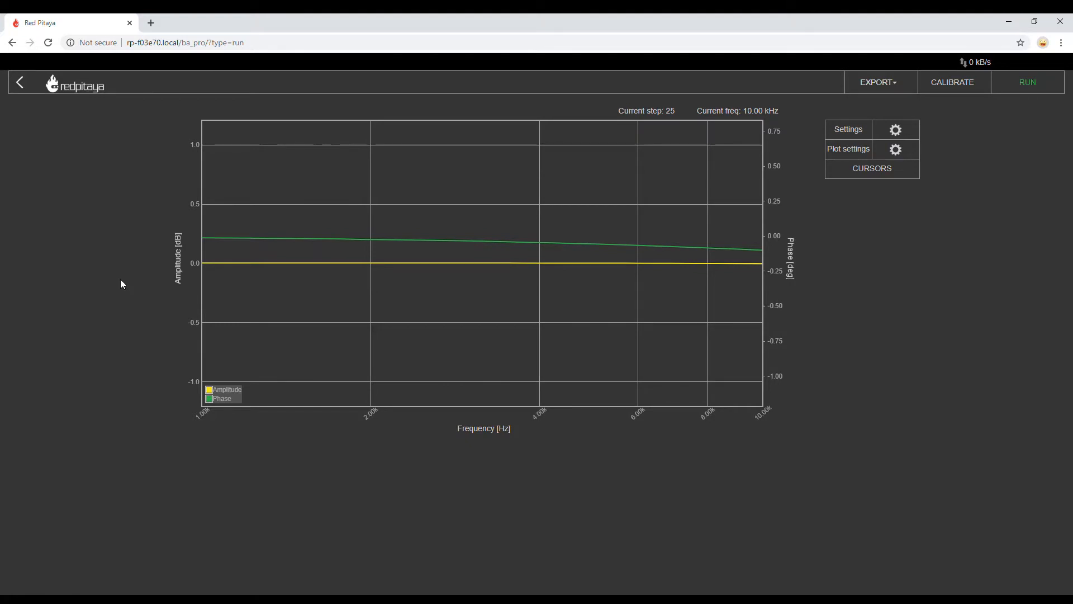
pyautogui.moveTo(664, 259)
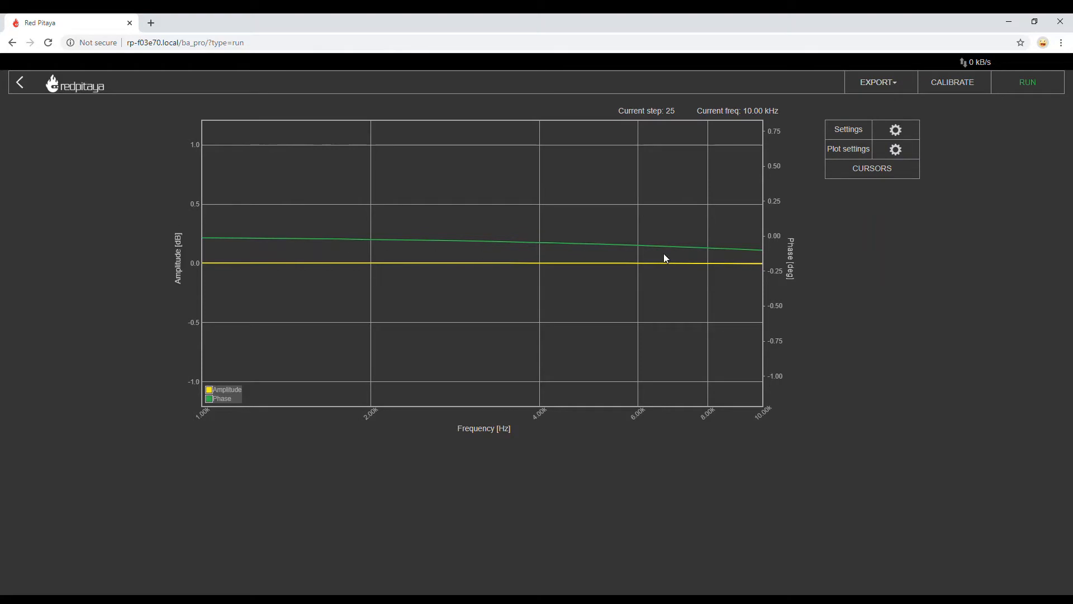
pyautogui.click(19, 83)
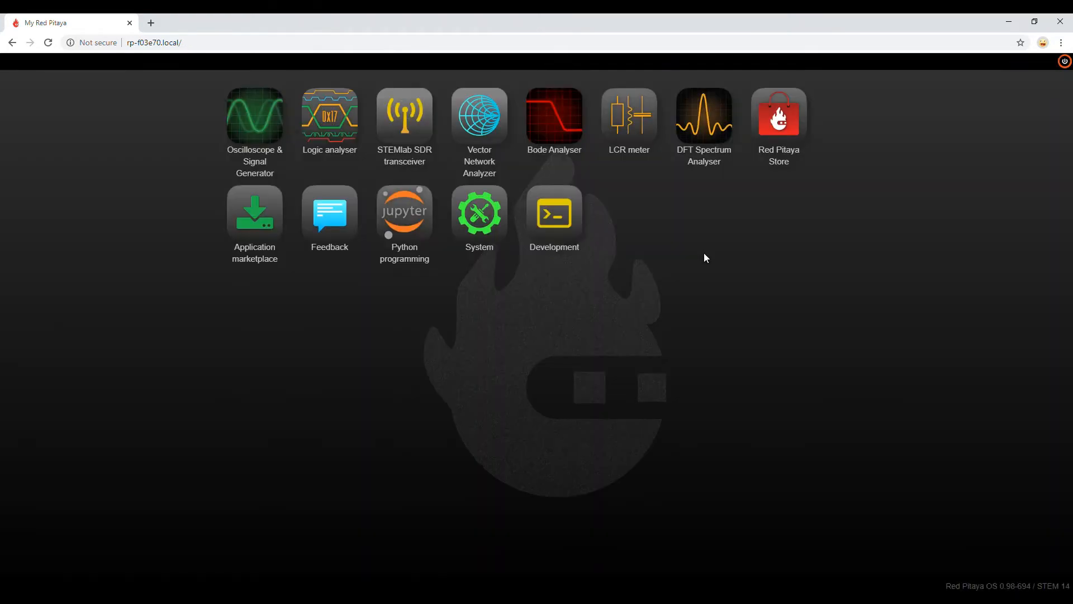
pyautogui.moveTo(636, 124)
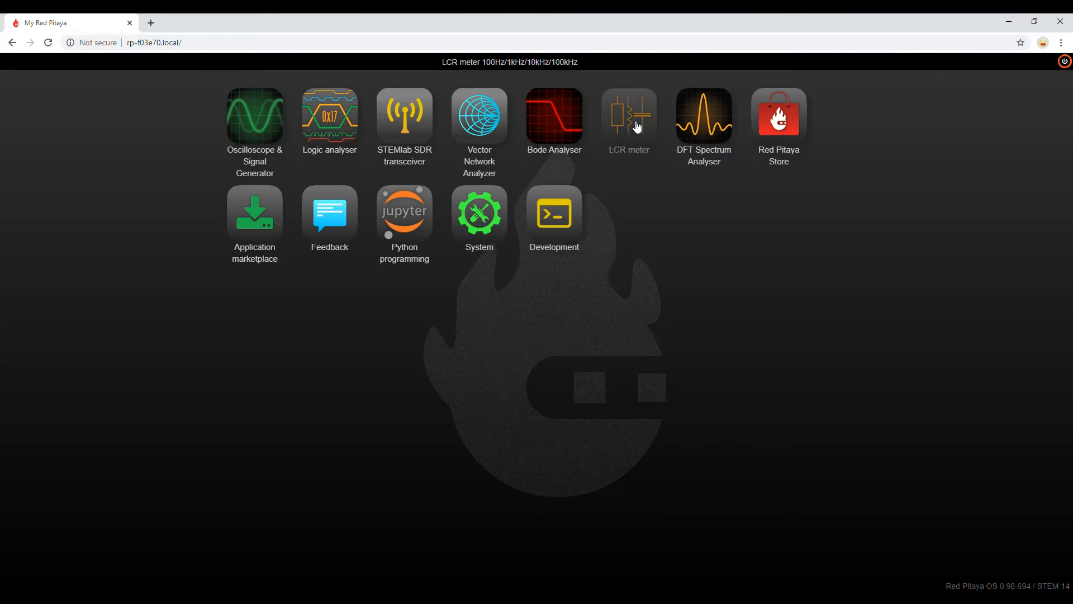
pyautogui.click(629, 114)
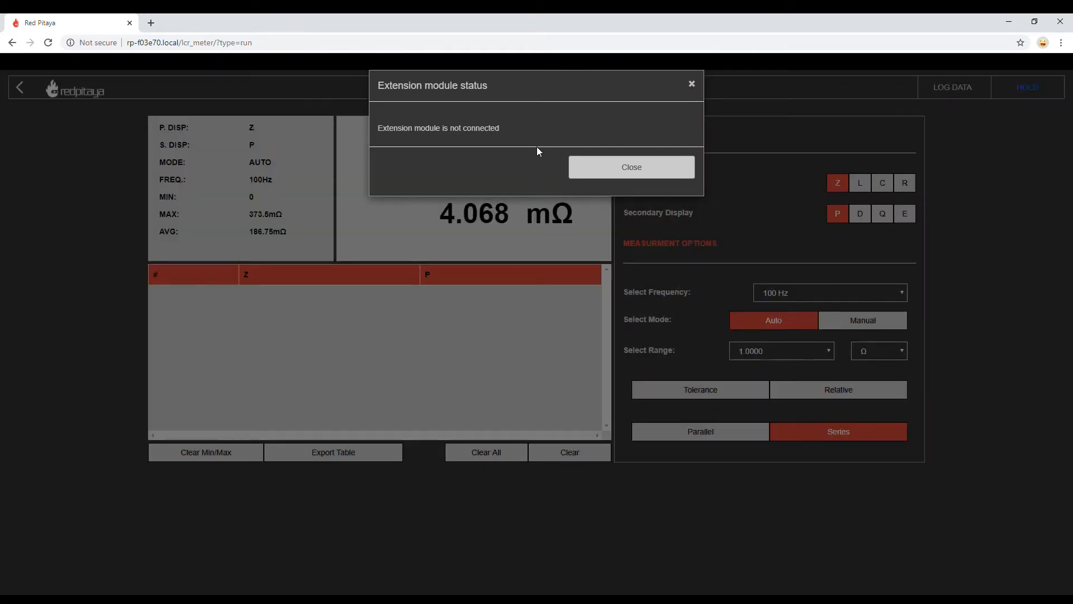
# Dismiss the LCR extension-module notice, leave the LCR meter and launch the DFT Spectrum Analyser
pyautogui.click(632, 166)
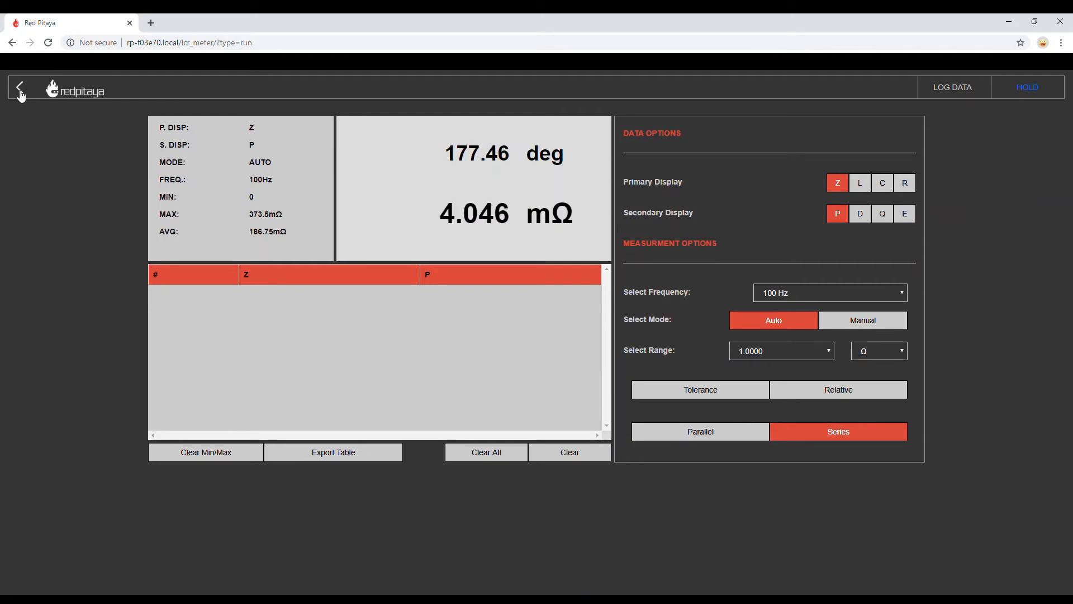
pyautogui.click(19, 88)
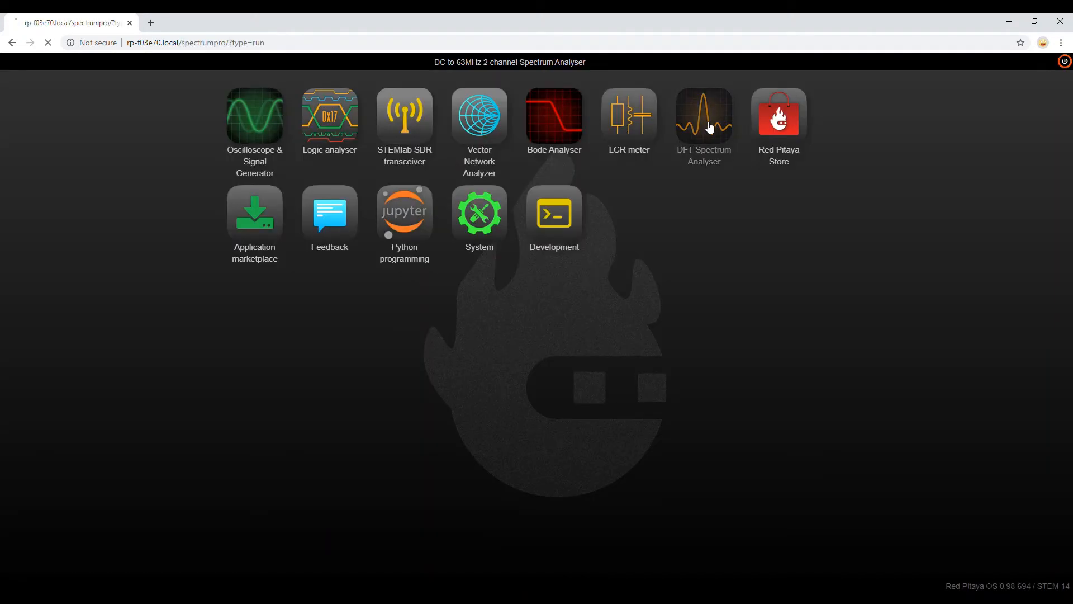
pyautogui.click(704, 115)
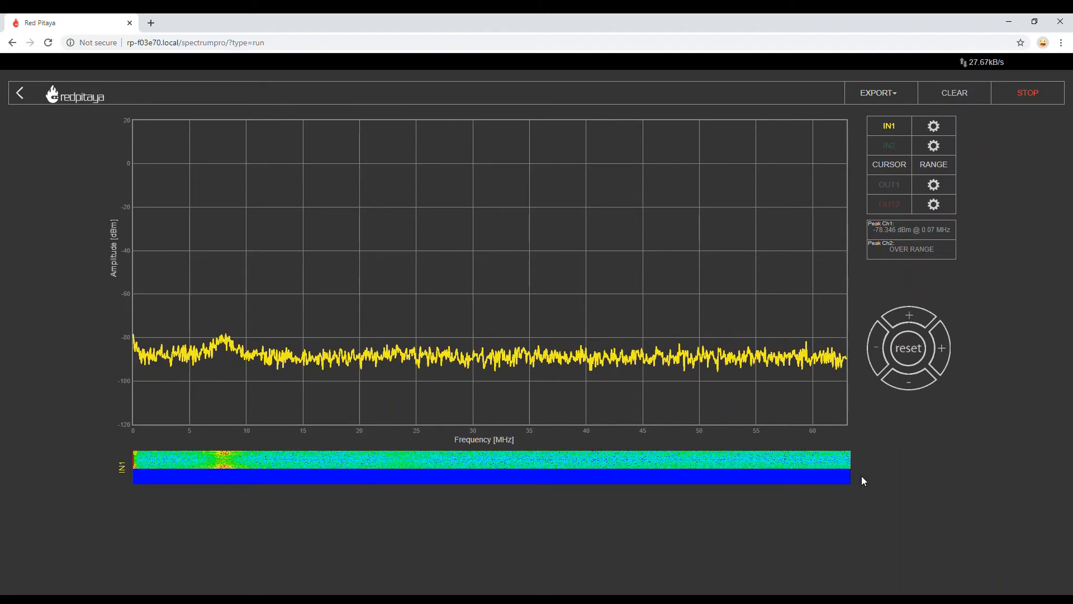
pyautogui.moveTo(811, 386)
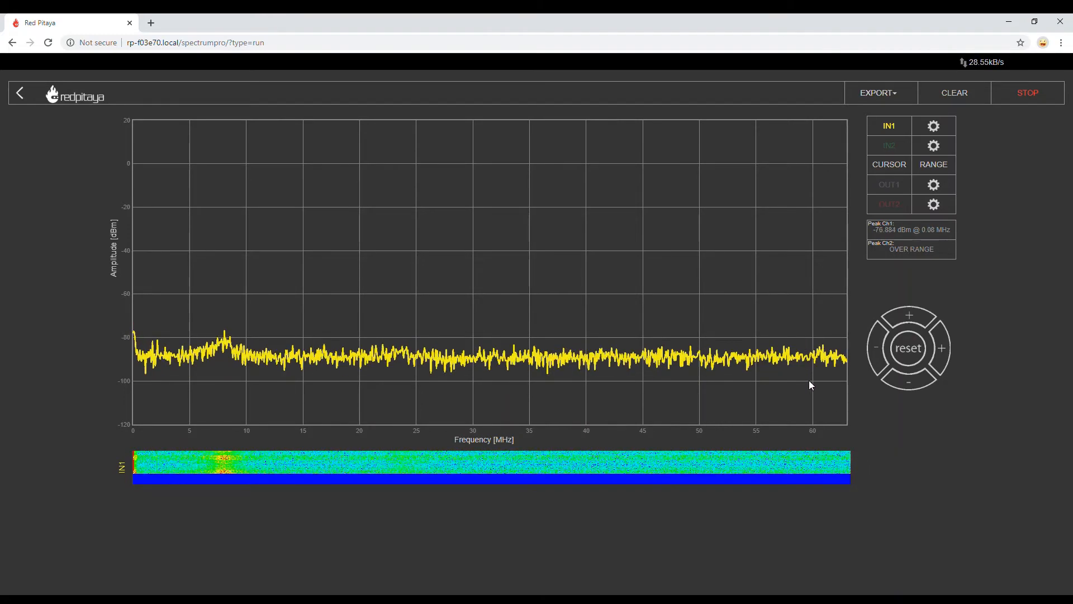
# Show the Output1 generator settings: a 1000 Hz, 0.9 V sine
pyautogui.click(933, 184)
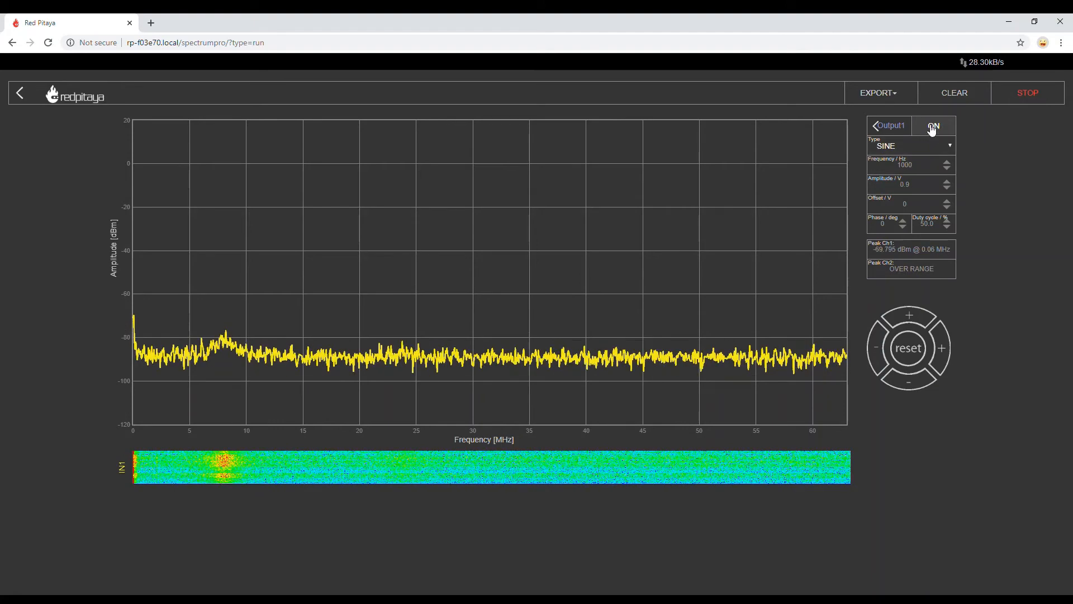
# Switch Output1 on and set its frequency to 10 MHz, then 50 MHz, watching the spectrum peaks move
pyautogui.click(934, 125)
pyautogui.write('000')
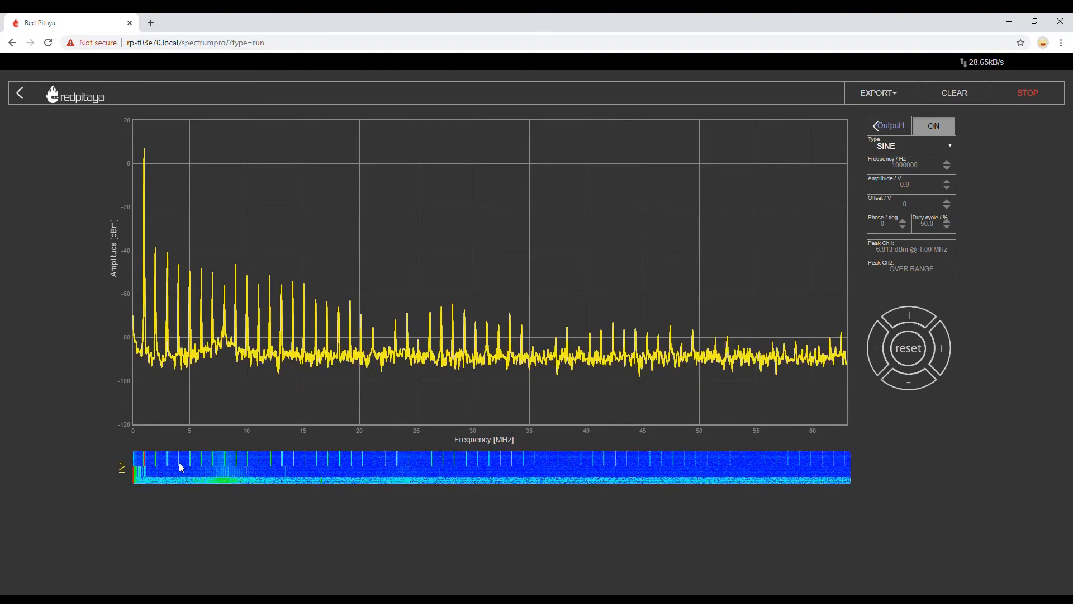
pyautogui.moveTo(785, 472)
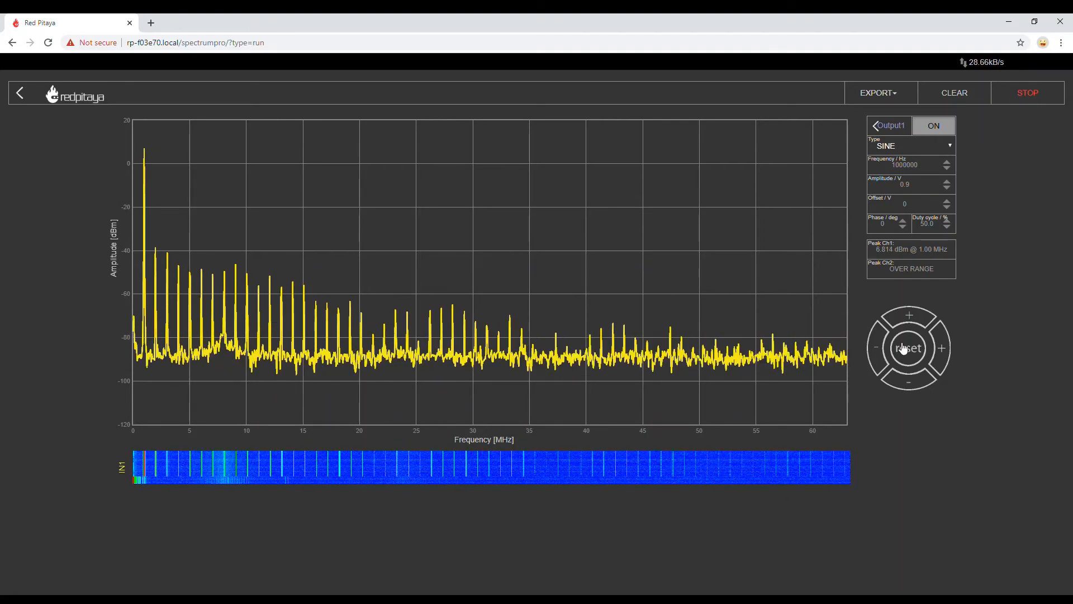
pyautogui.moveTo(986, 270)
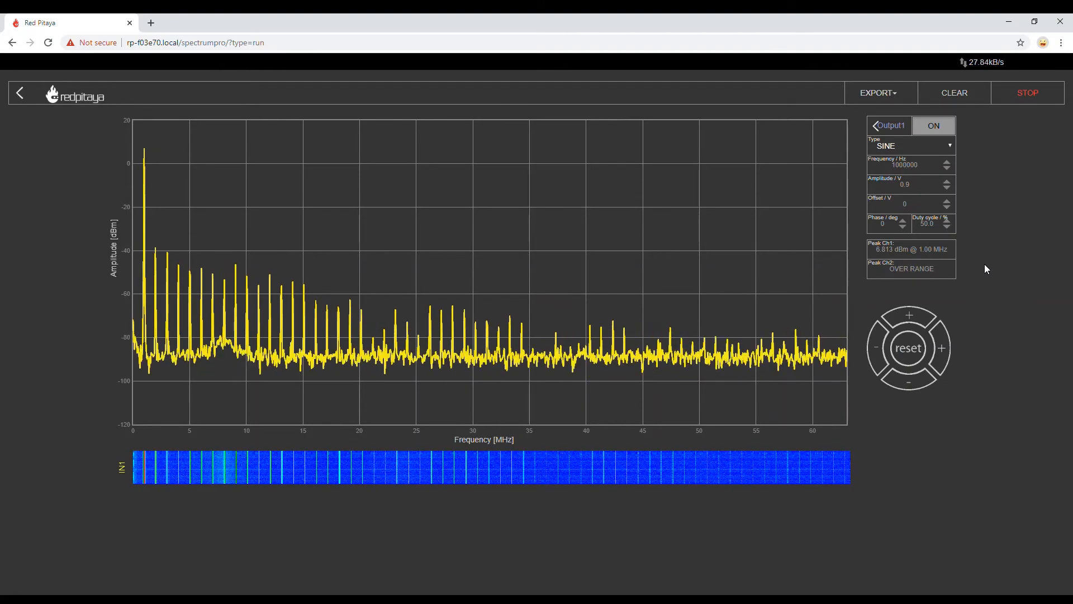
pyautogui.write('10000000')
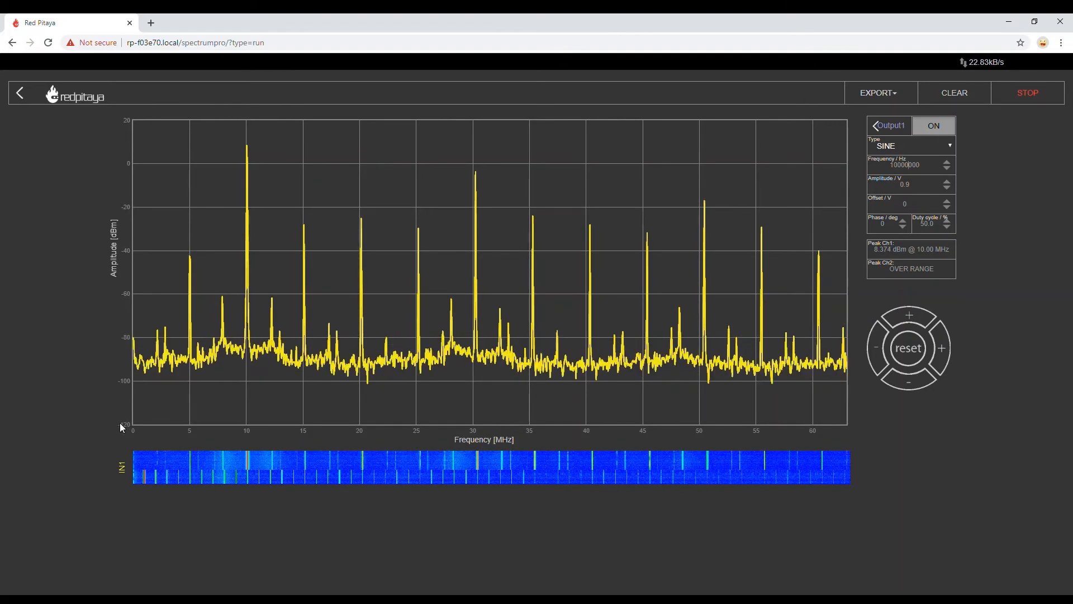
pyautogui.moveTo(685, 434)
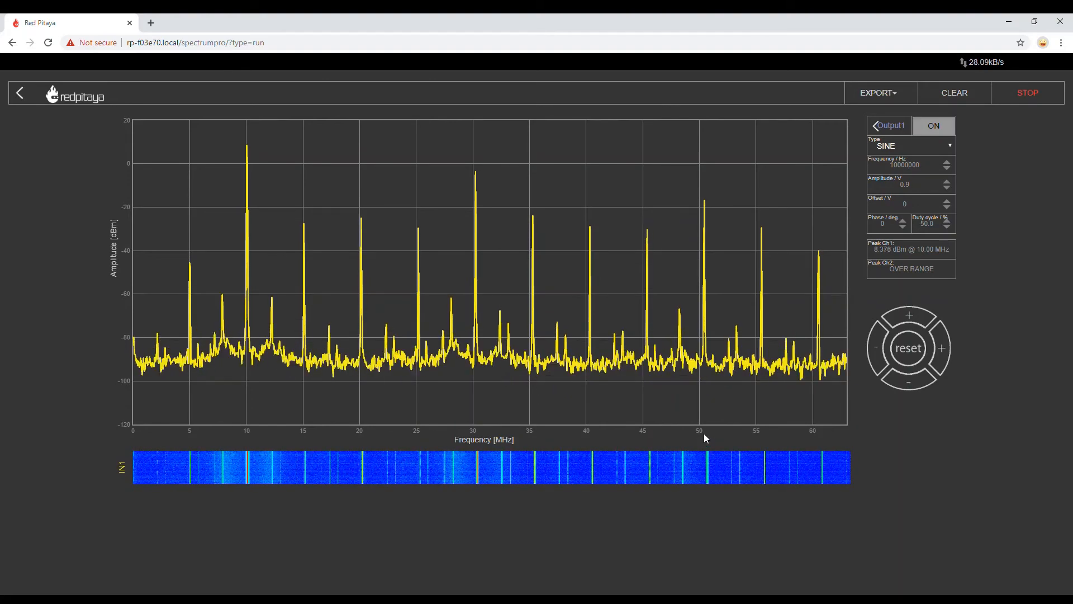
pyautogui.write('50000000')
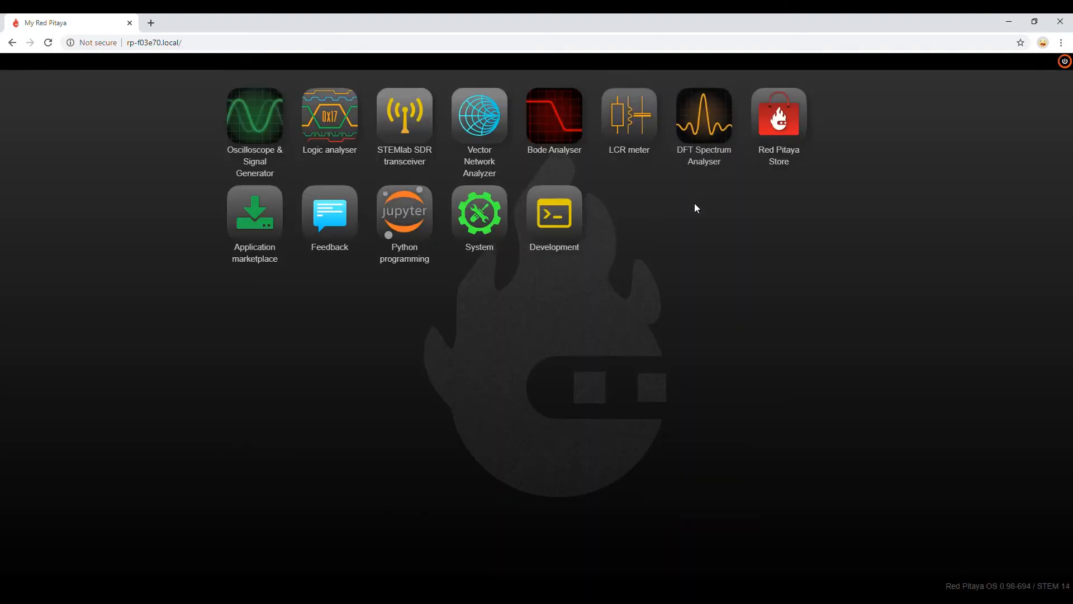
pyautogui.moveTo(788, 136)
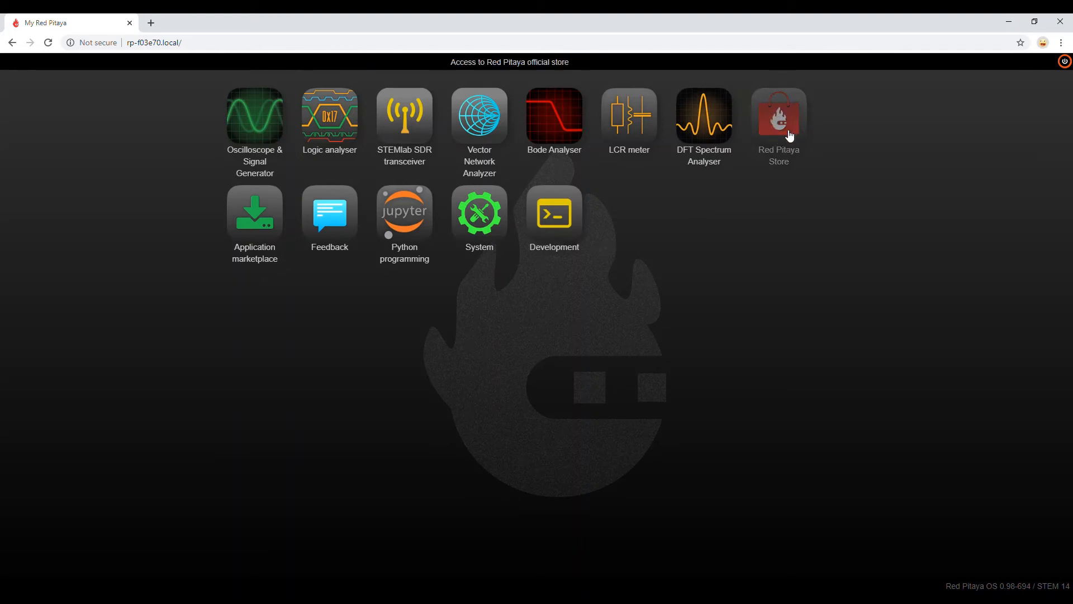
pyautogui.moveTo(792, 121)
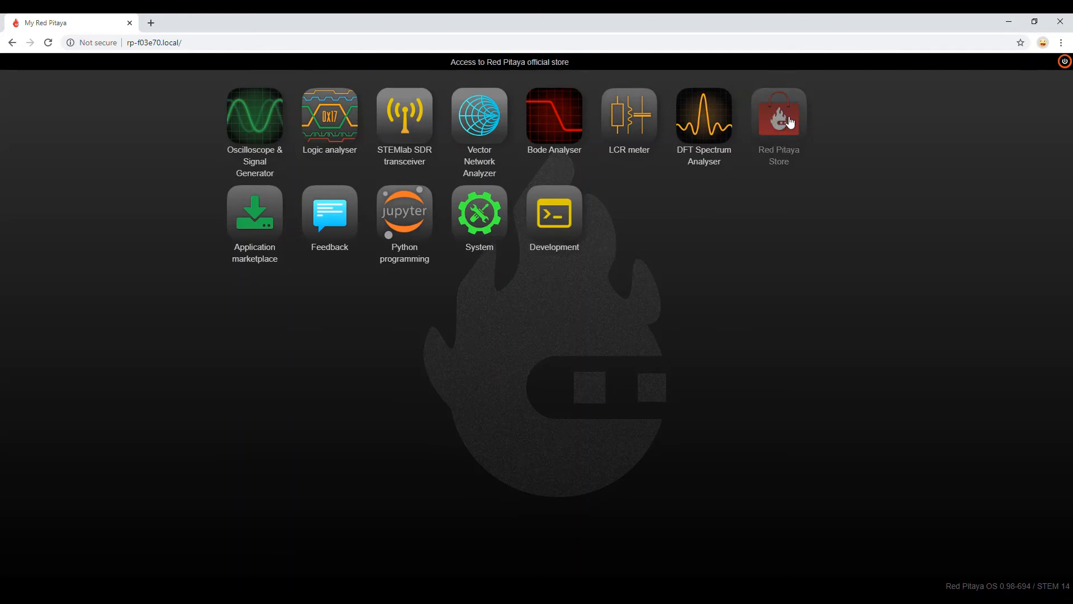
pyautogui.click(778, 114)
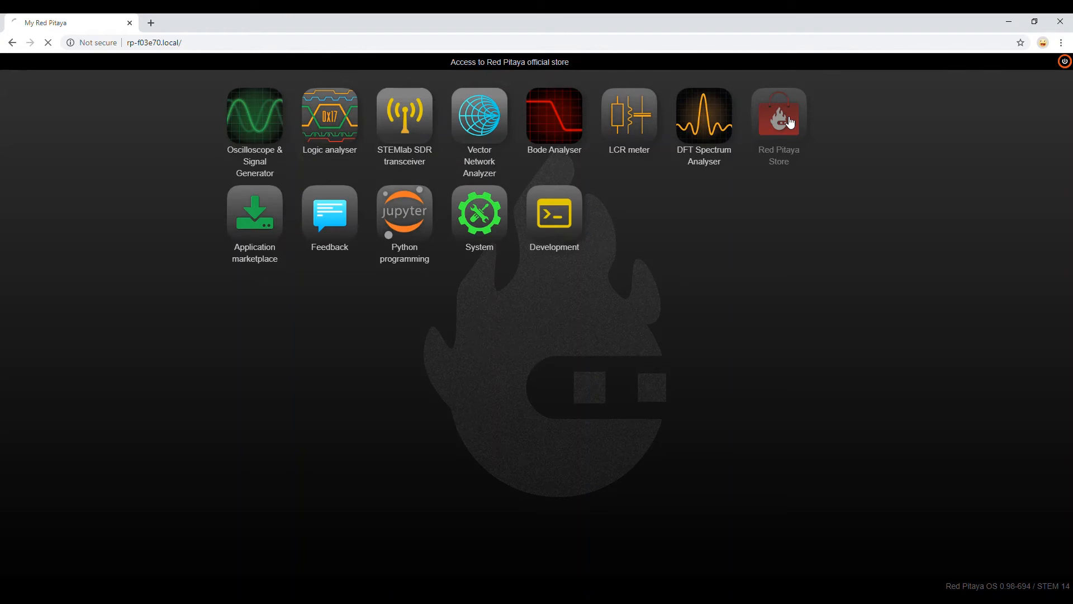
pyautogui.click(778, 115)
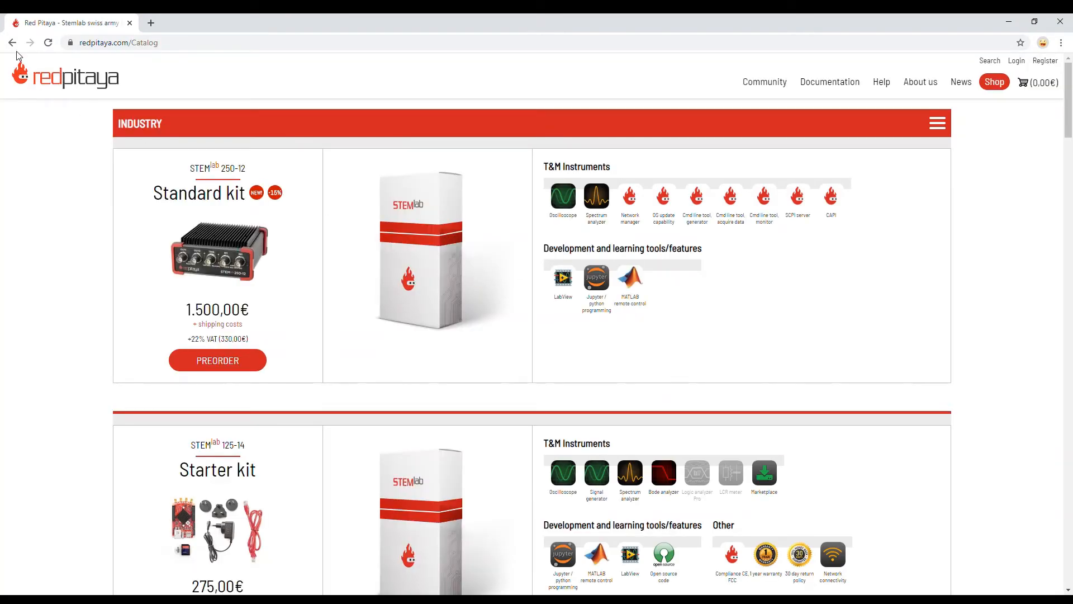
pyautogui.click(11, 43)
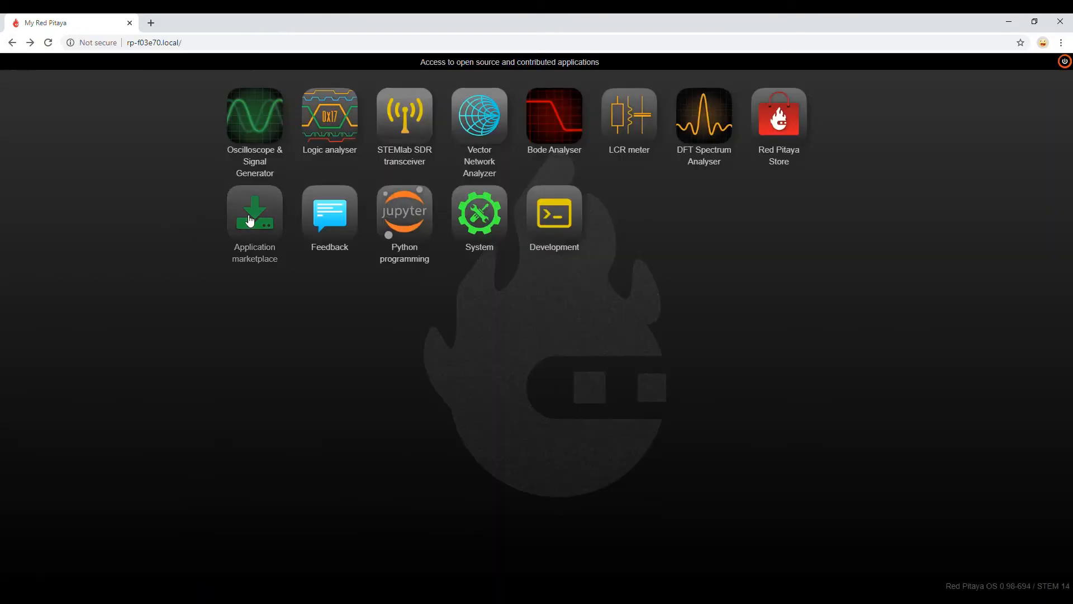
# Enter the Application marketplace and browse its list of contributed apps
pyautogui.click(254, 213)
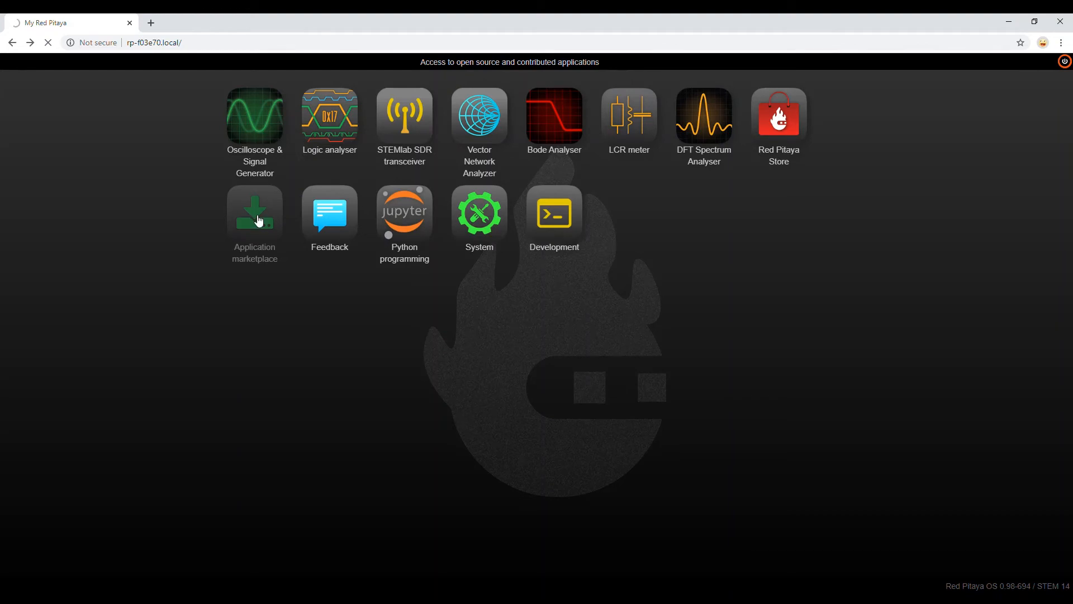
pyautogui.click(255, 212)
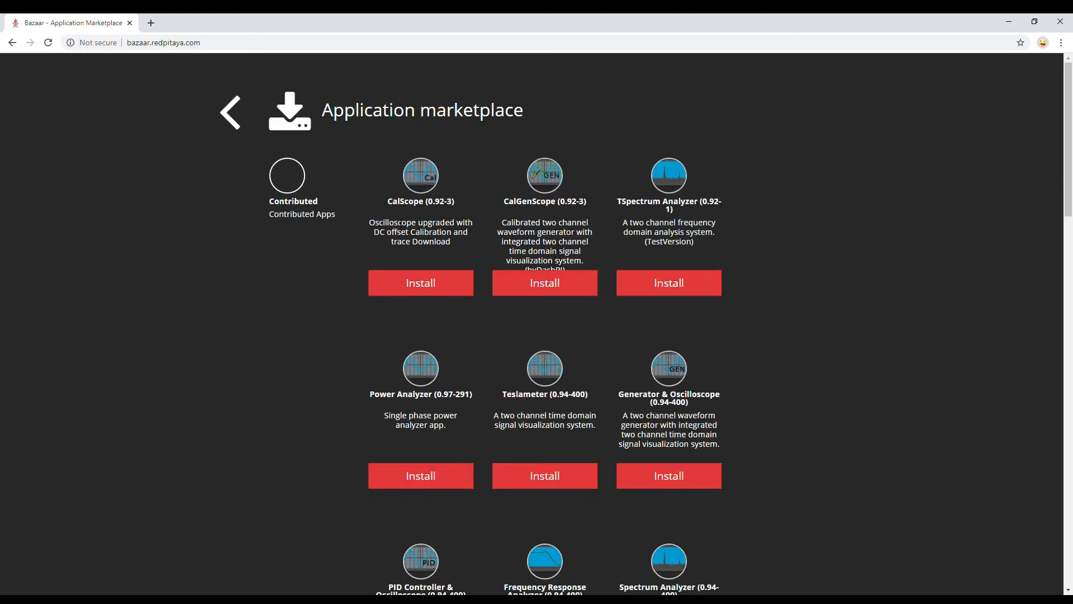
pyautogui.moveTo(606, 330)
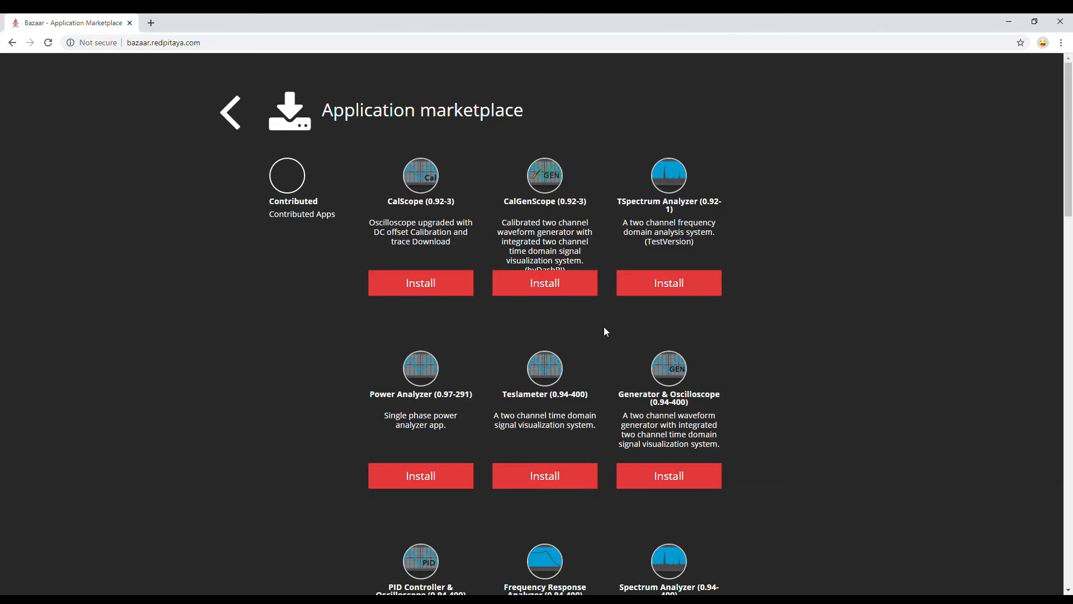
pyautogui.scroll(-3)
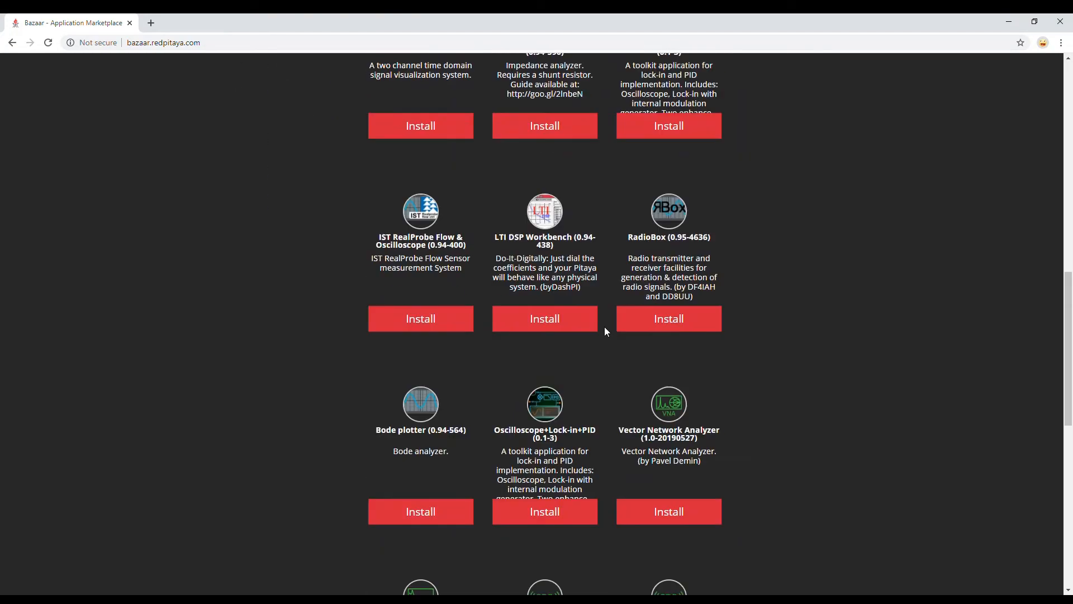
pyautogui.scroll(-3)
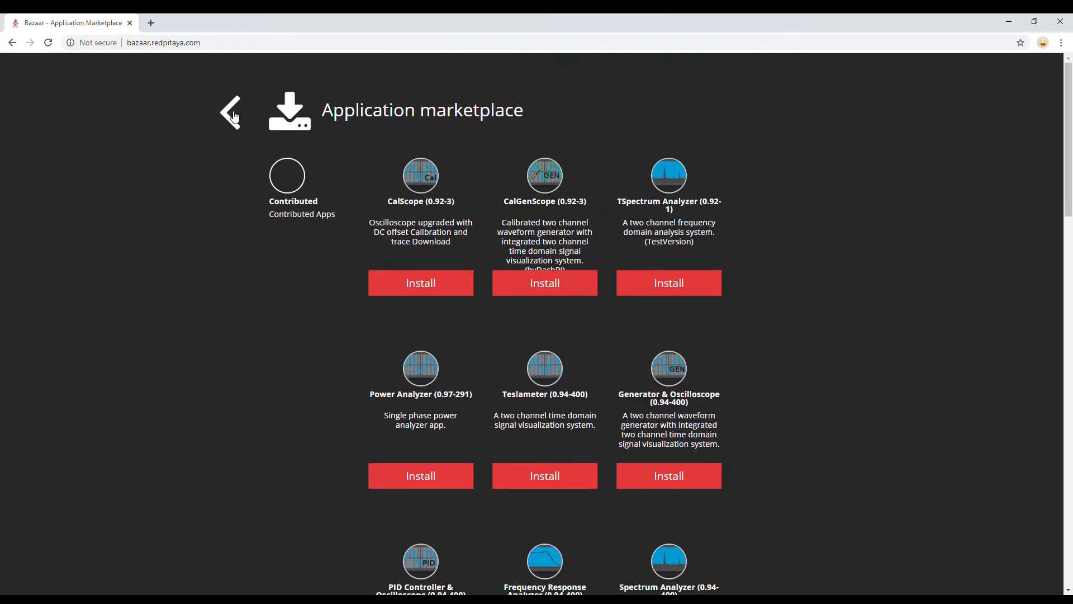
# Leave the marketplace and enter the System tools group on the home screen
pyautogui.click(230, 111)
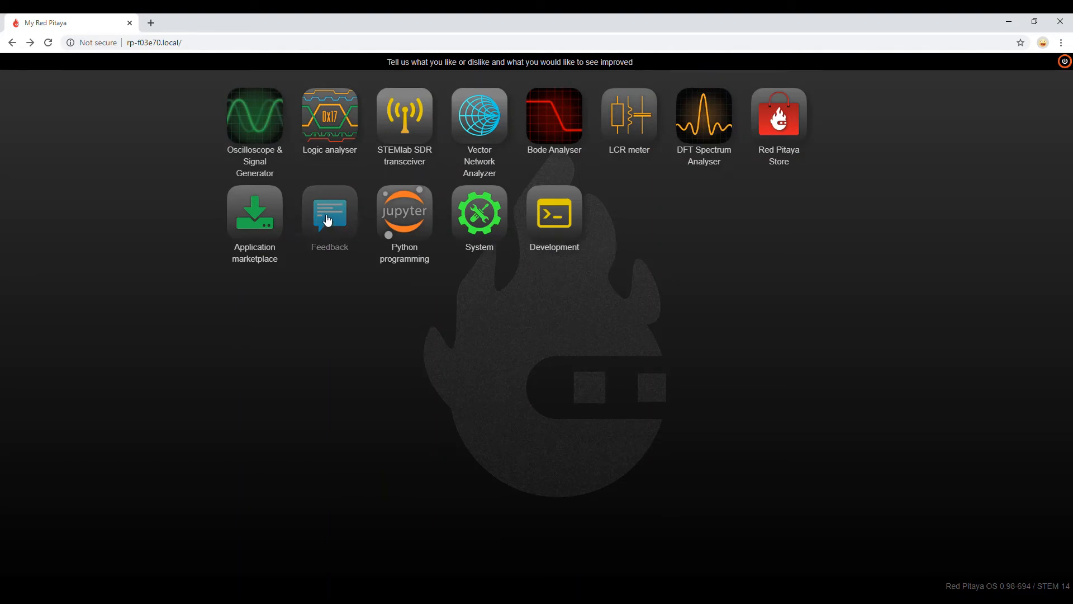
pyautogui.moveTo(366, 215)
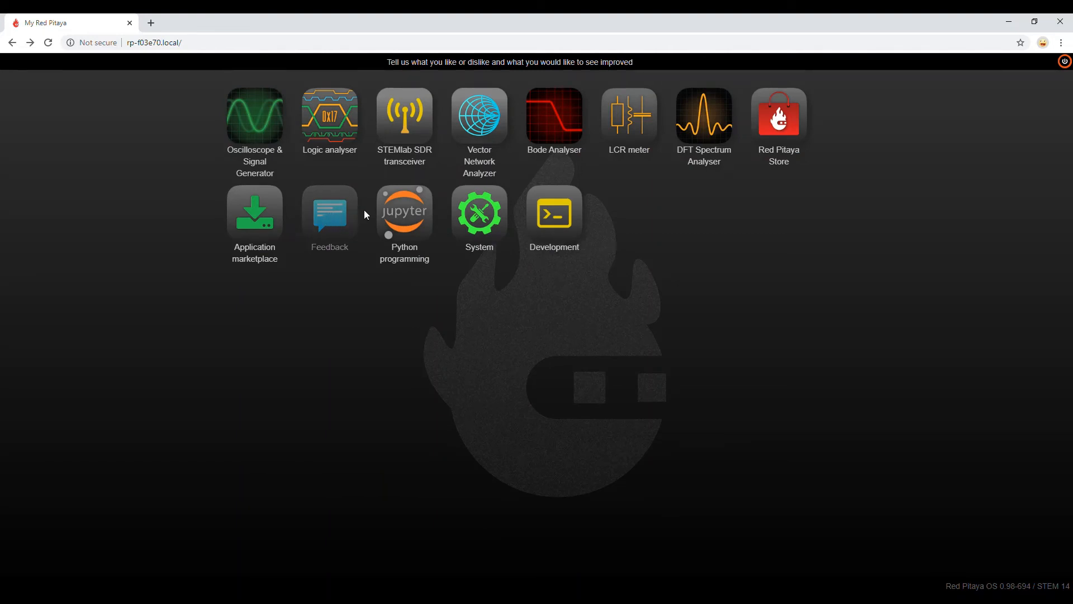
pyautogui.moveTo(411, 214)
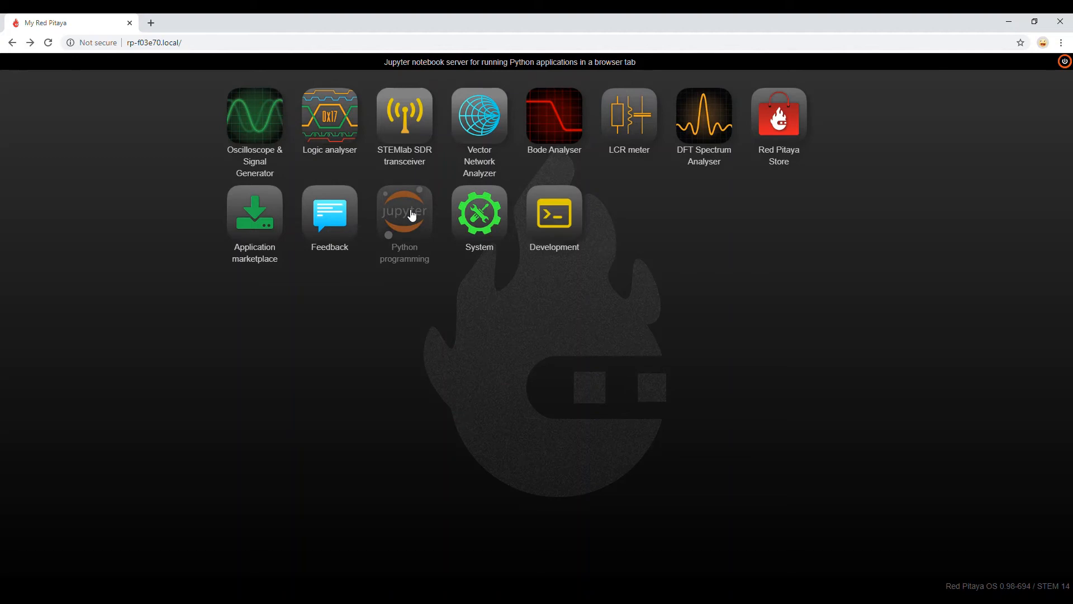
pyautogui.click(479, 213)
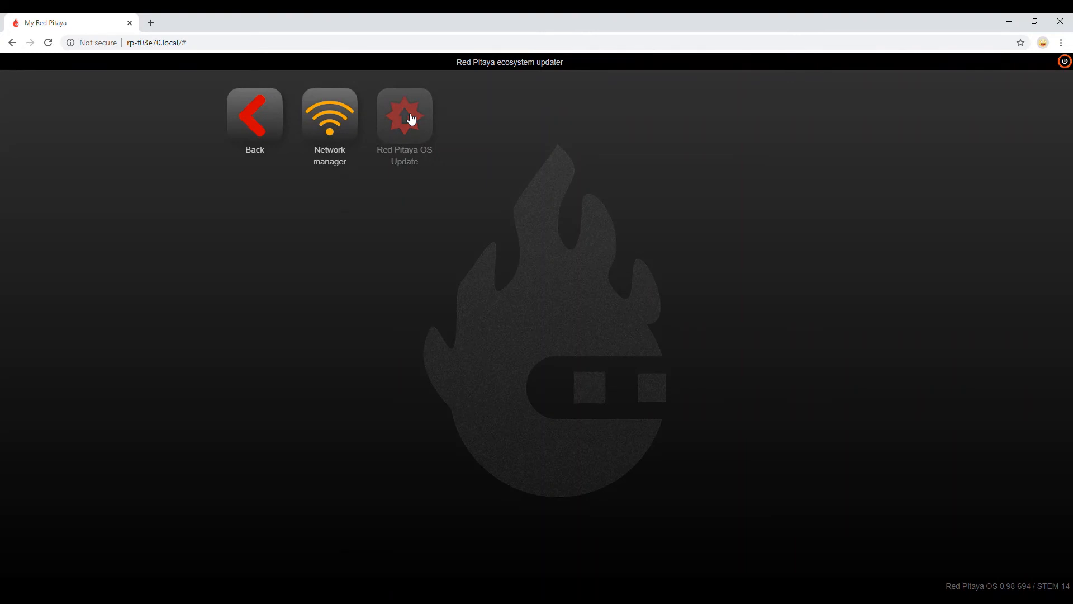
# Run the Red Pitaya OS update check, confirming version 0.98-694, then leave the update manager
pyautogui.click(403, 114)
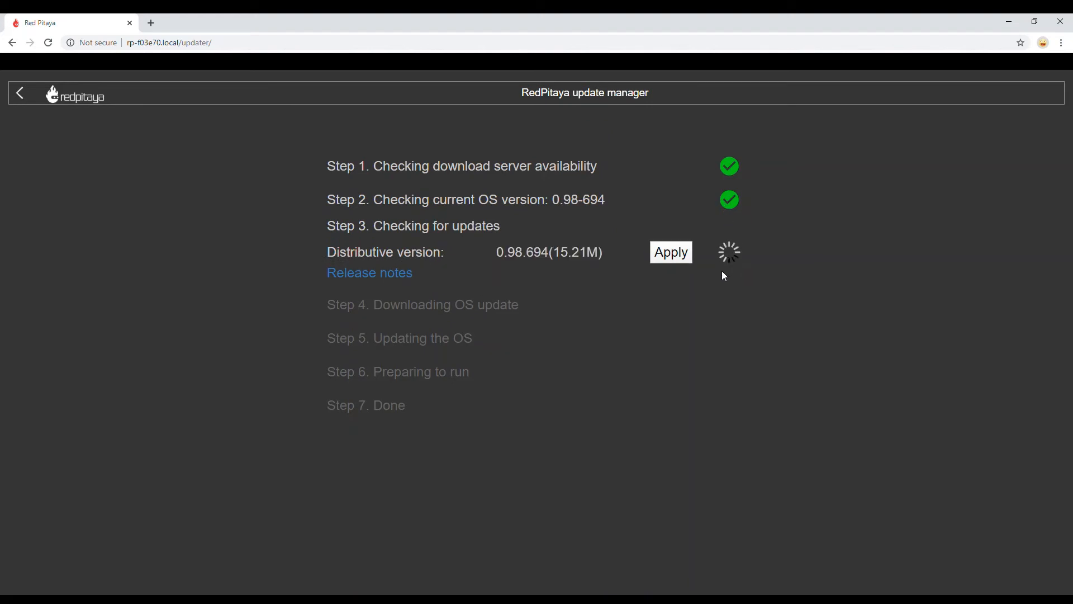
pyautogui.moveTo(721, 277)
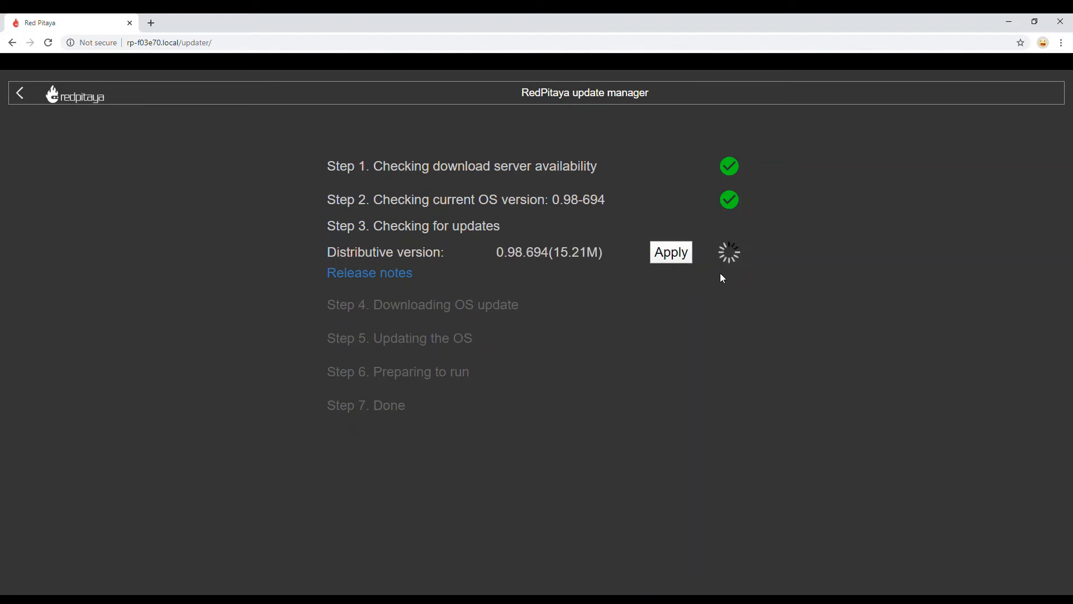
pyautogui.moveTo(560, 228)
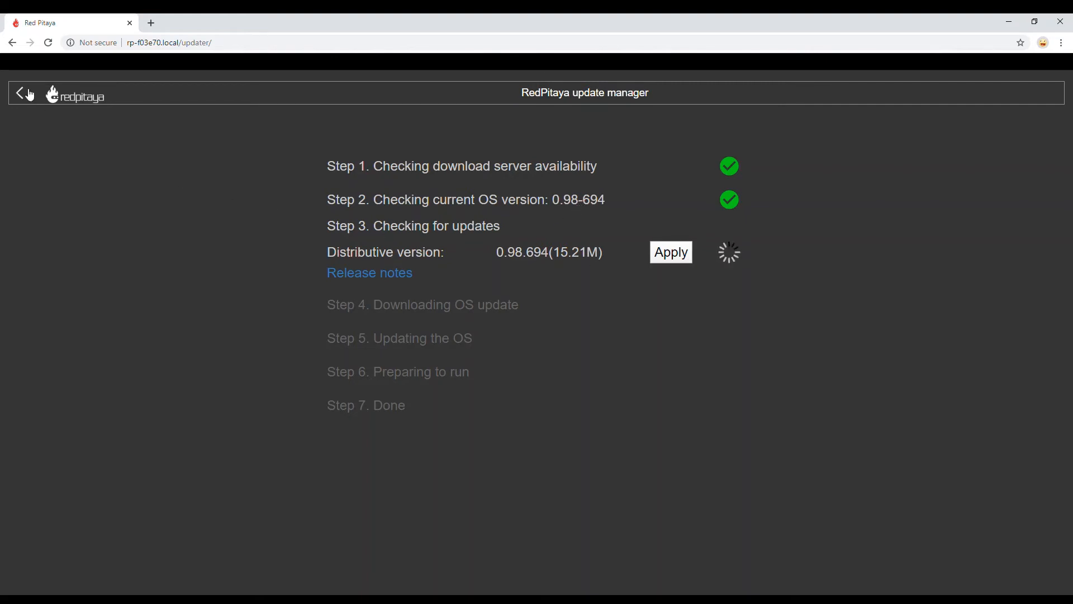
pyautogui.click(22, 92)
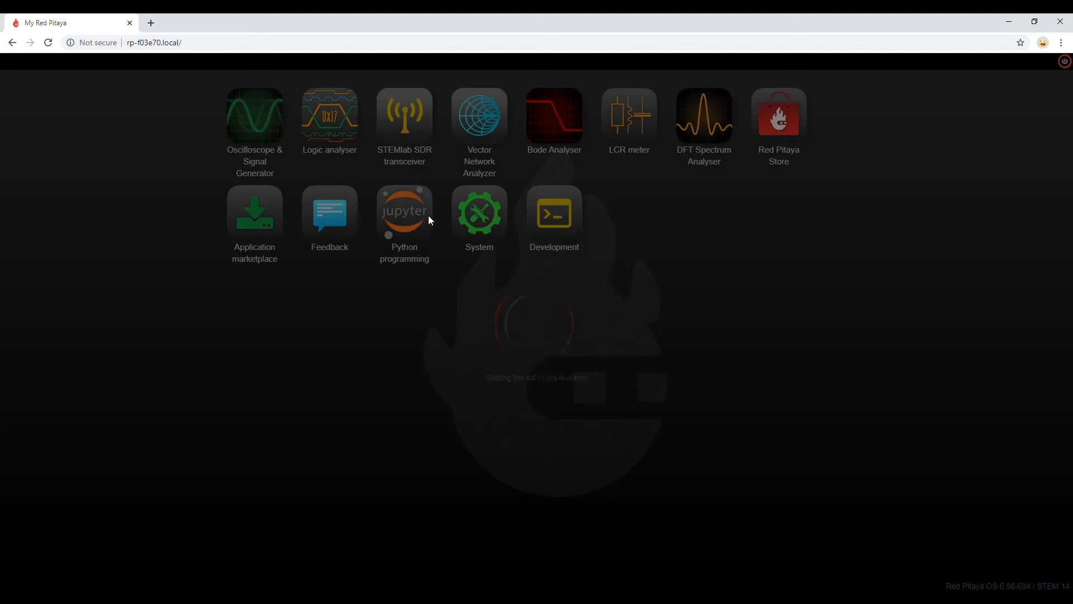
# Enter the Development group listing sources, instructions, SCPI server and FPGA tutorials
pyautogui.click(555, 212)
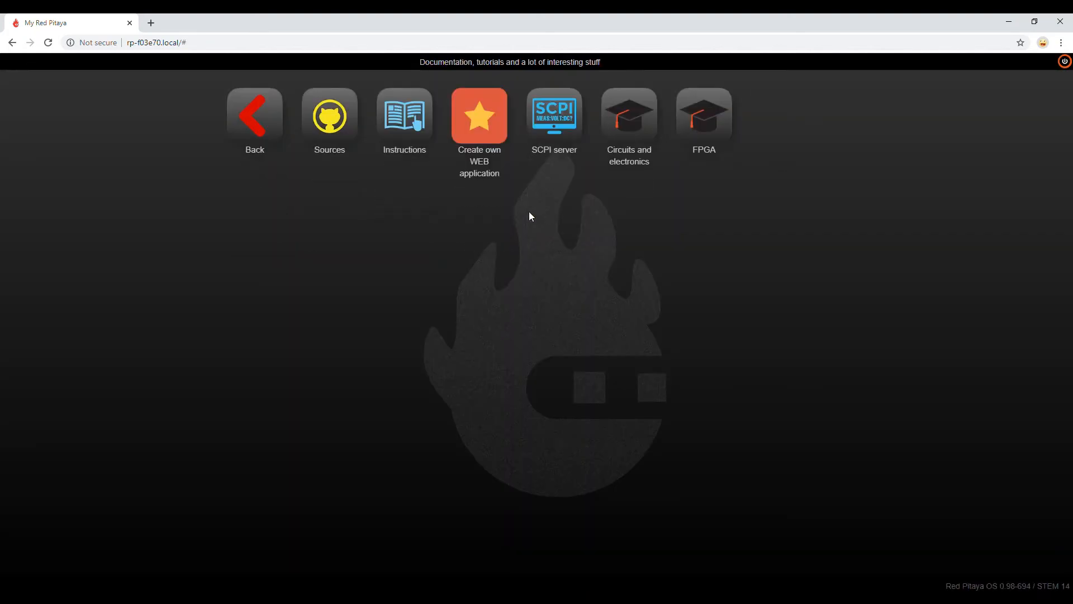
pyautogui.moveTo(336, 123)
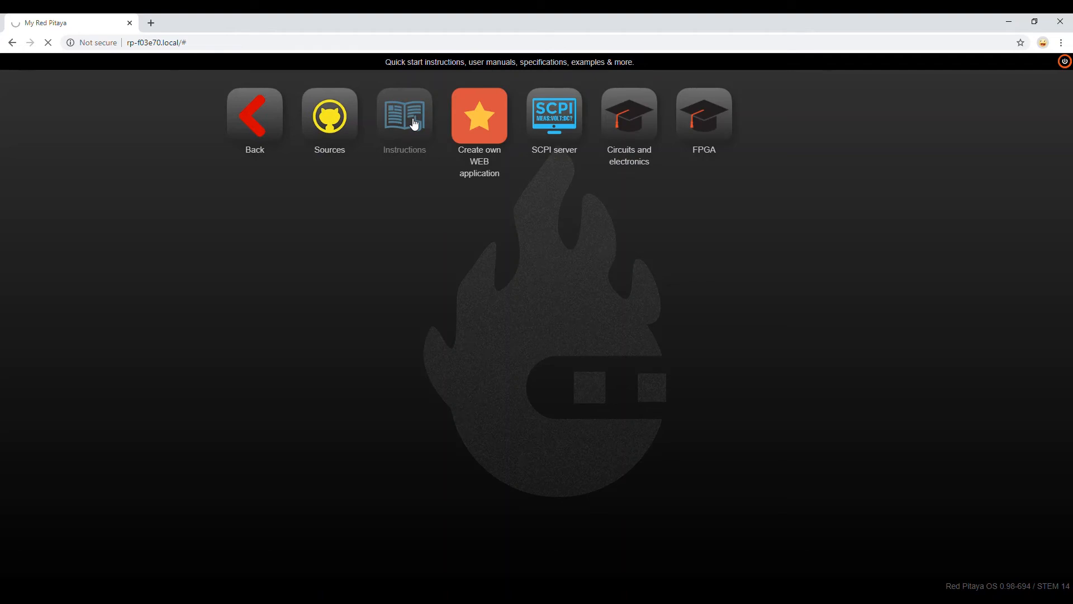
# From Instructions, browse the docs' Software and Ecosystem Guide pages, ending on Applications and Features
pyautogui.click(403, 115)
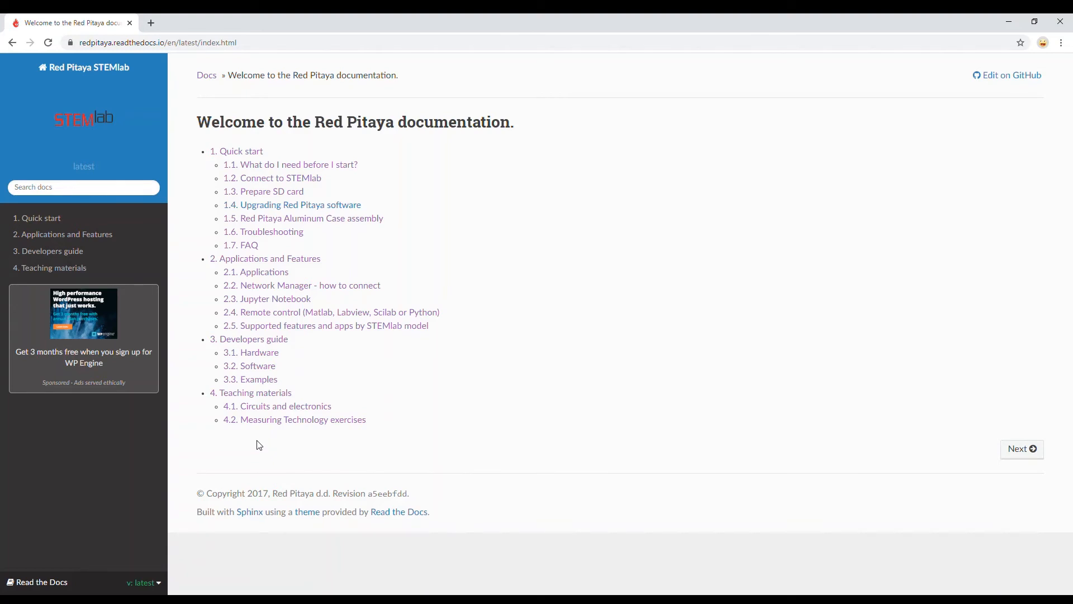
pyautogui.moveTo(255, 448)
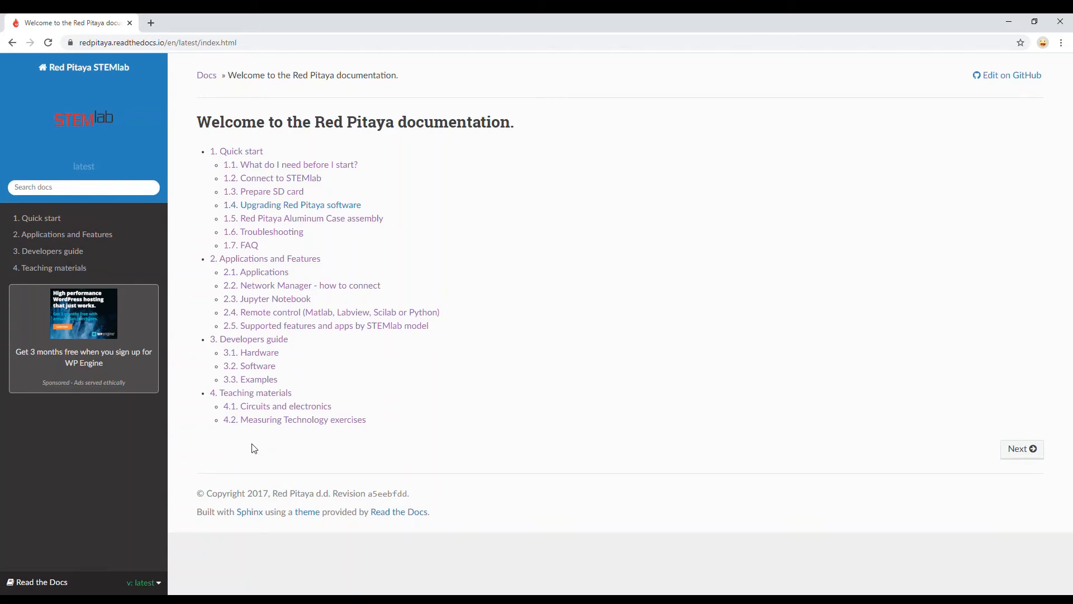
pyautogui.moveTo(261, 275)
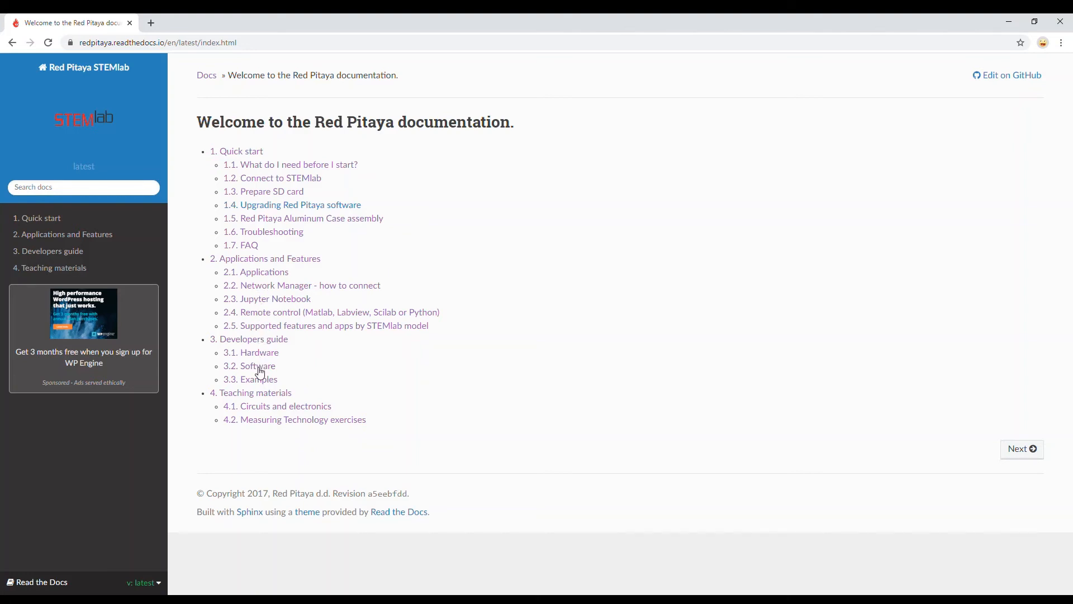
pyautogui.click(256, 365)
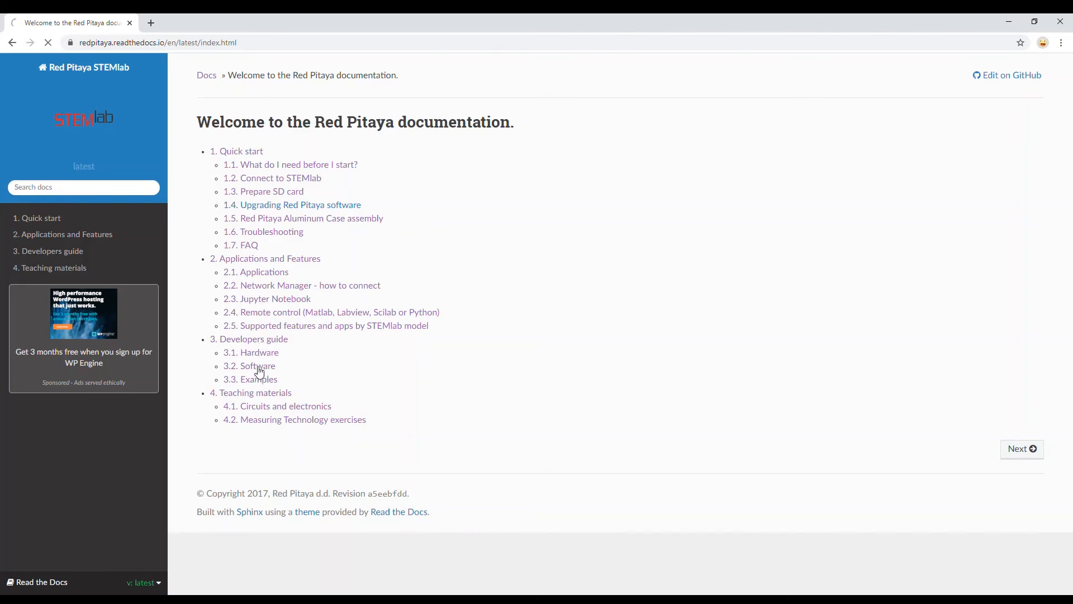
pyautogui.click(256, 366)
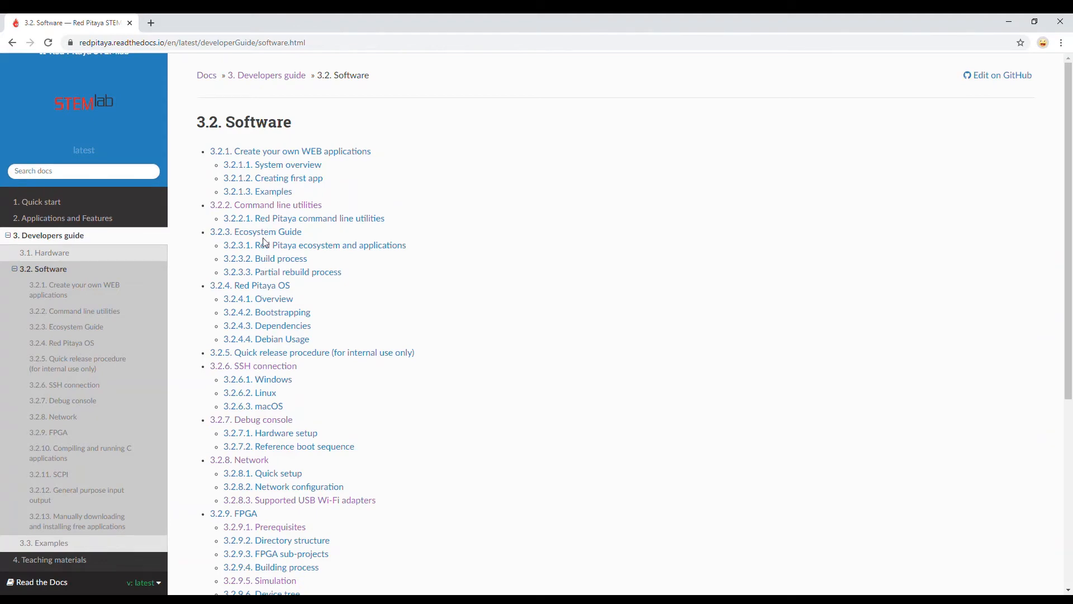
pyautogui.click(268, 232)
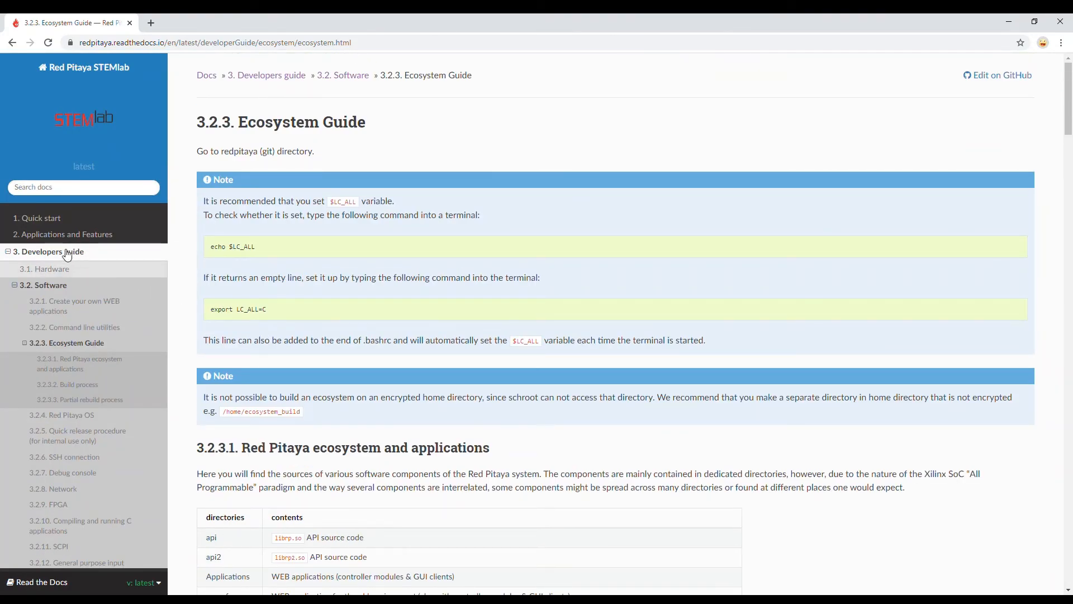
pyautogui.click(71, 235)
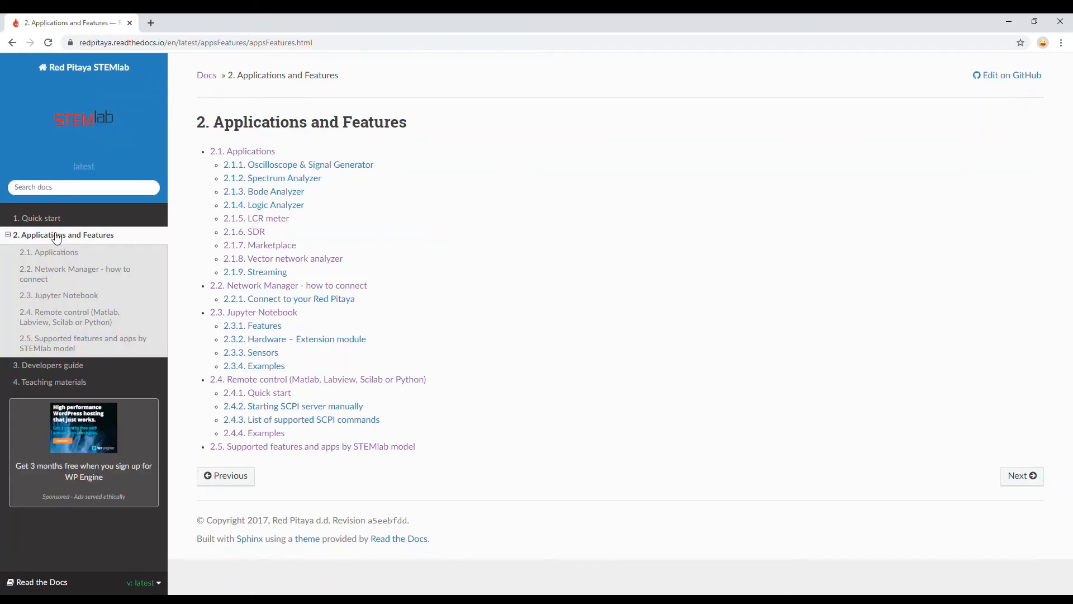
pyautogui.click(271, 191)
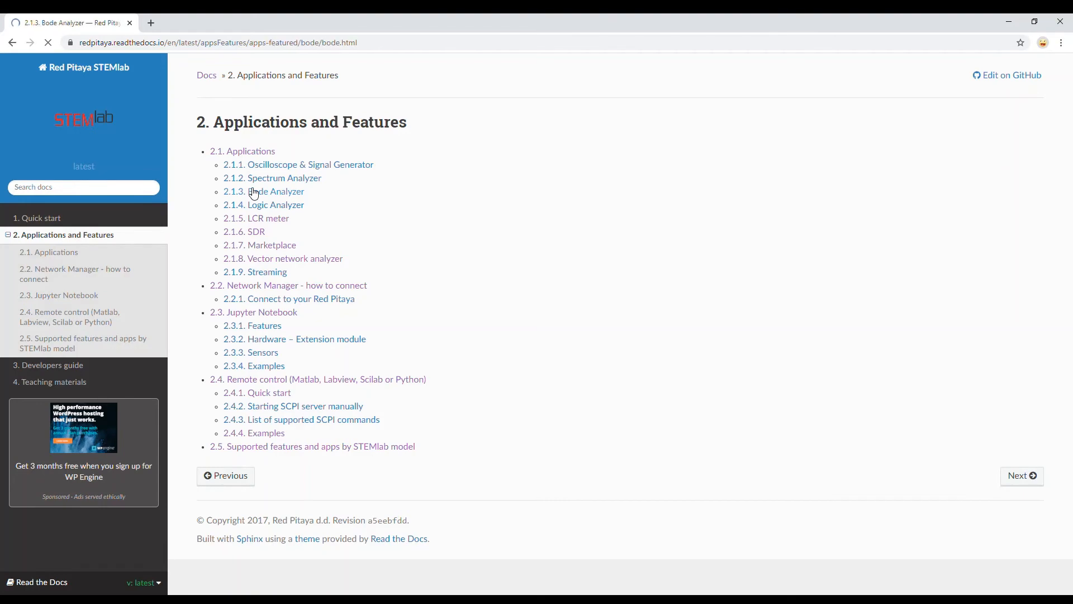
pyautogui.click(277, 191)
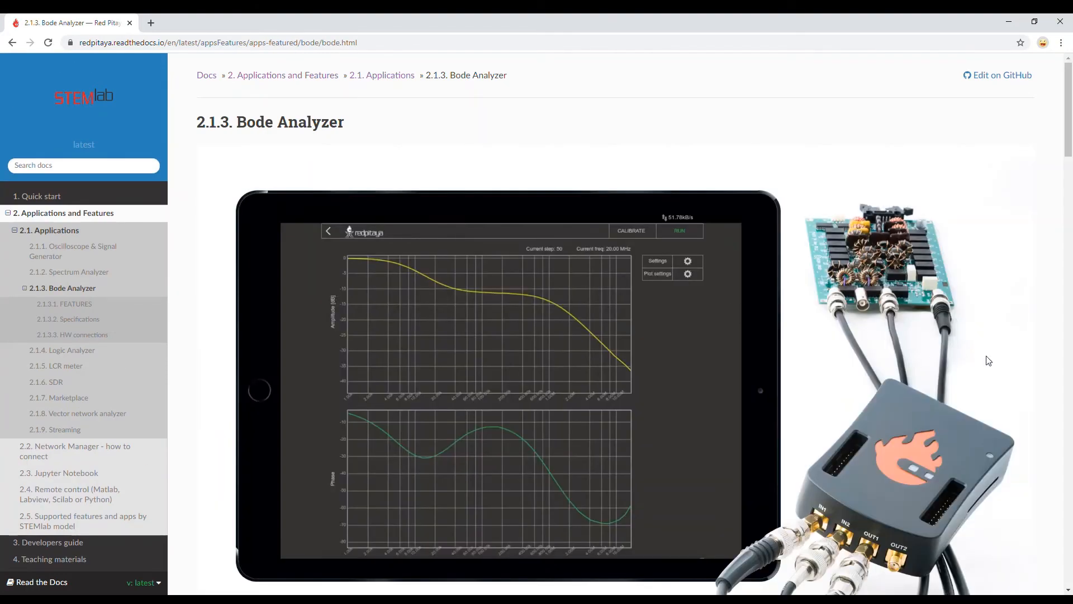
pyautogui.scroll(-3)
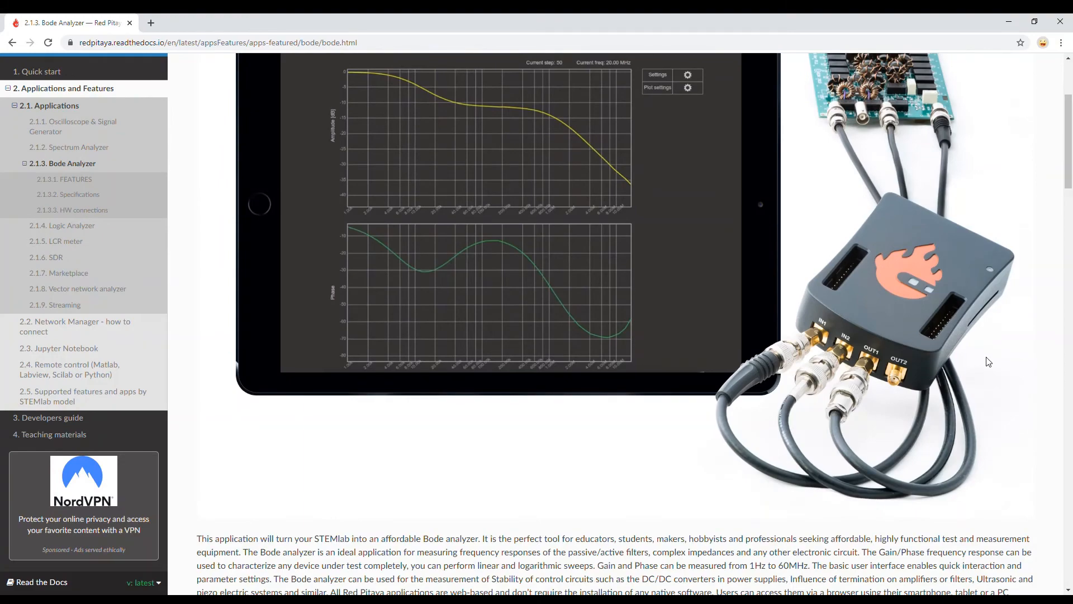
pyautogui.scroll(-3)
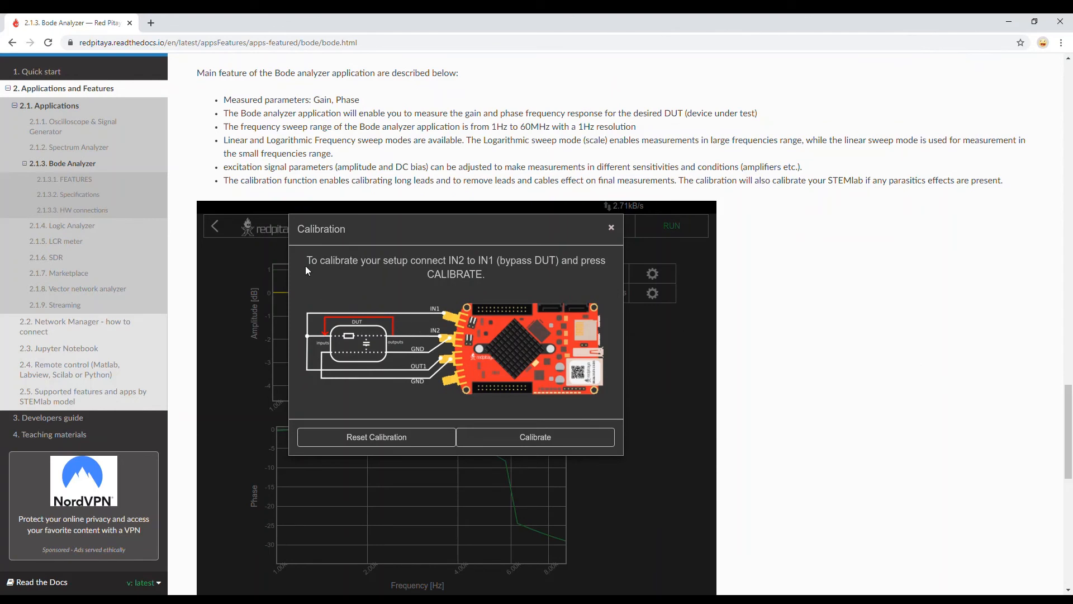
pyautogui.moveTo(452, 389)
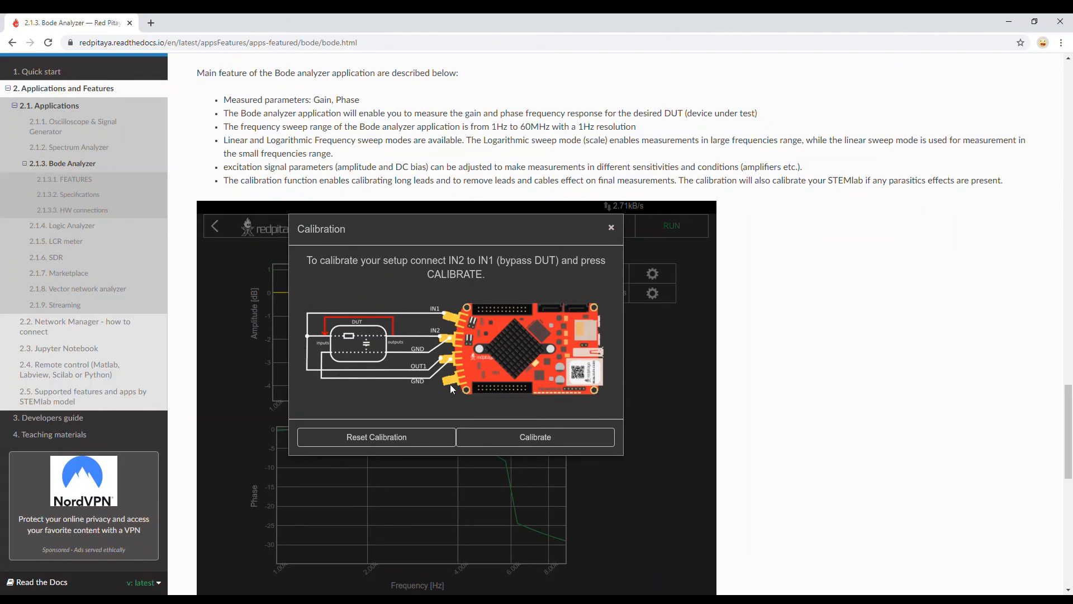
pyautogui.moveTo(409, 317)
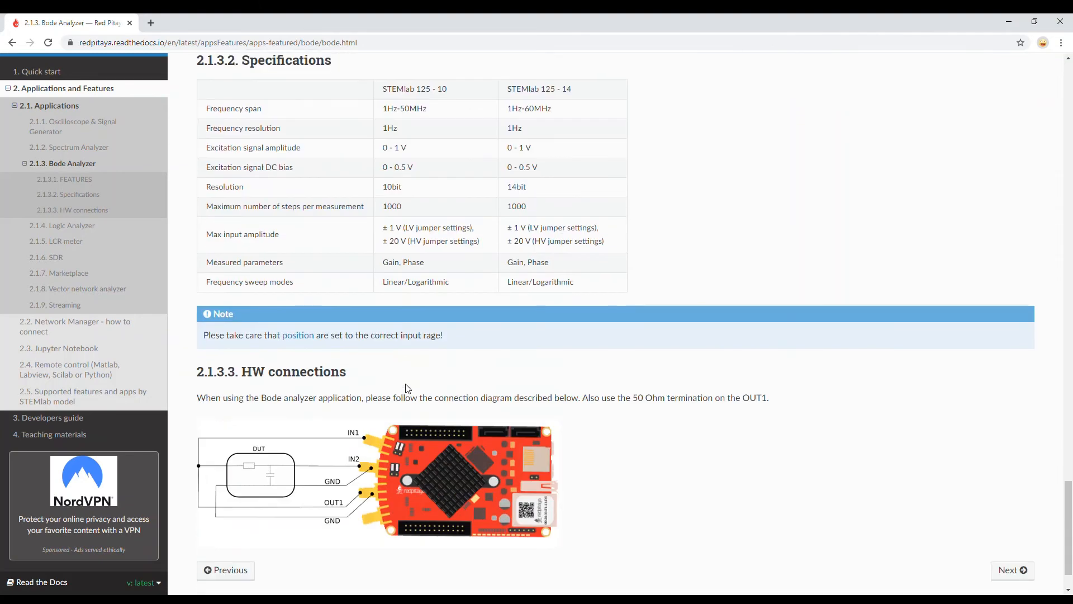
pyautogui.scroll(-3)
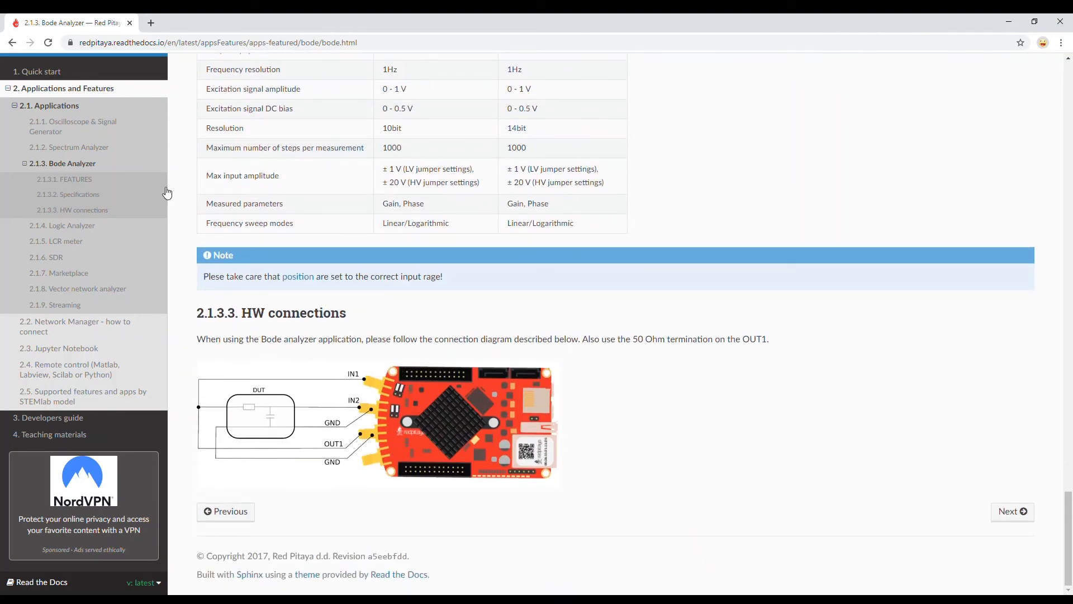
pyautogui.click(11, 42)
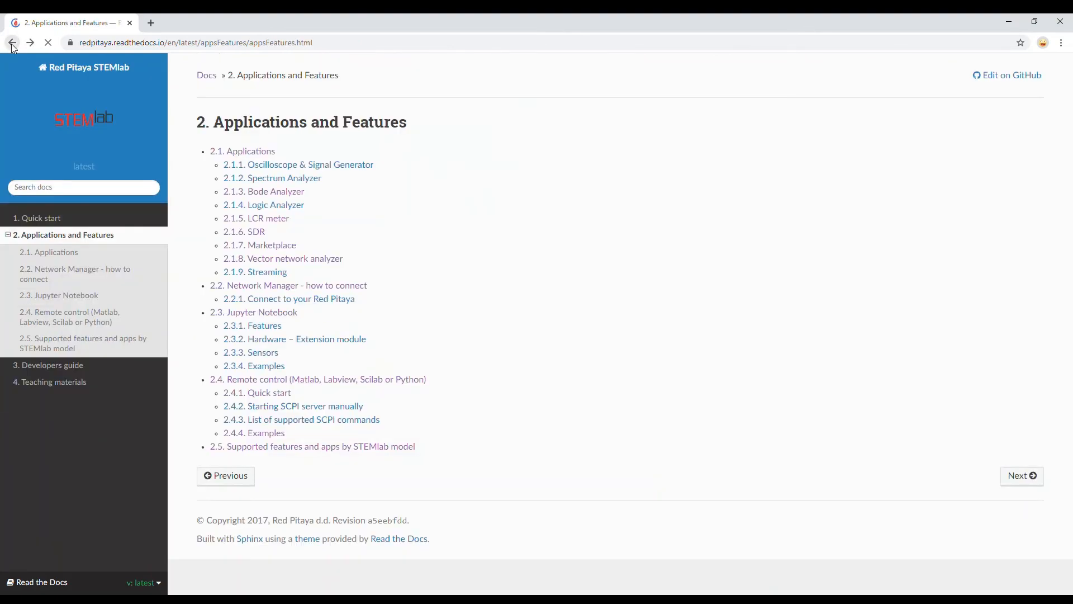
# Go back twice in the browser to the Red Pitaya application launcher
pyautogui.click(11, 43)
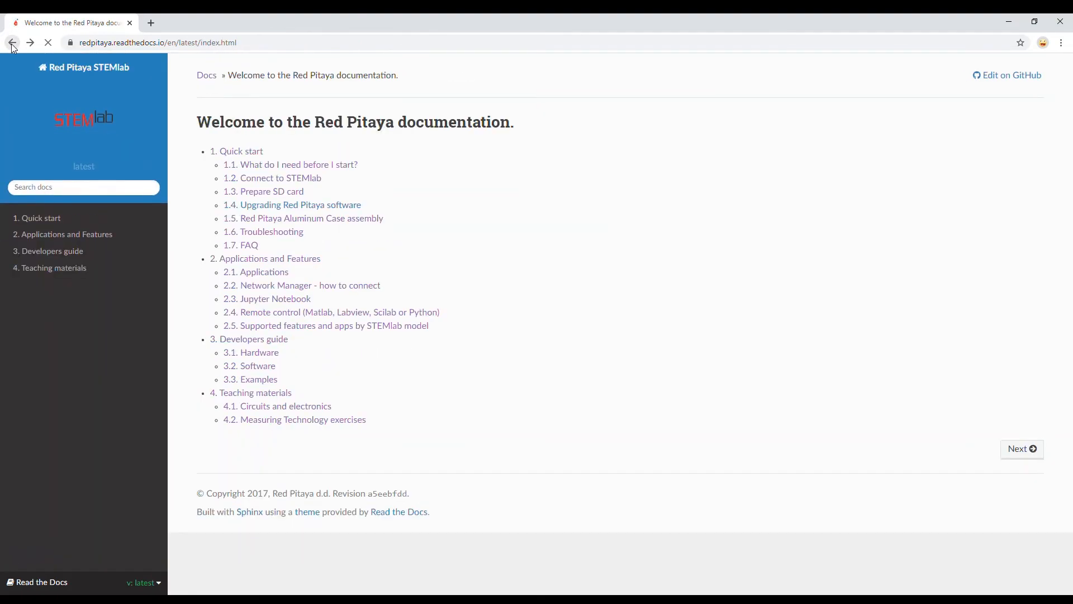
pyautogui.click(11, 43)
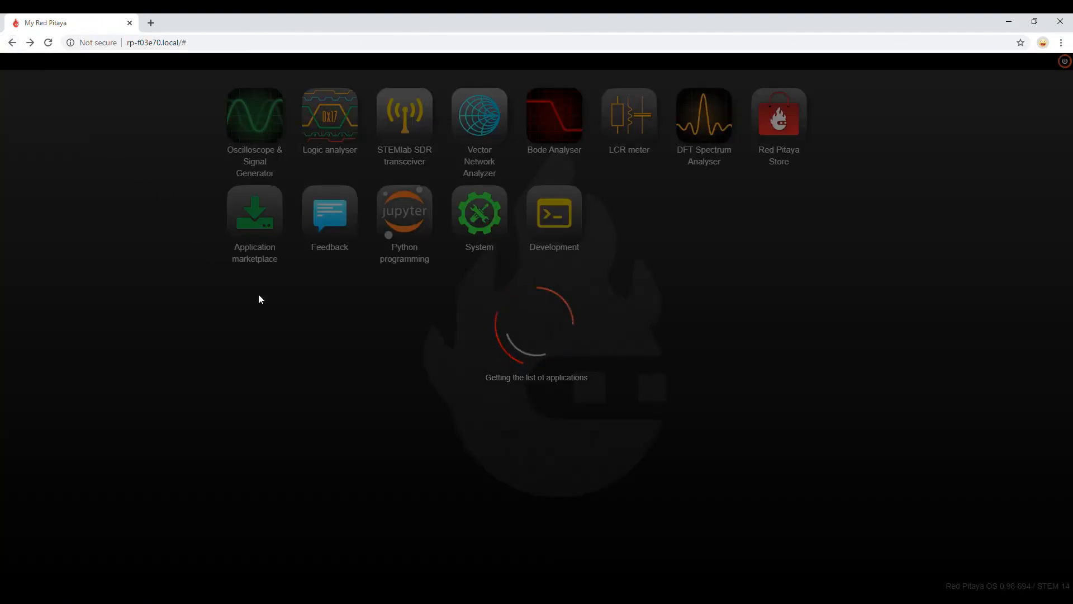
pyautogui.moveTo(296, 317)
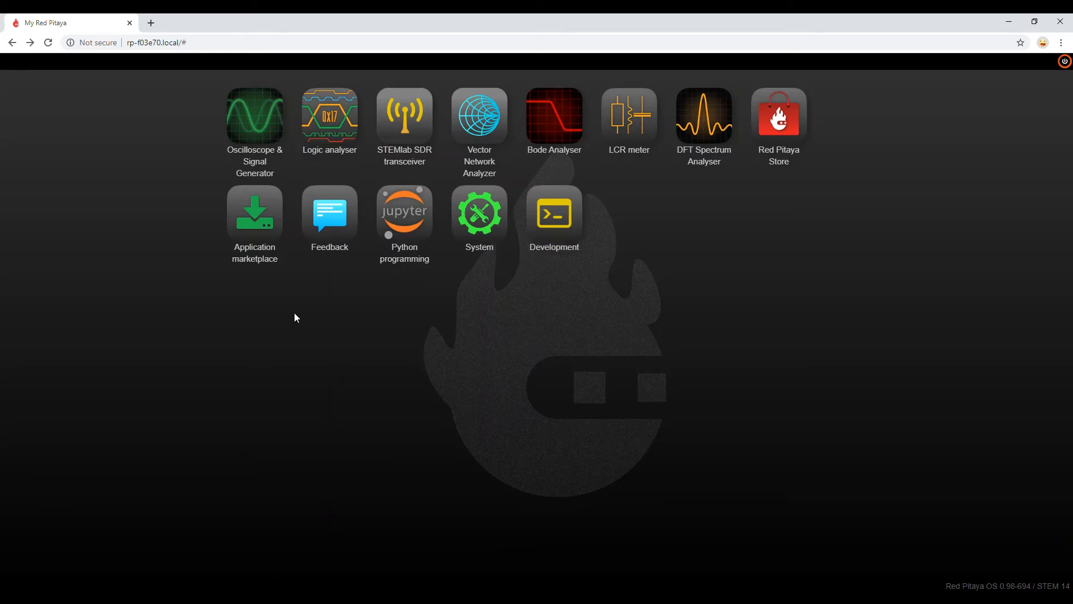
pyautogui.moveTo(414, 225)
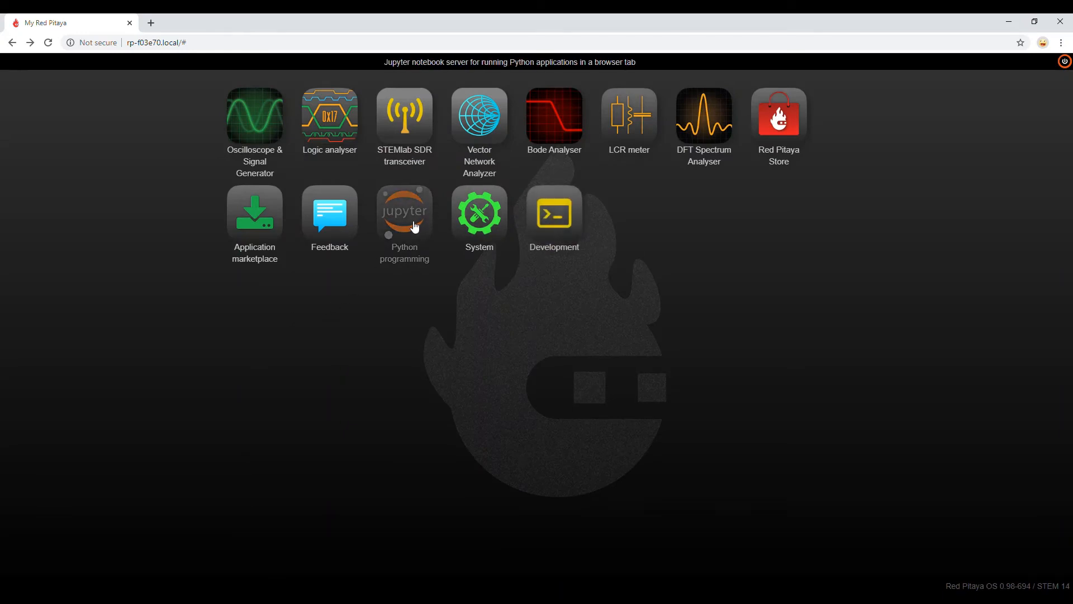
pyautogui.click(404, 213)
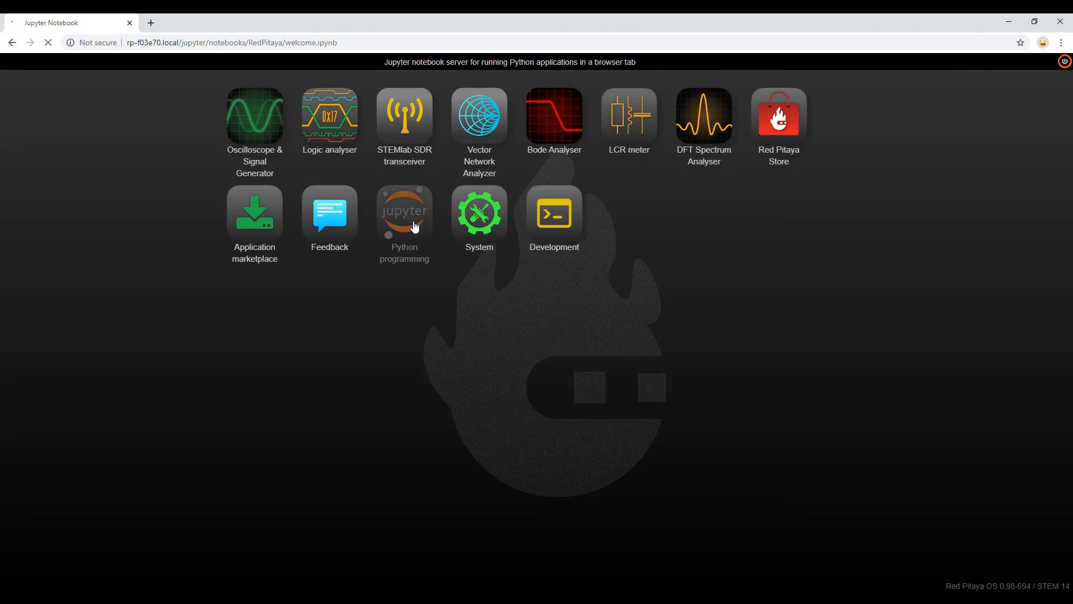
pyautogui.click(404, 211)
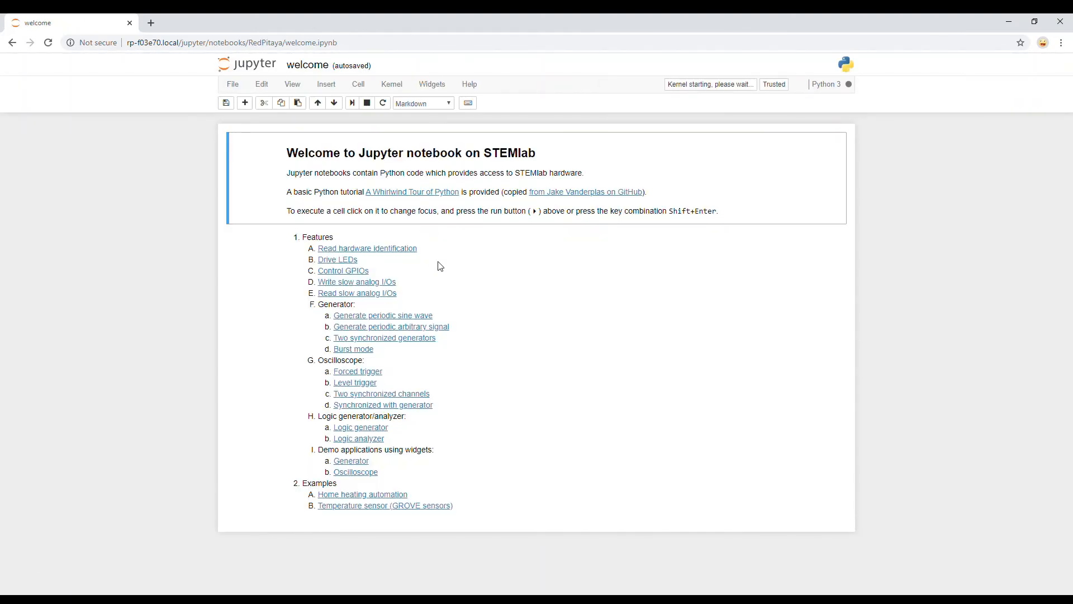
pyautogui.moveTo(300, 299)
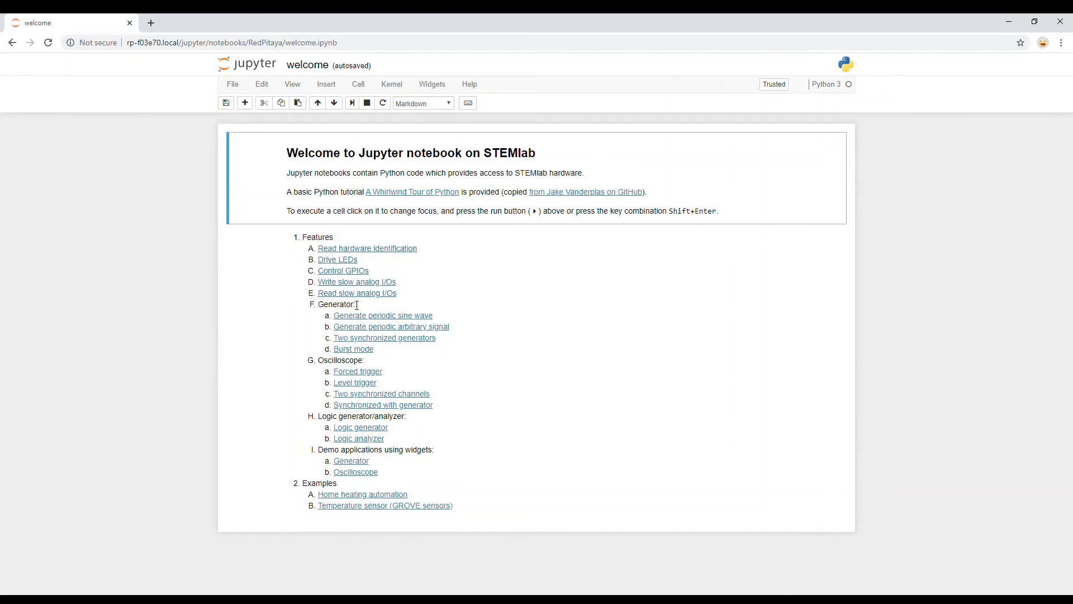
pyautogui.moveTo(388, 286)
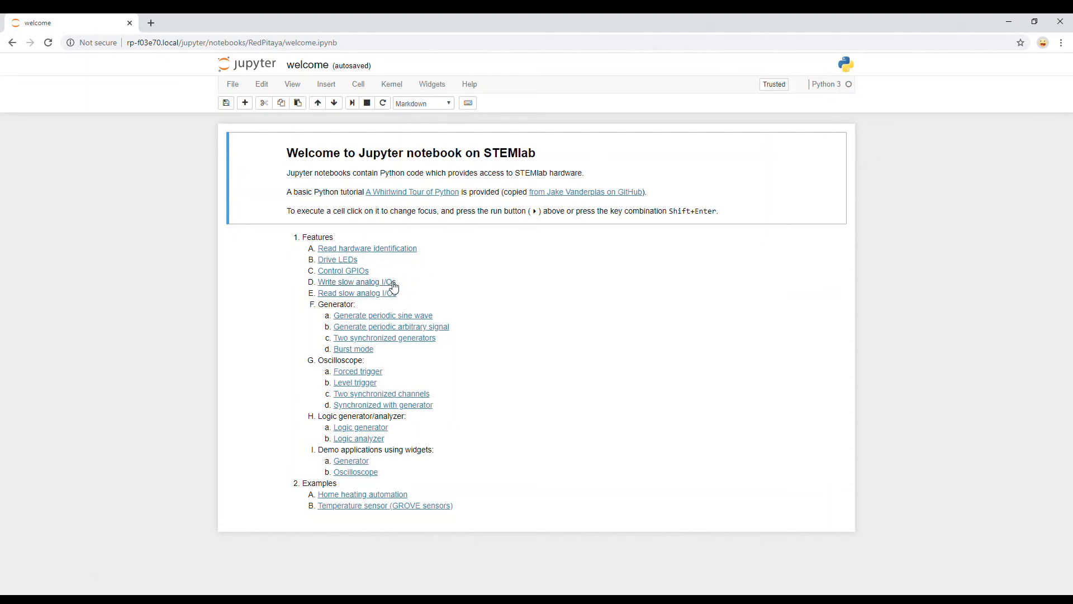
pyautogui.moveTo(360, 435)
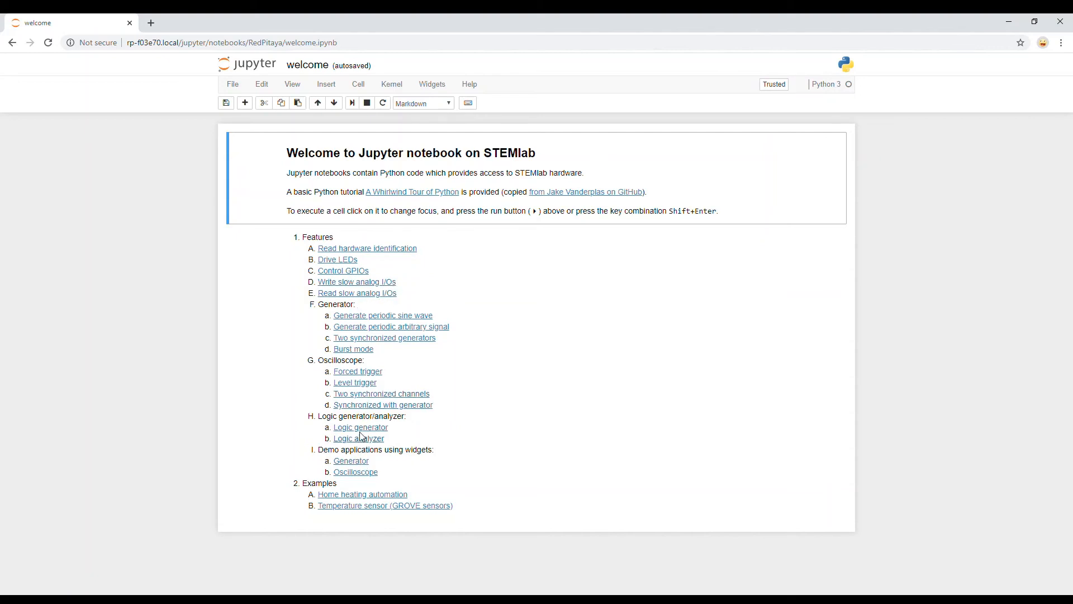
pyautogui.moveTo(355, 473)
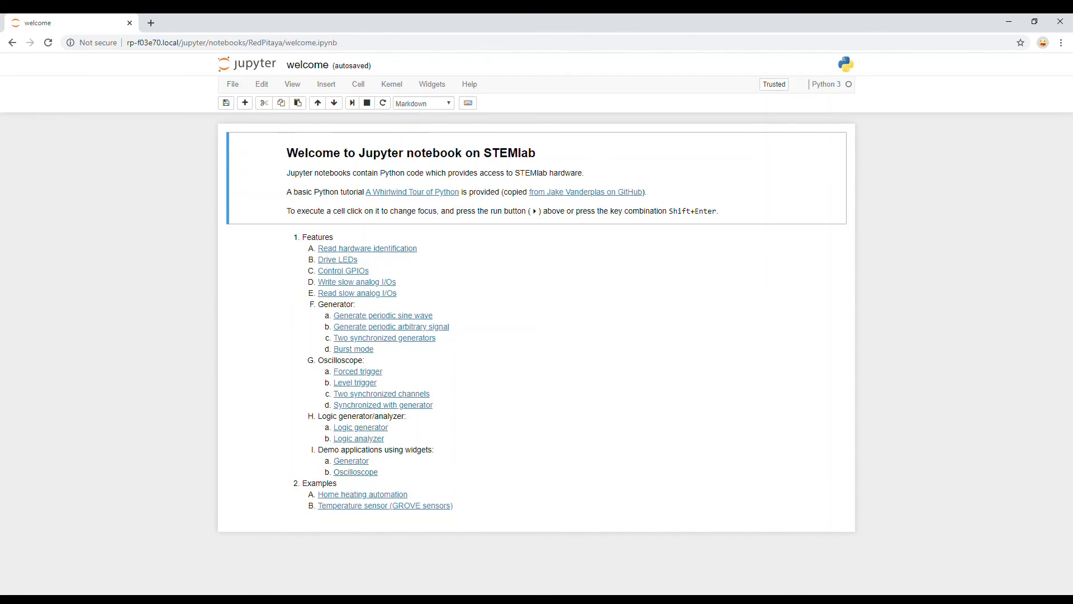
pyautogui.click(14, 42)
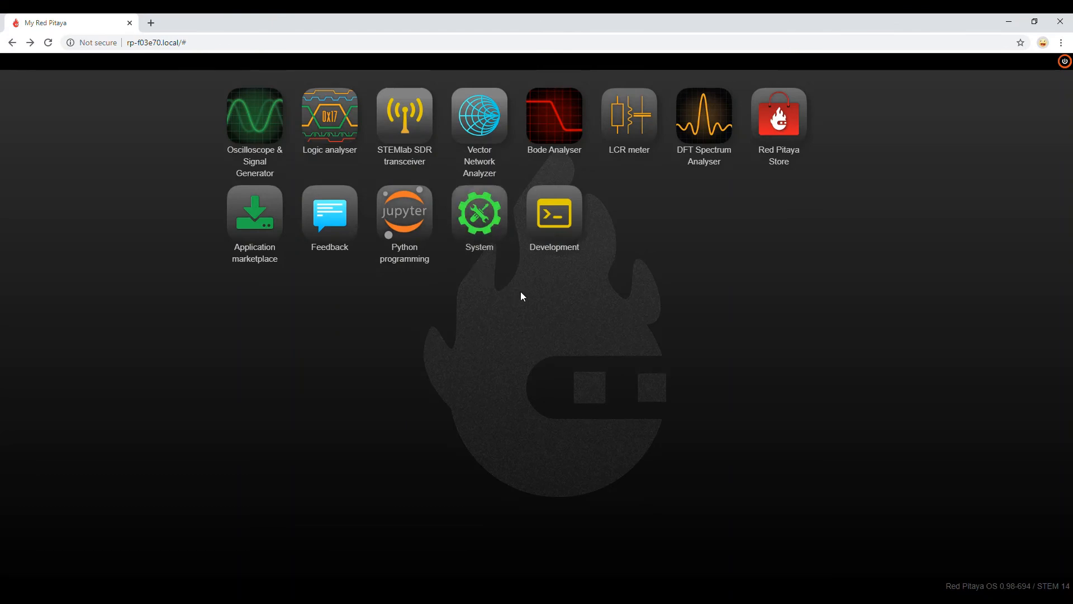
# From the Development section, open the Red Pitaya FPGA Examples docs on Read the Docs
pyautogui.click(555, 212)
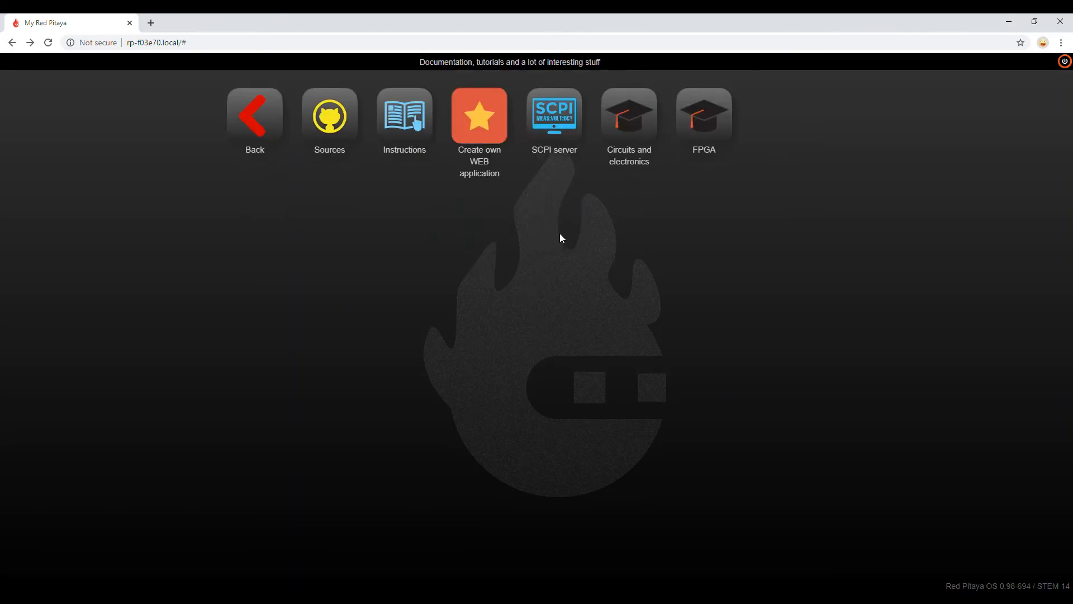
pyautogui.click(704, 114)
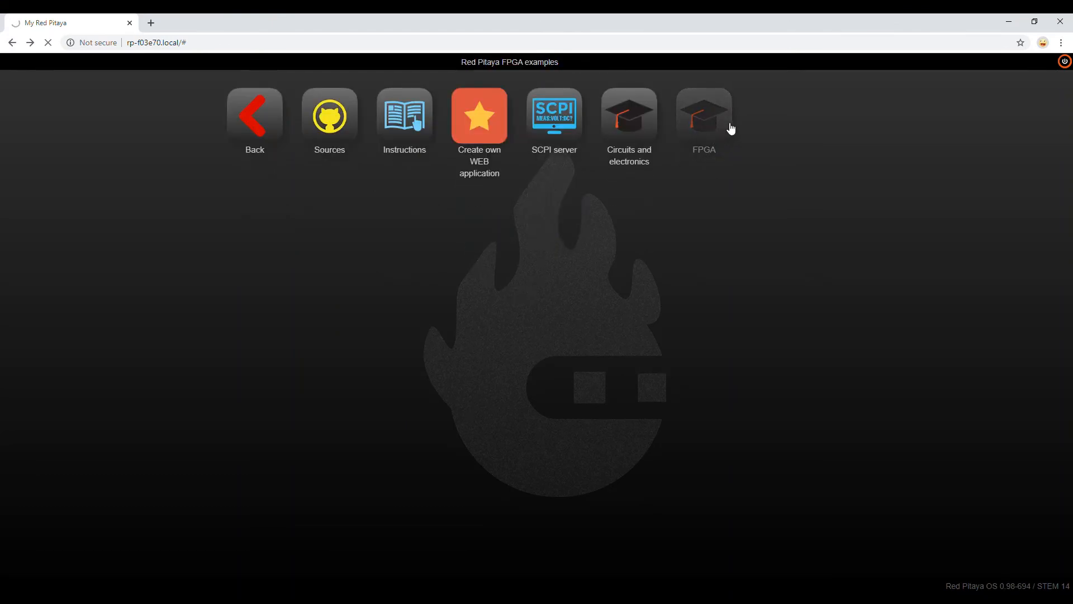
pyautogui.click(704, 114)
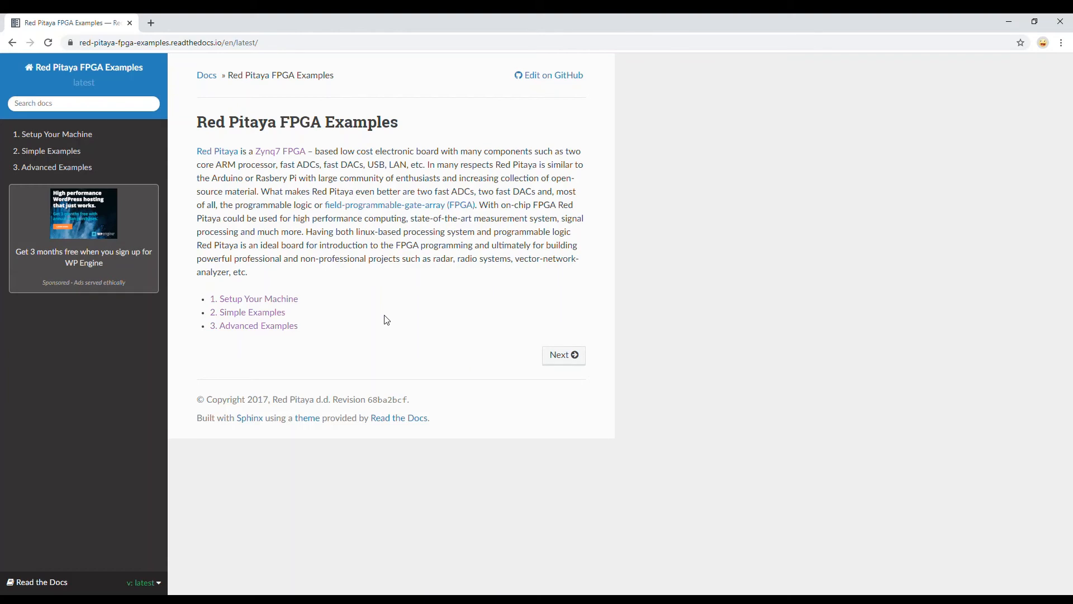
pyautogui.moveTo(279, 151)
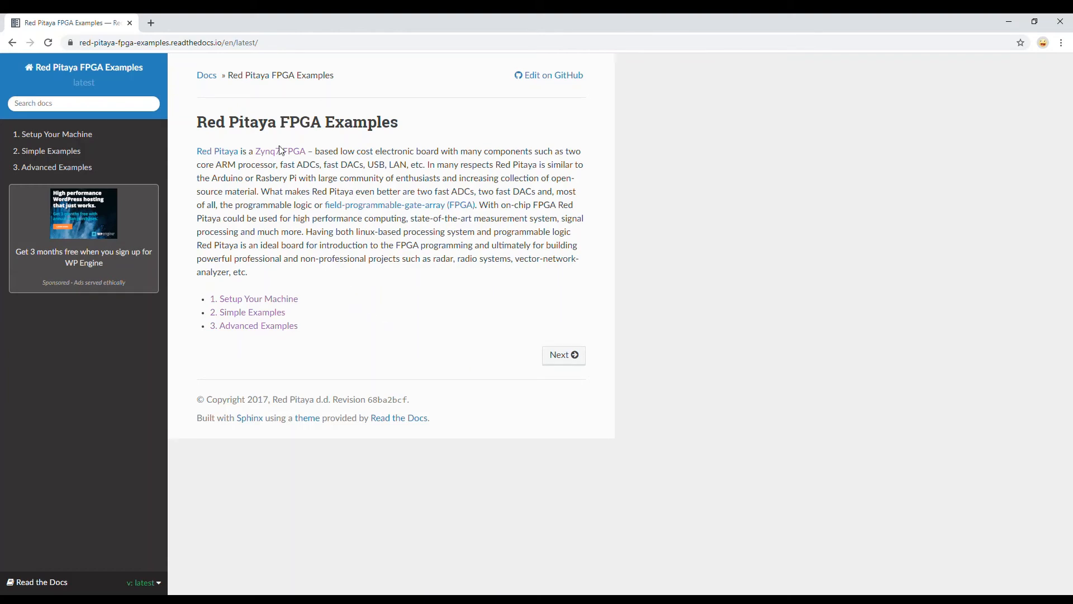
pyautogui.moveTo(230, 59)
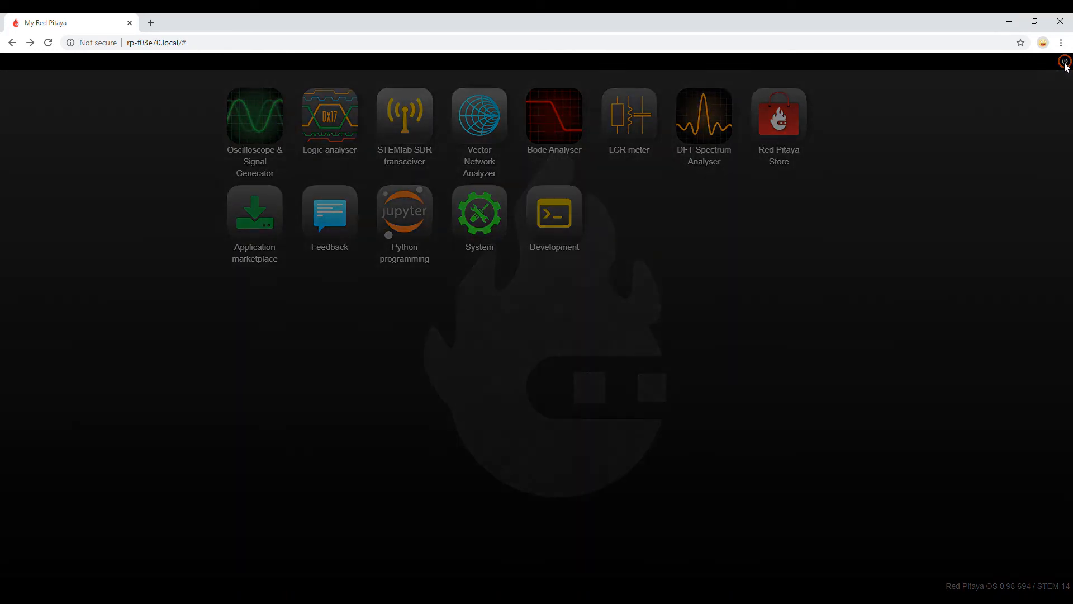
pyautogui.click(1064, 63)
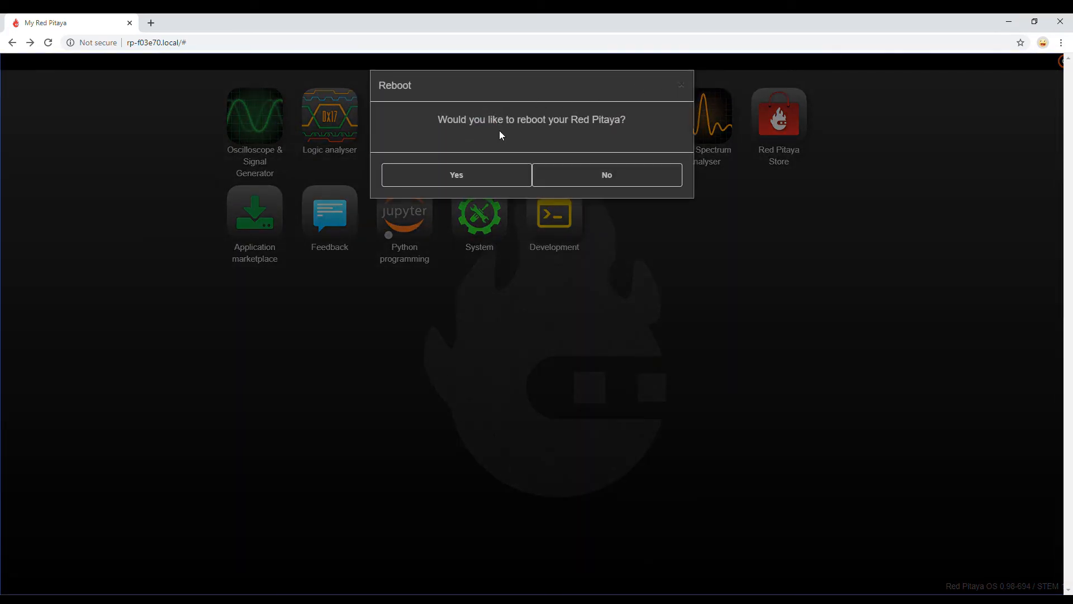
pyautogui.click(607, 174)
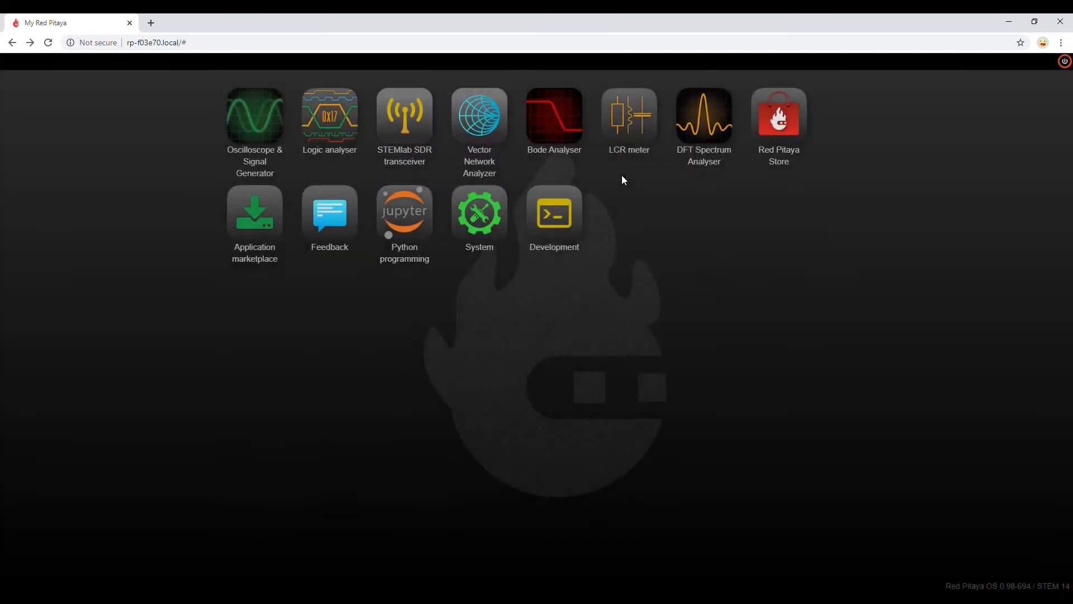
pyautogui.moveTo(657, 271)
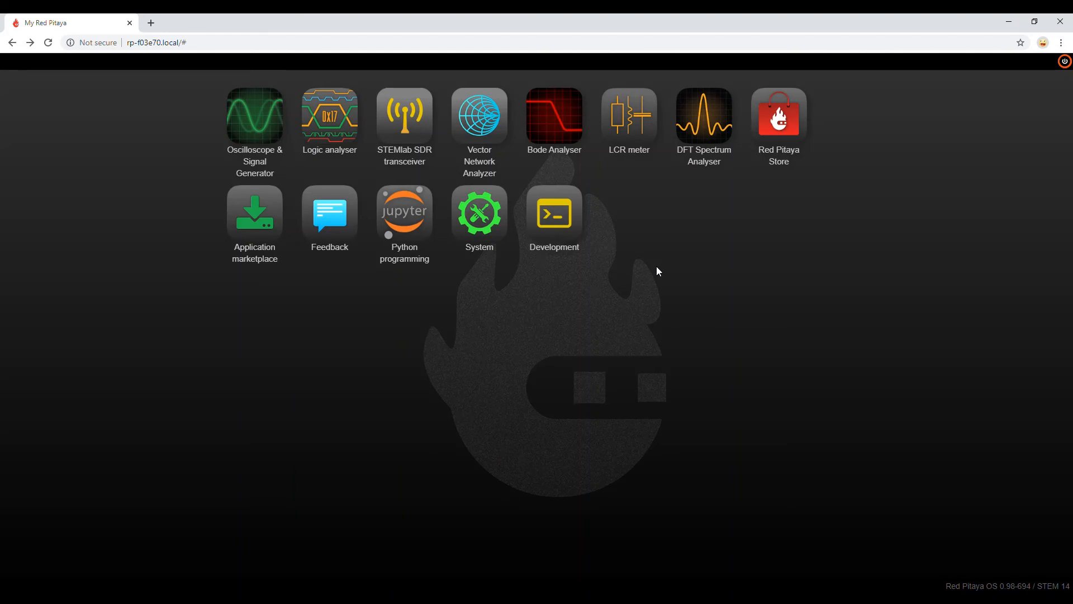
pyautogui.moveTo(608, 315)
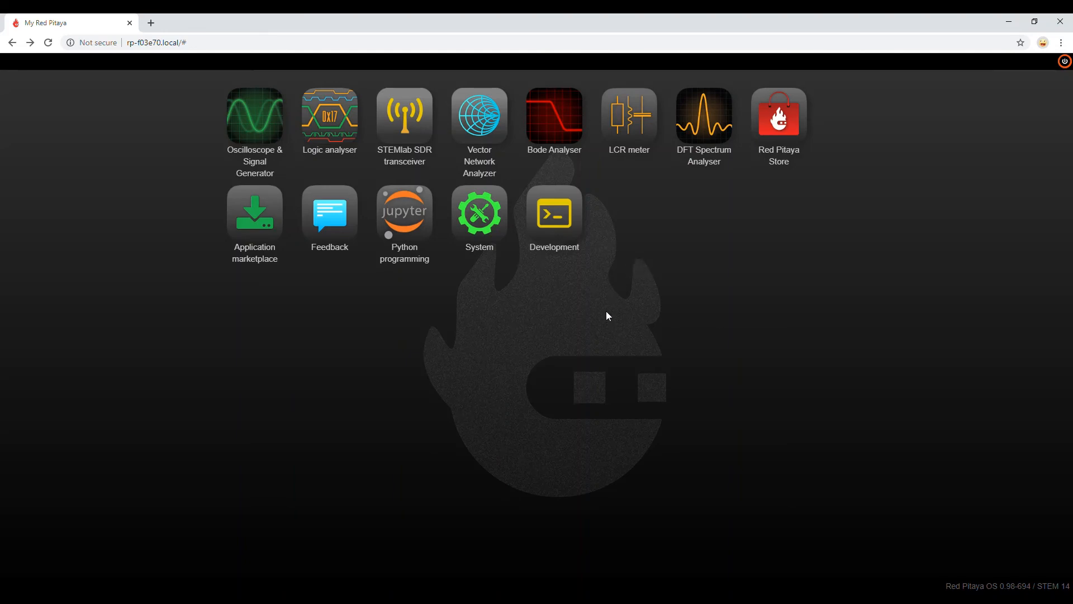
pyautogui.moveTo(902, 231)
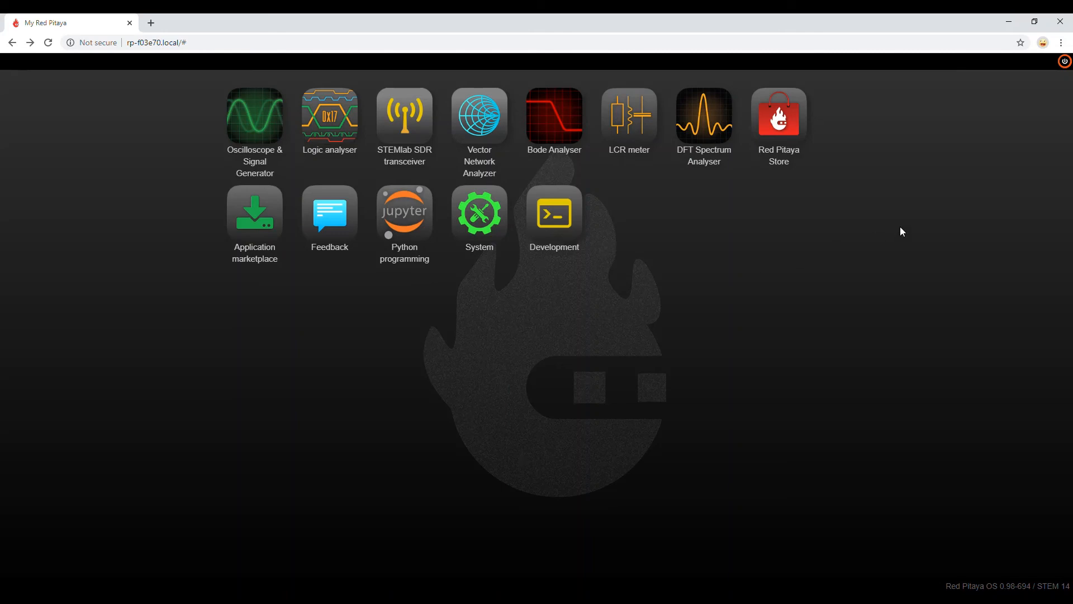
pyautogui.moveTo(1021, 107)
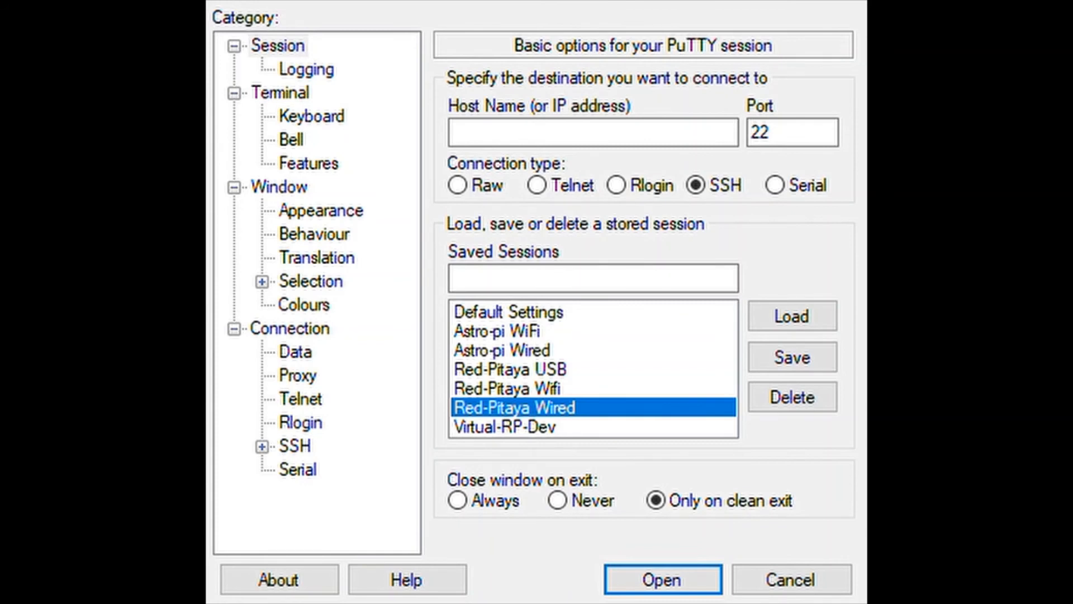
pyautogui.moveTo(427, 34)
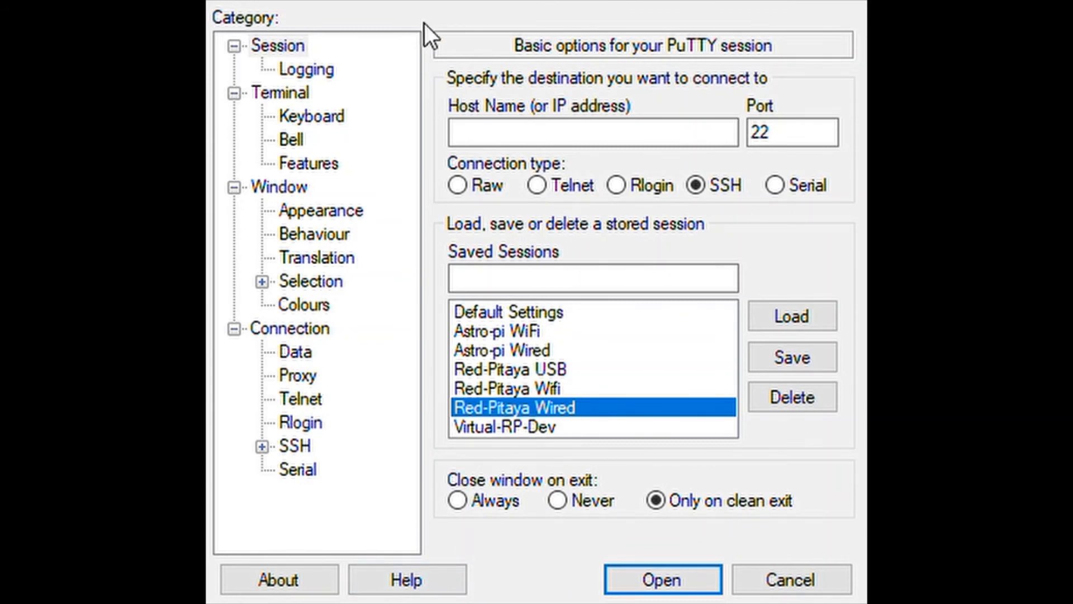
pyautogui.moveTo(796, 353)
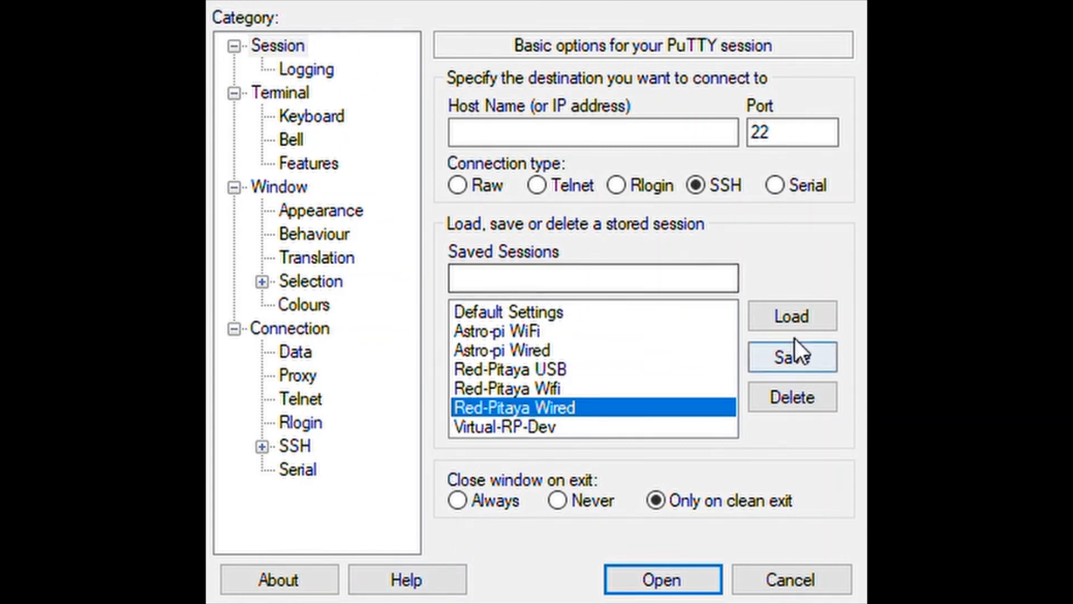
# Load the saved Red-Pitaya Wired session and open the SSH connection as root
pyautogui.click(792, 315)
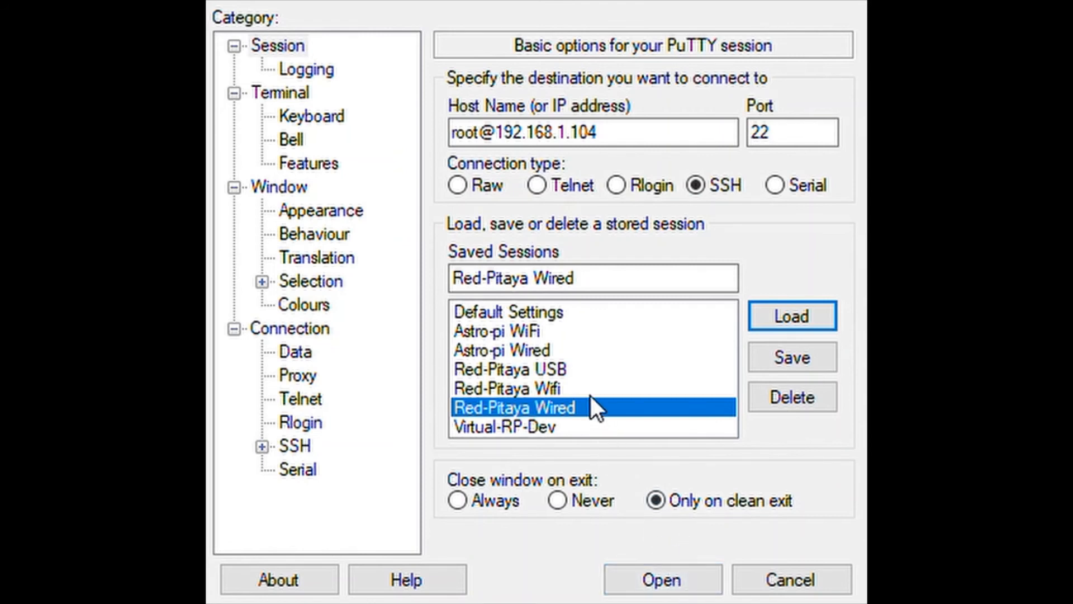
pyautogui.moveTo(596, 424)
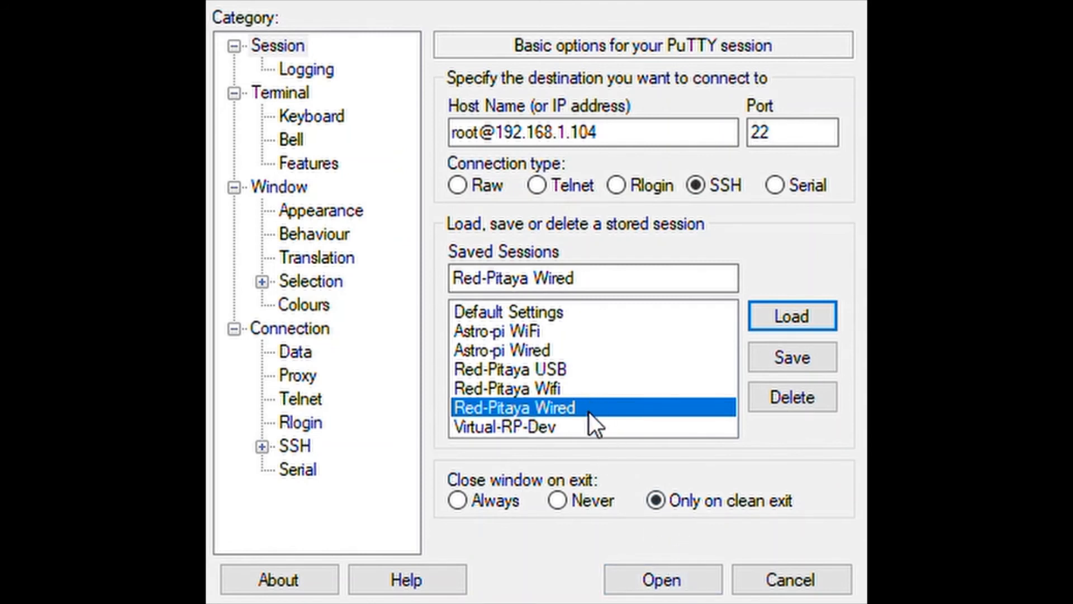
pyautogui.moveTo(595, 382)
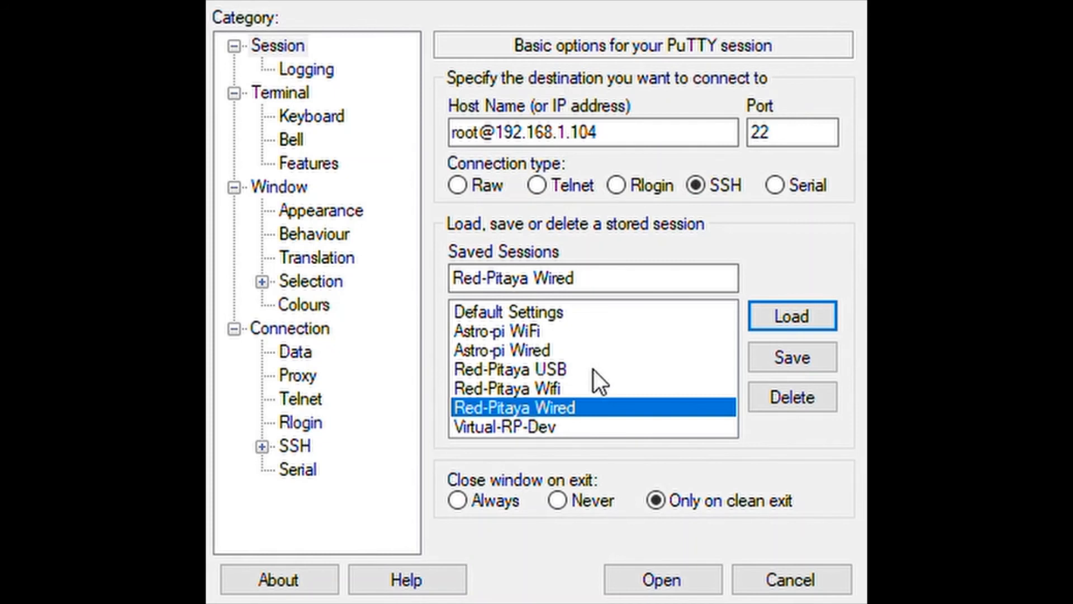
pyautogui.click(662, 579)
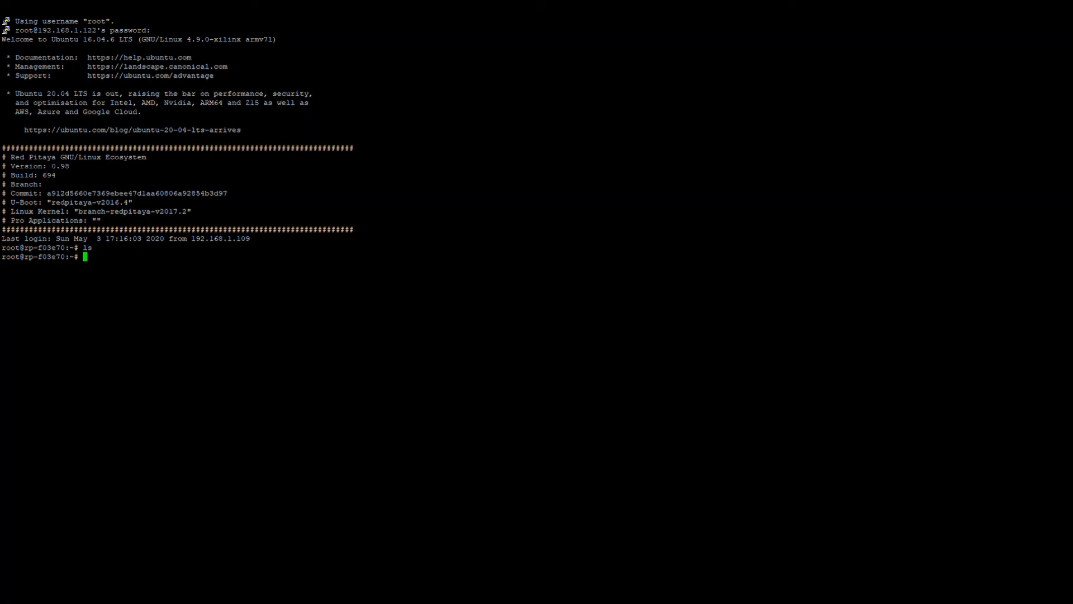
# Navigate to /opt/redpitaya/fpga and list the fpga_0.93, 0.94, classic and la bitstreams
pyautogui.write('cd /')
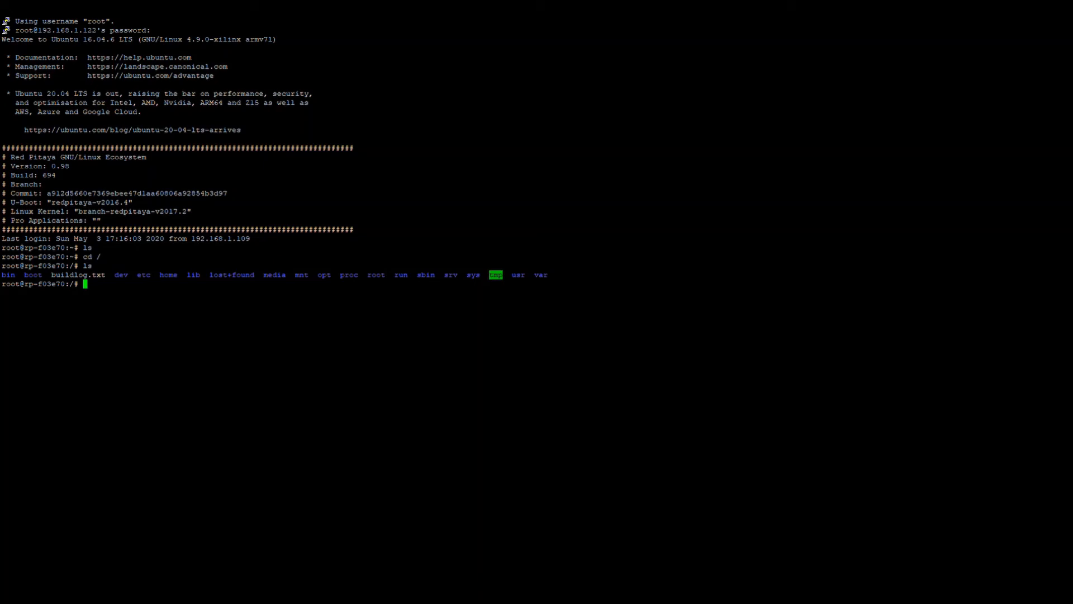
pyautogui.write('ls')
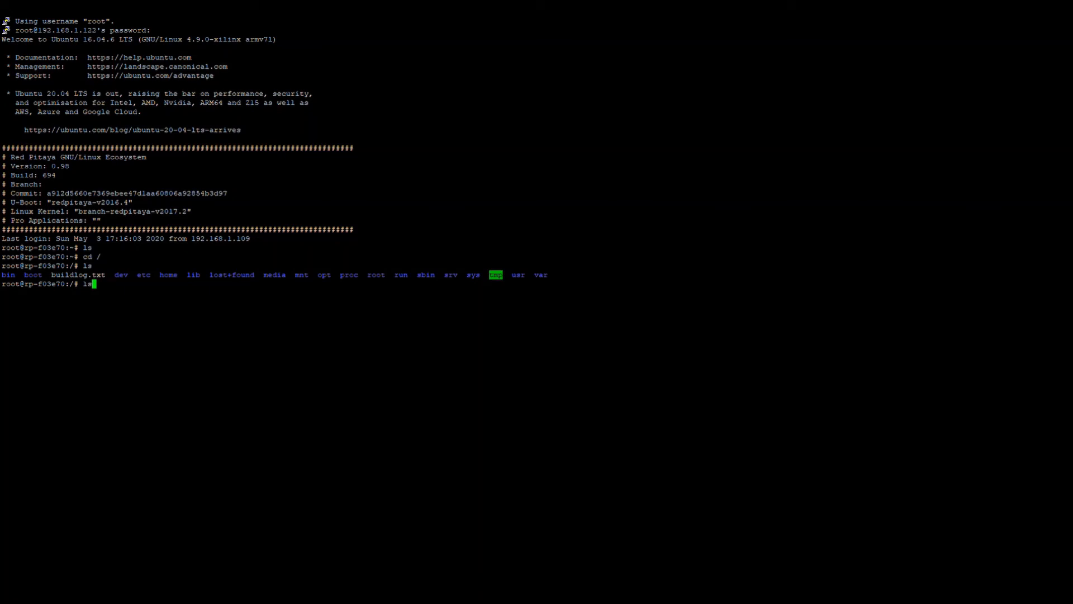
pyautogui.write('cat /opt/redpitaya/fpga/fpga_0.93.bit > /dev/xdevcfg')
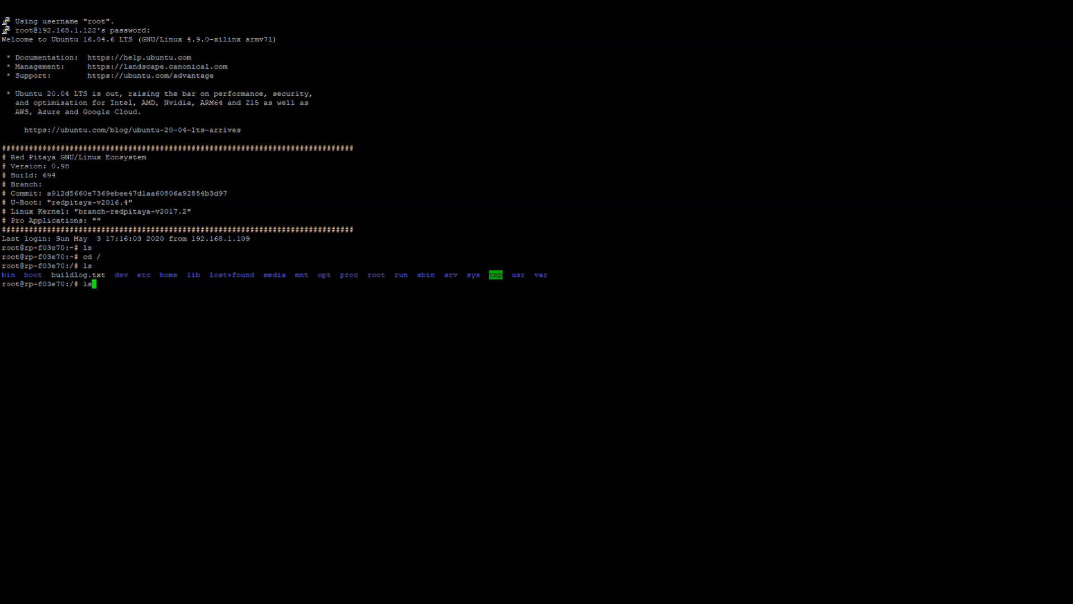
pyautogui.write('cd /opt/redpitaya/fpga/')
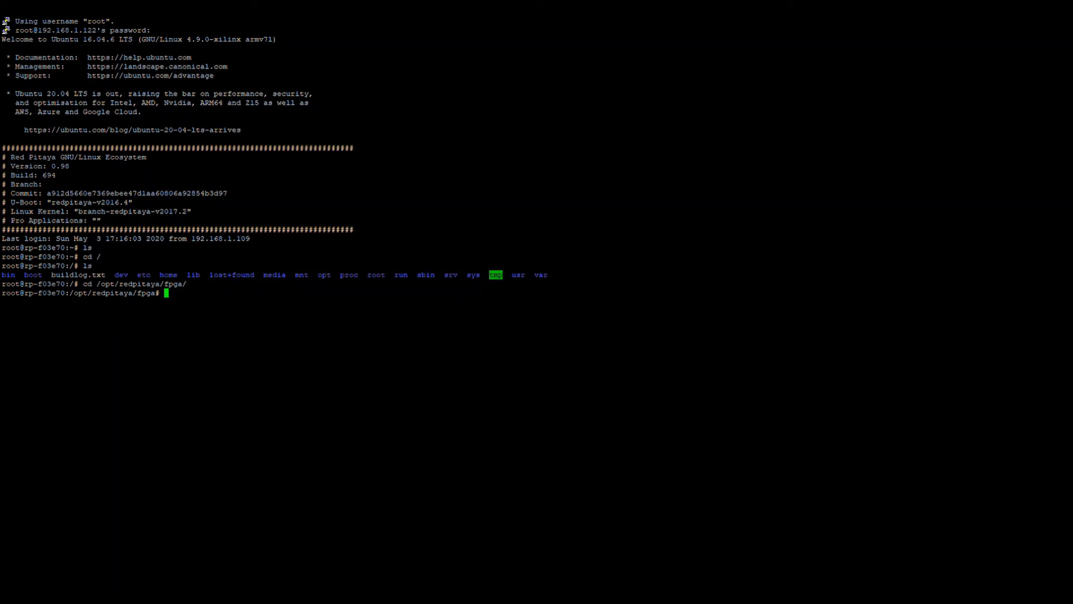
pyautogui.write('ls')
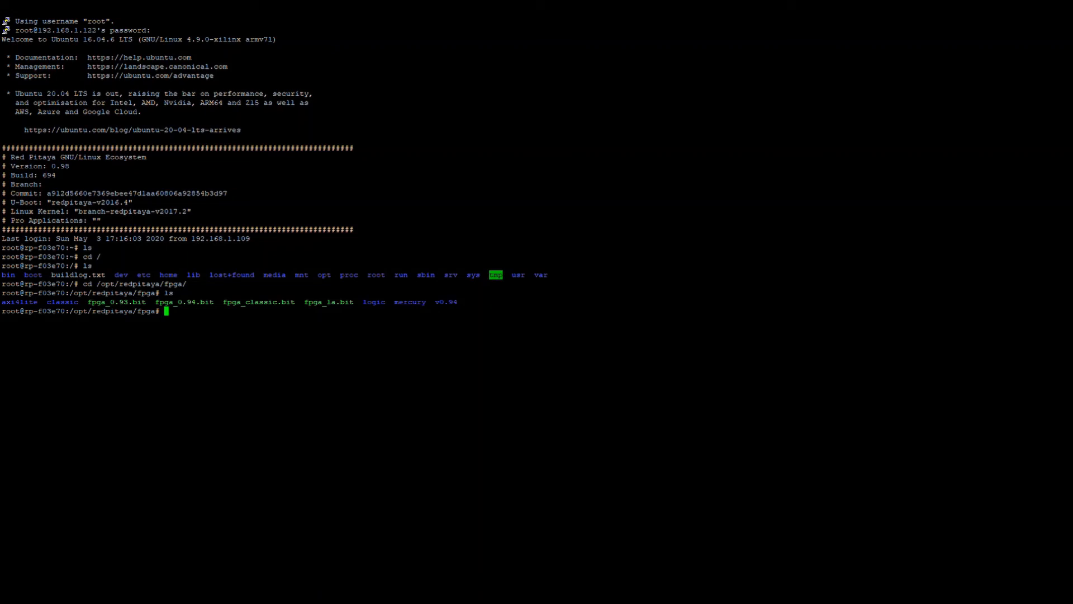
# Write fpga_la.bit to /dev/xdevcfg to load the logic-analyser bitstream
pyautogui.write('cd /opt/redpitaya/fpga/')
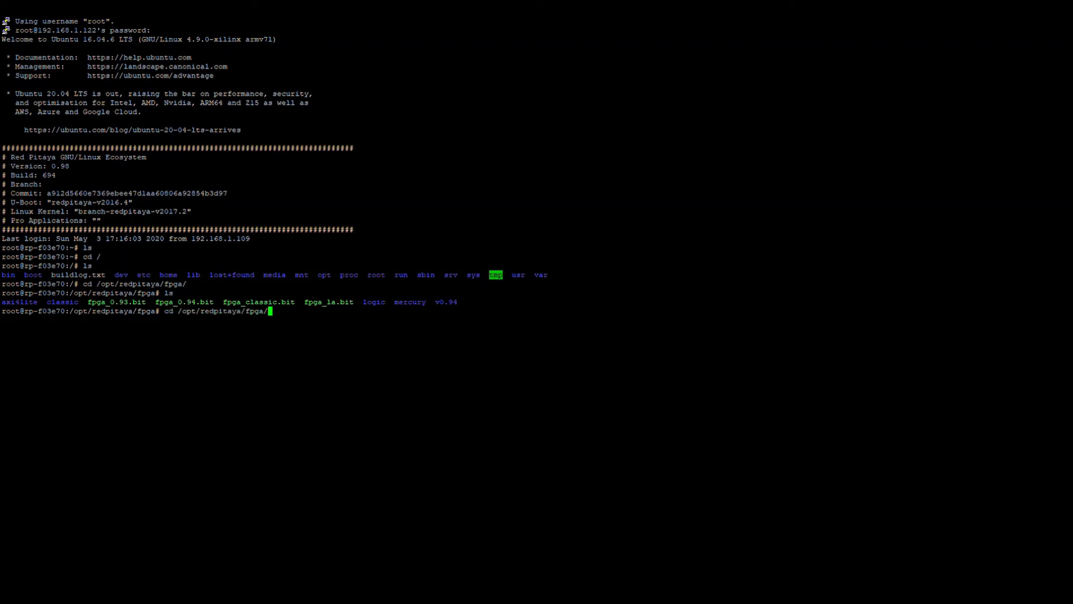
pyautogui.write('exit')
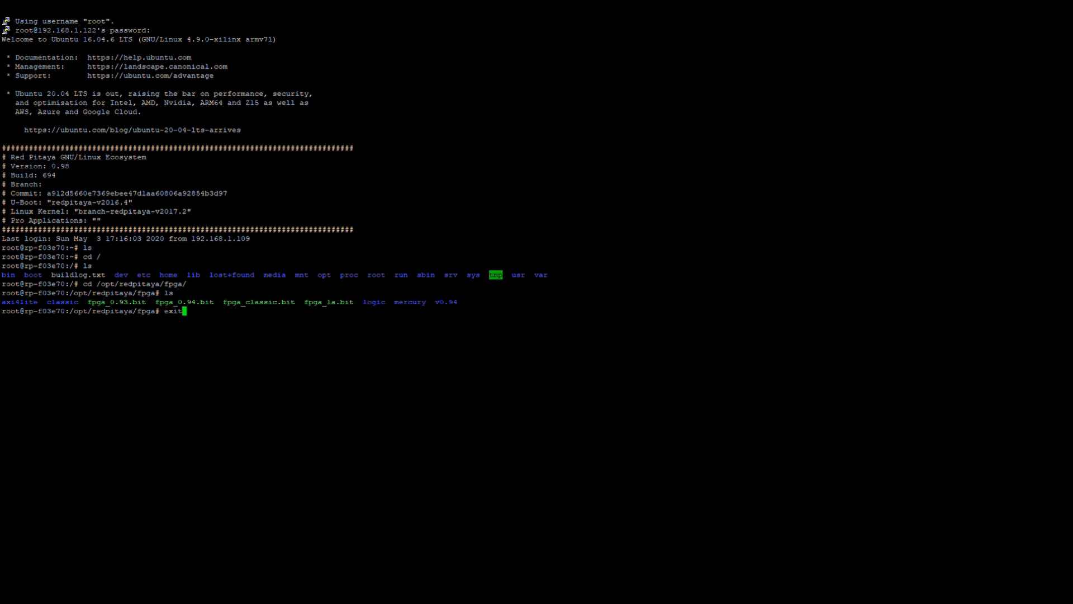
pyautogui.write('cat /opt/redpitaya/fpga/fpga_la.bit > /dev/xdevcfg')
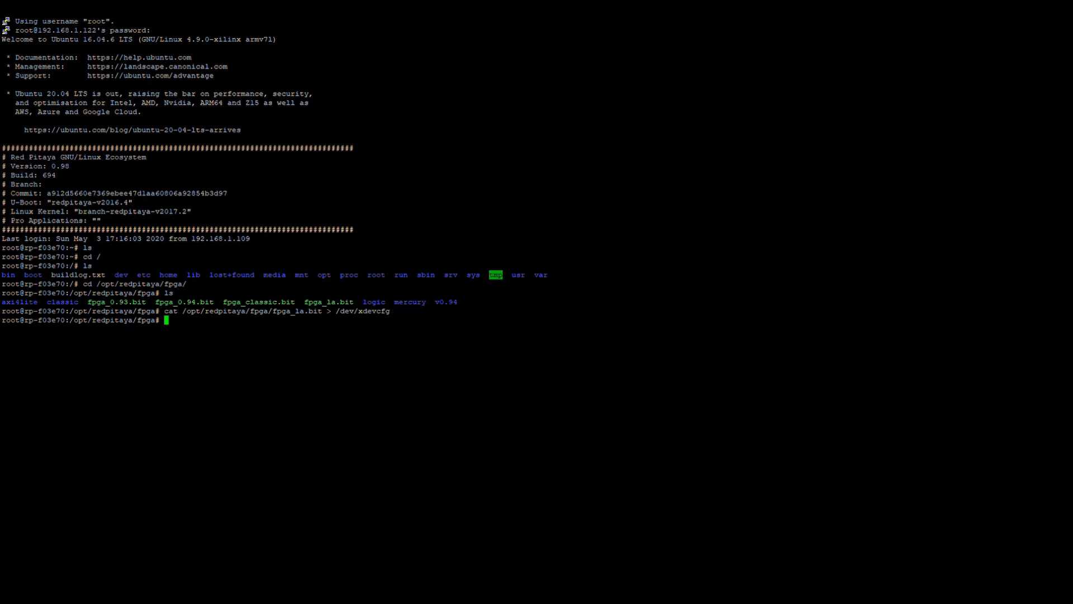
pyautogui.write('cd /')
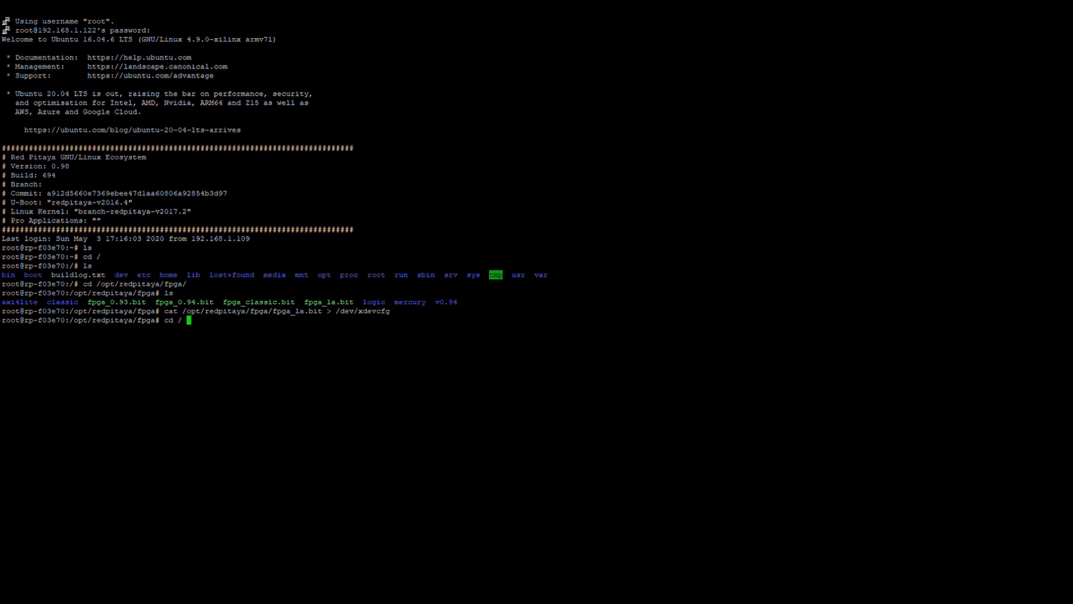
# Load fpga_0.93.bit, fpga_0.94.bit and then fpga_la.bit again into /dev/xdevcfg
pyautogui.write('cat /opt/redpitaya/fpga/fpga_0.93.bit > /dev/xdevcfg')
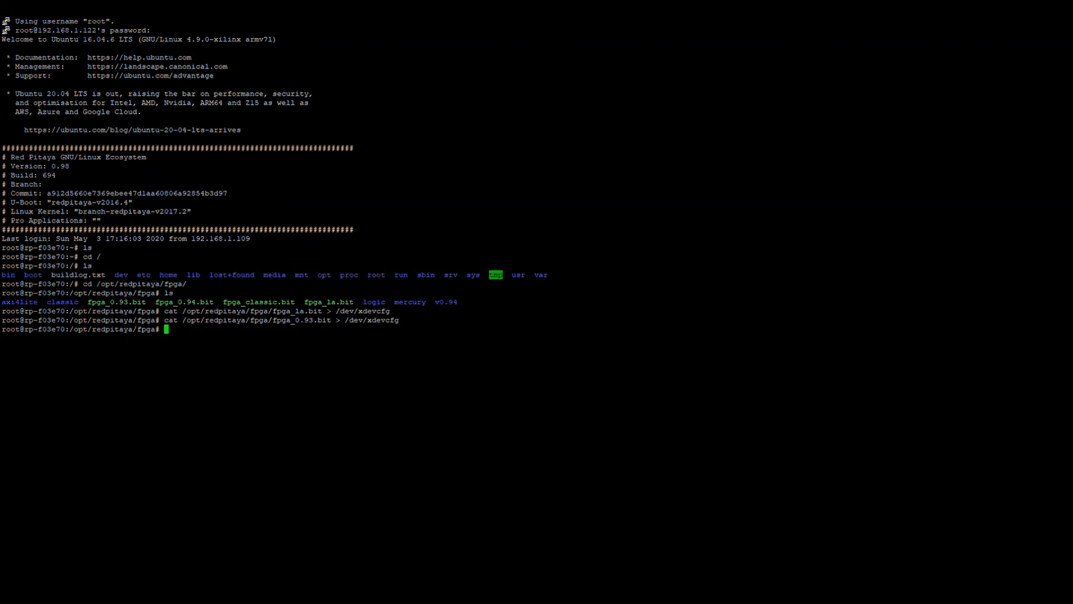
pyautogui.write('cat /opt/redpitaya/fpga/fpga_0.93.bit > /dev/xdevcfg')
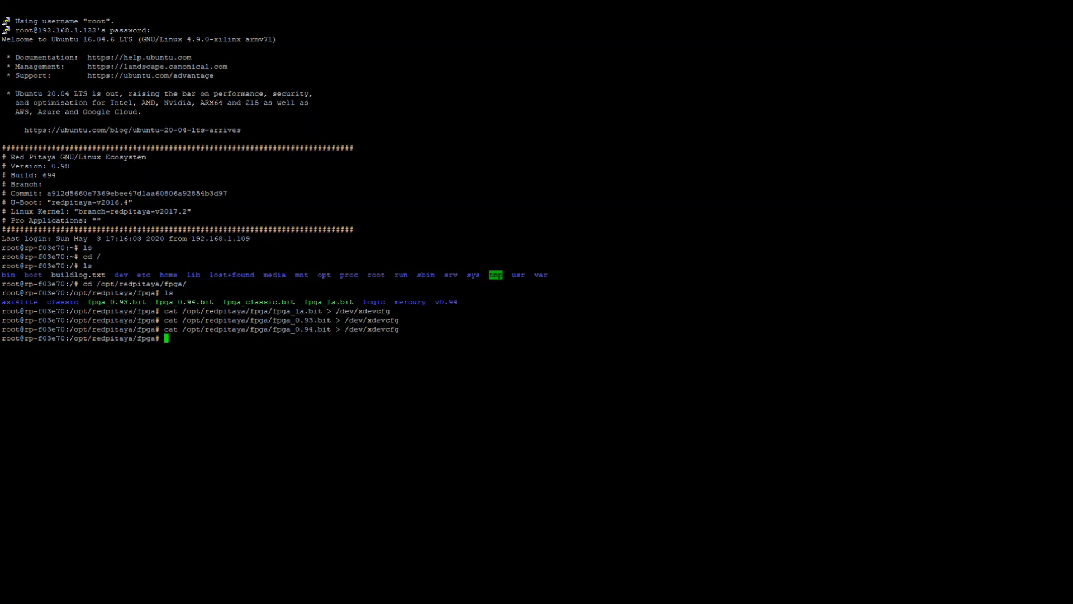
pyautogui.write('cat /opt/redpitaya/fpga/fpga_la.bit > /dev/xdevcfg')
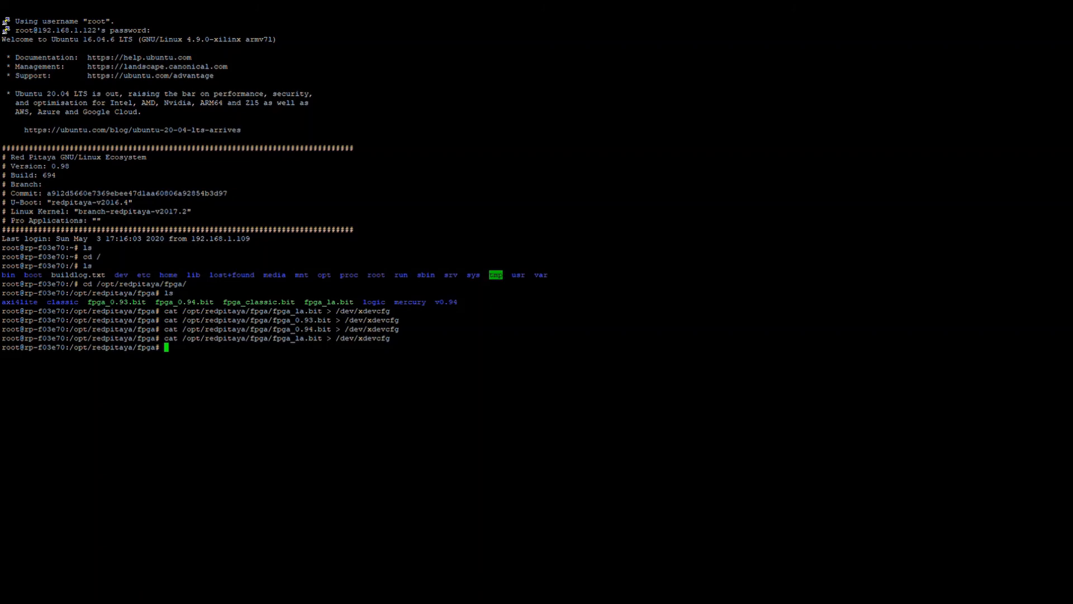
pyautogui.moveTo(270, 157)
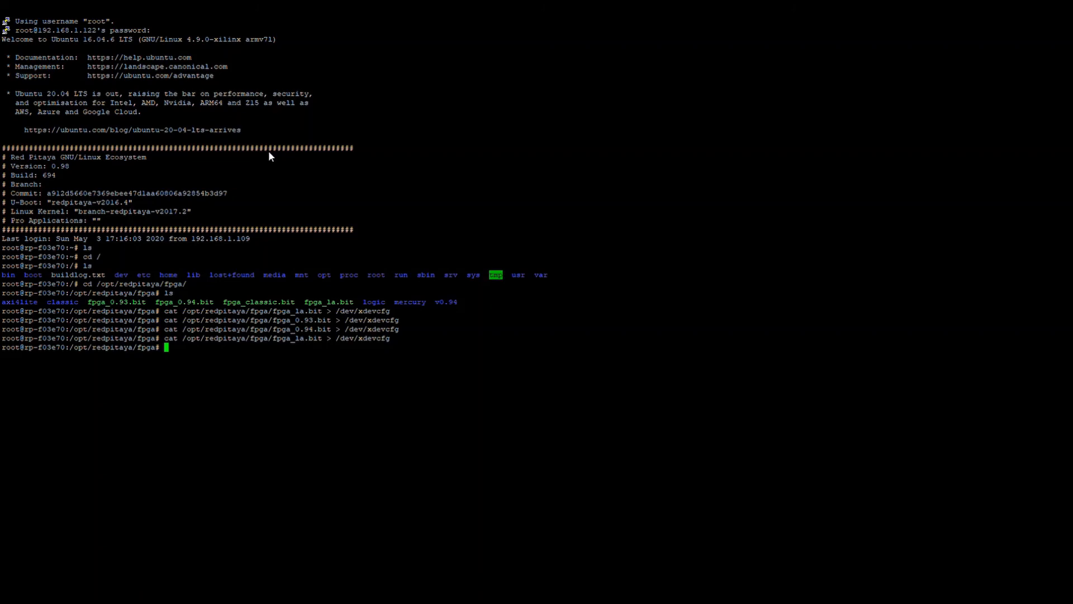
pyautogui.moveTo(271, 172)
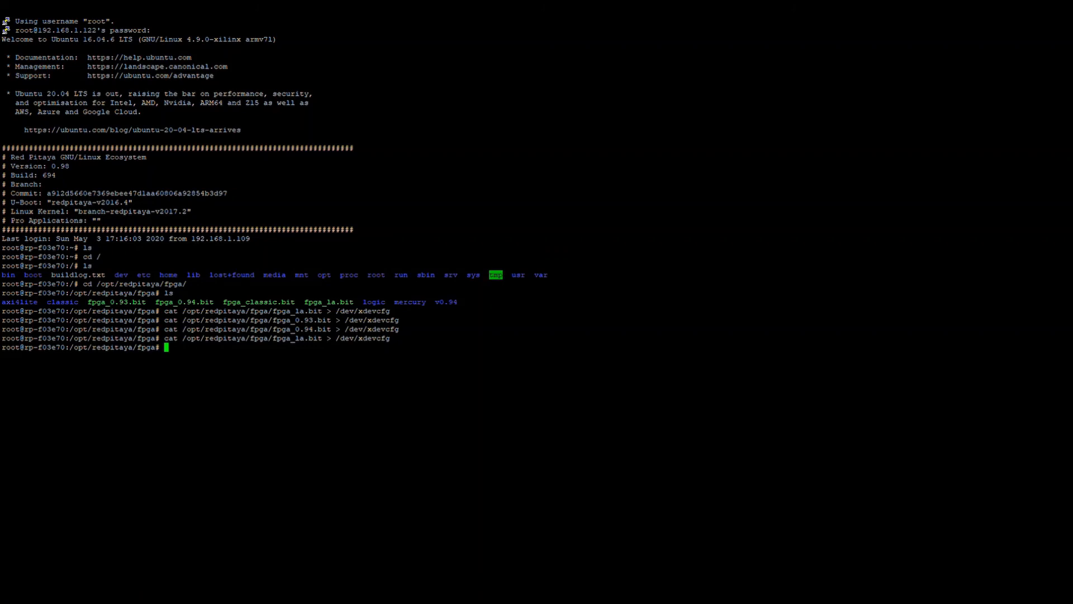
pyautogui.write('e')
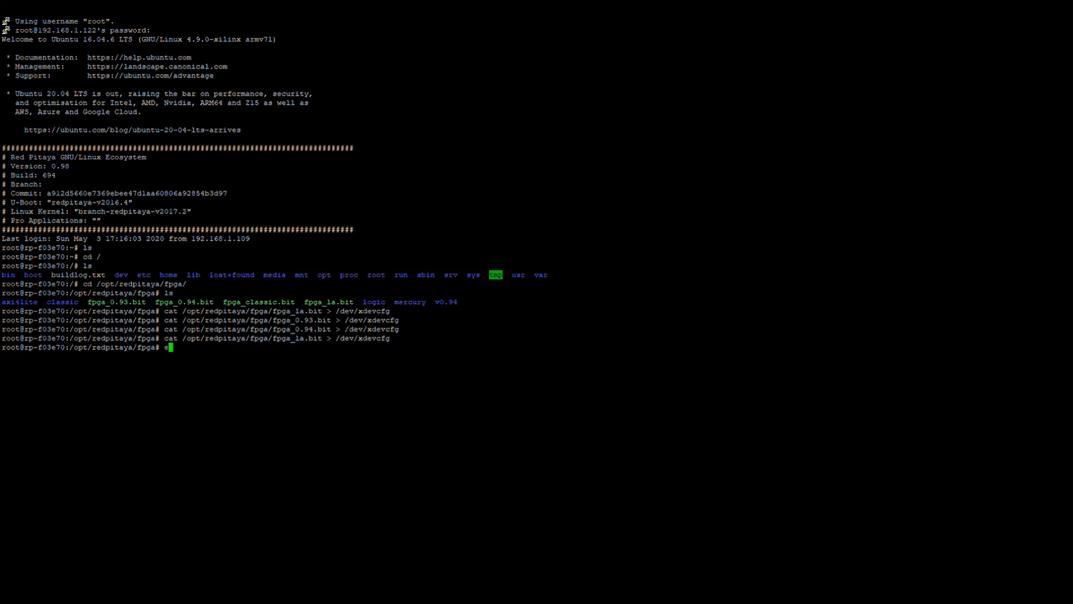